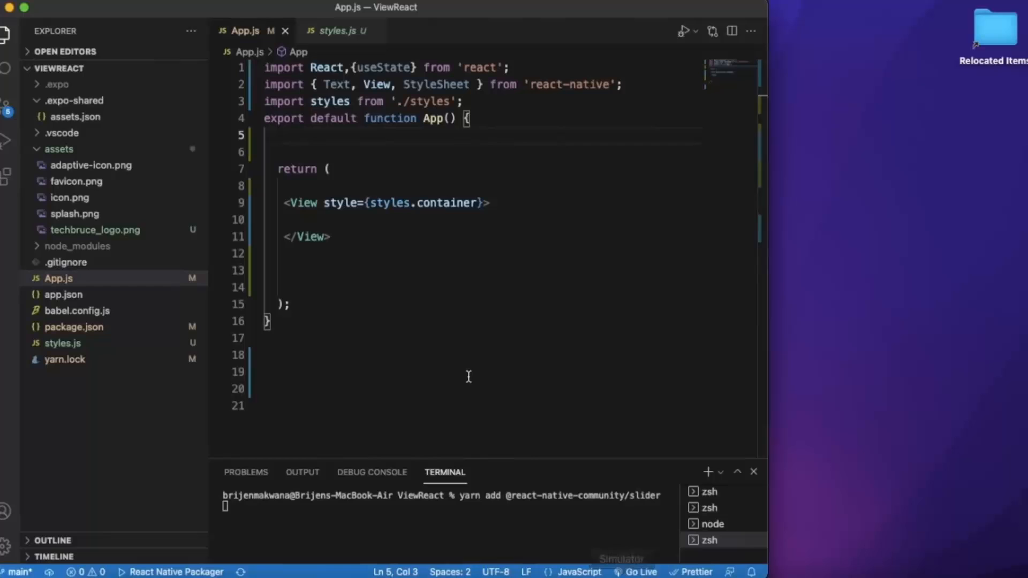
Place the caret on line 5 of App.js, inside the empty App component
click(277, 136)
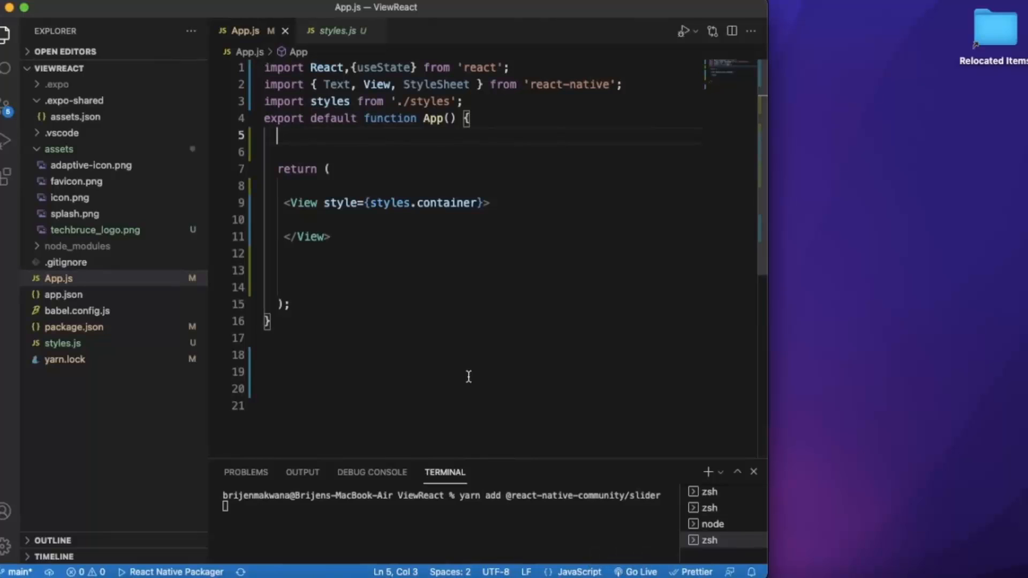
mouse_move(571, 432)
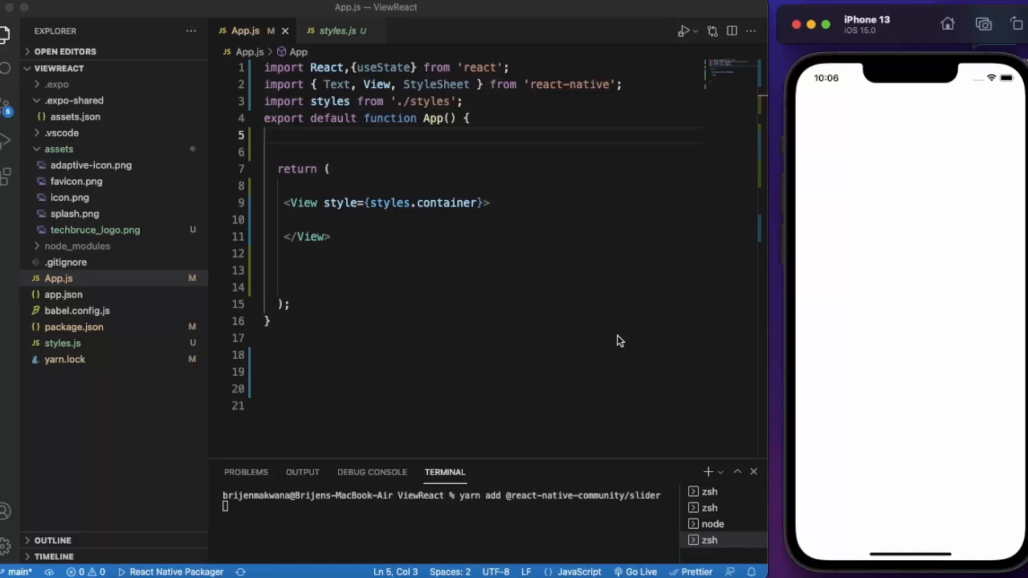
mouse_move(560, 99)
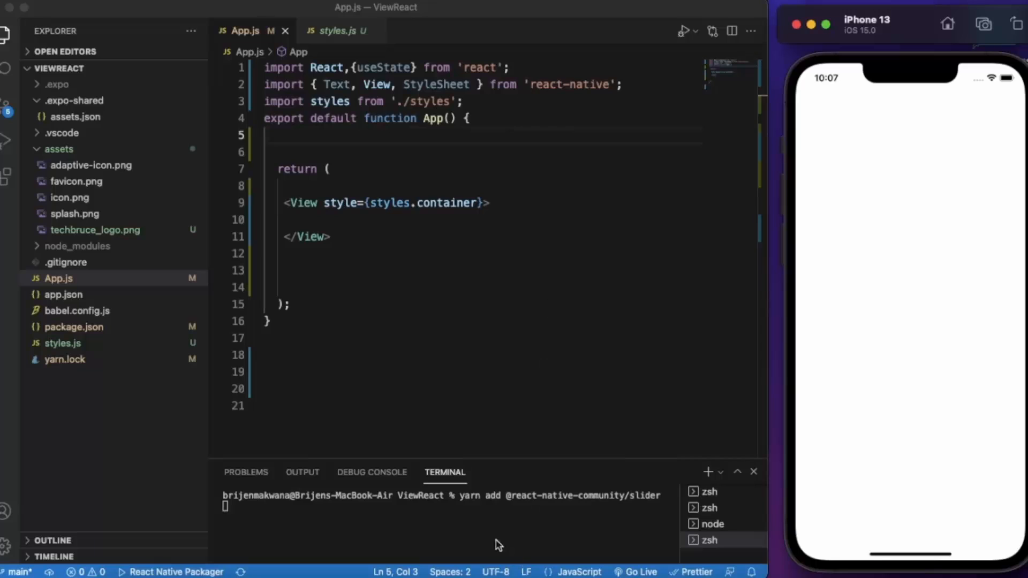
mouse_move(485, 526)
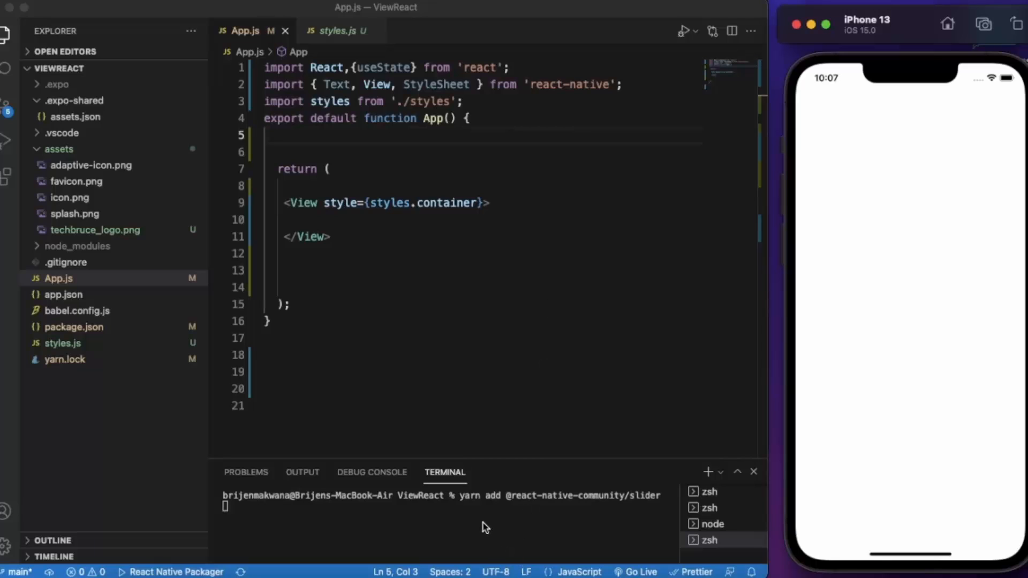
mouse_move(530, 521)
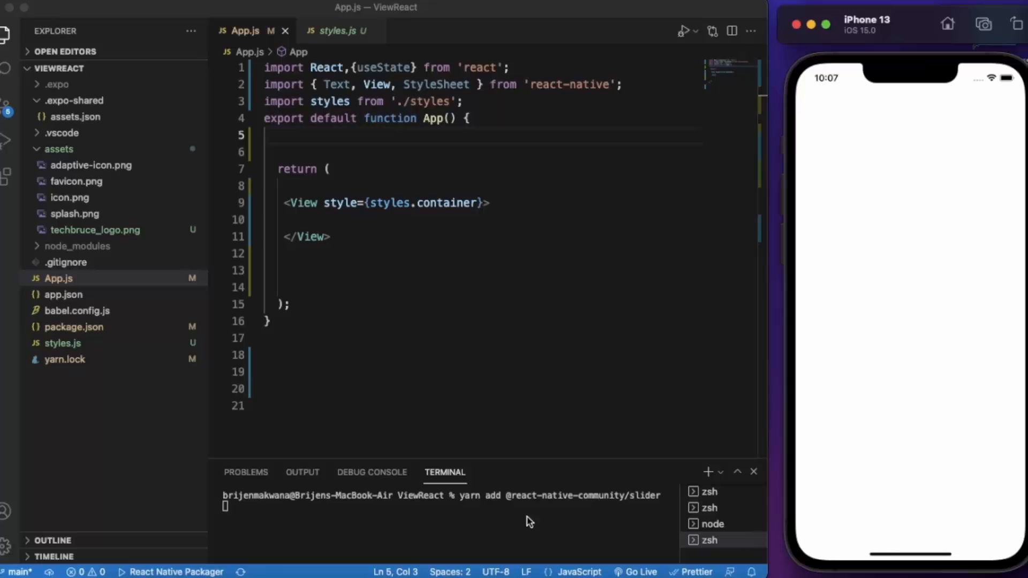
mouse_move(485, 518)
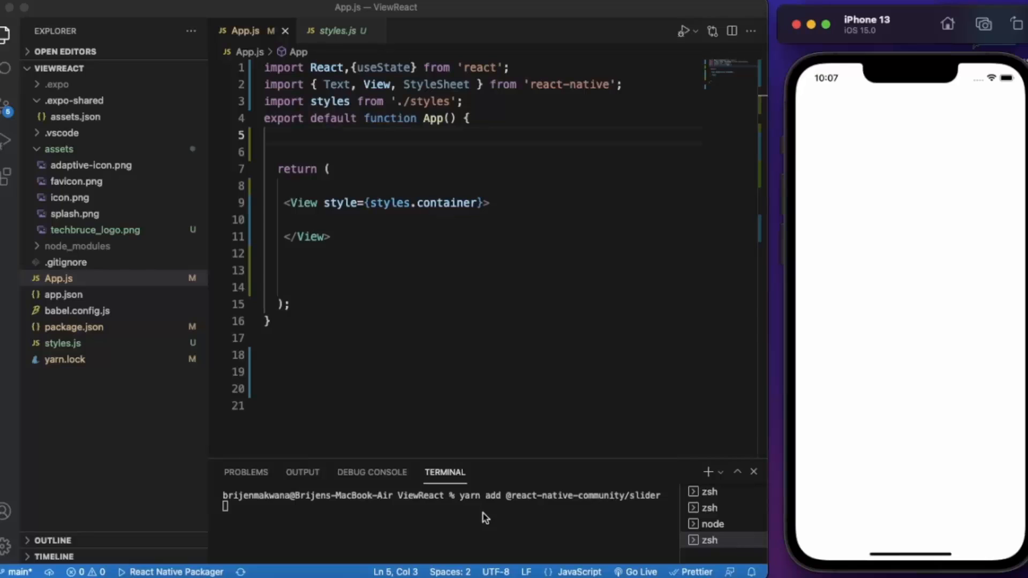
mouse_move(525, 518)
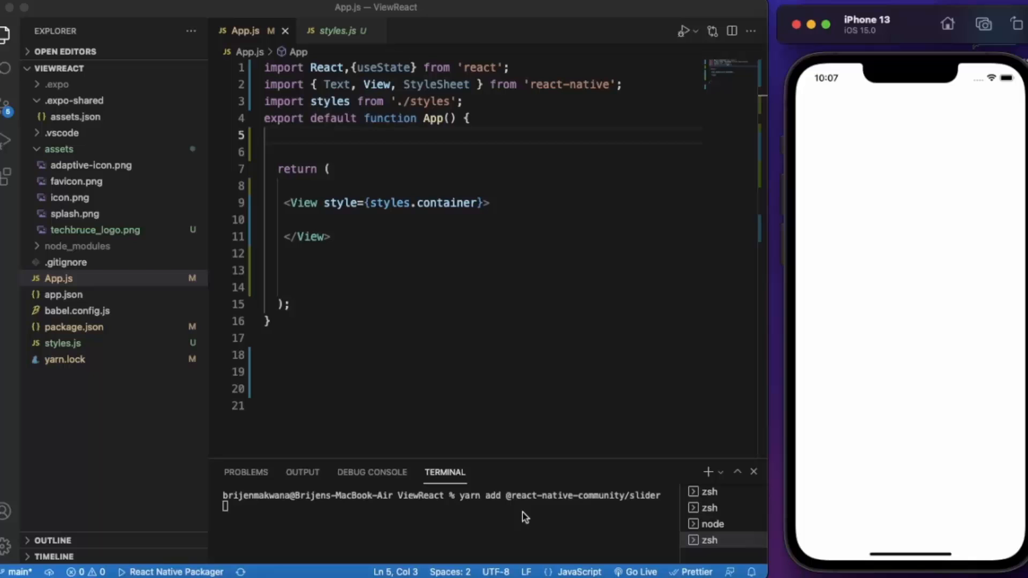
mouse_move(483, 409)
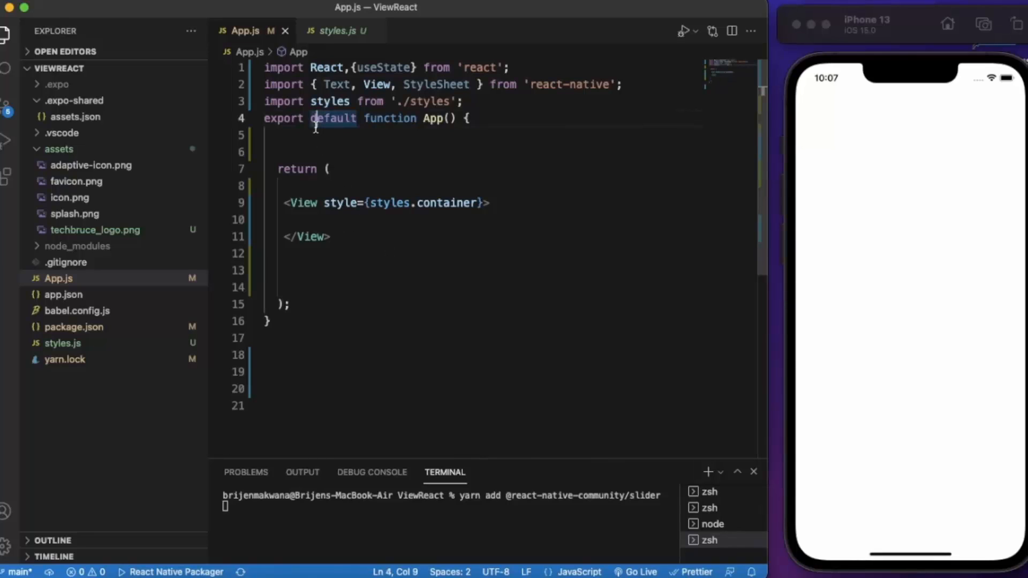
mouse_move(445, 105)
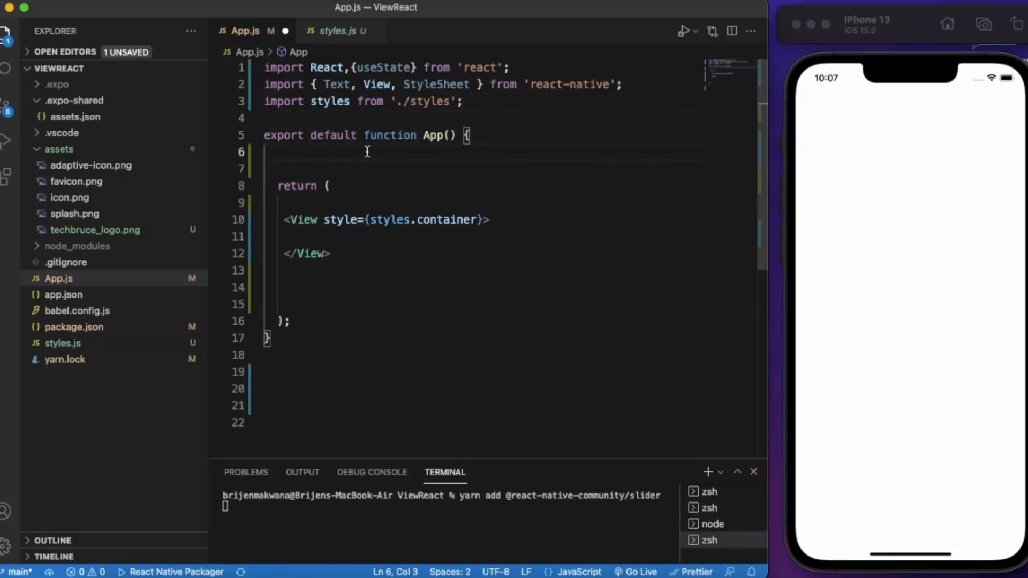
Declare a name state with useState("") inside App
text(const [)
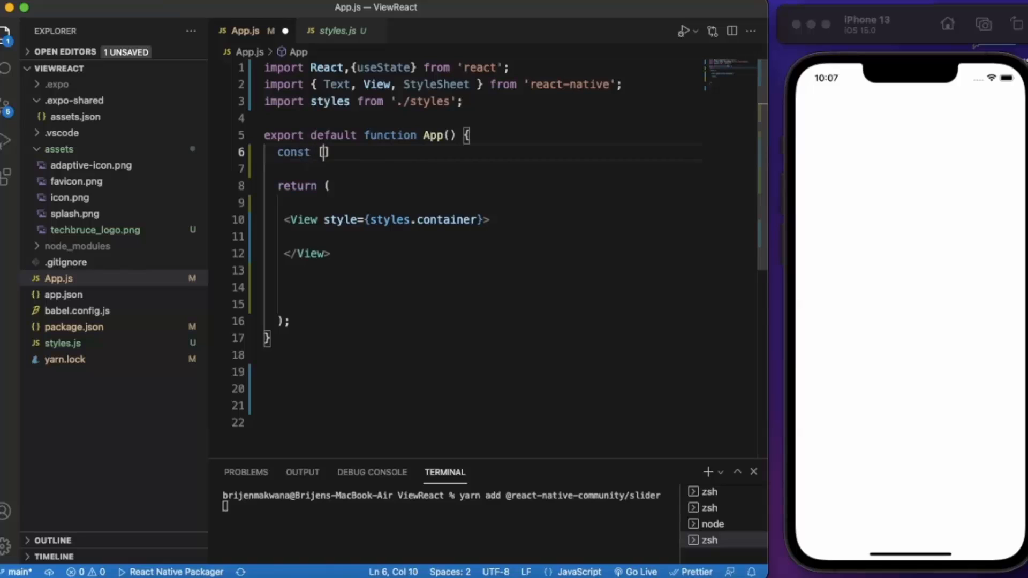
text(name)
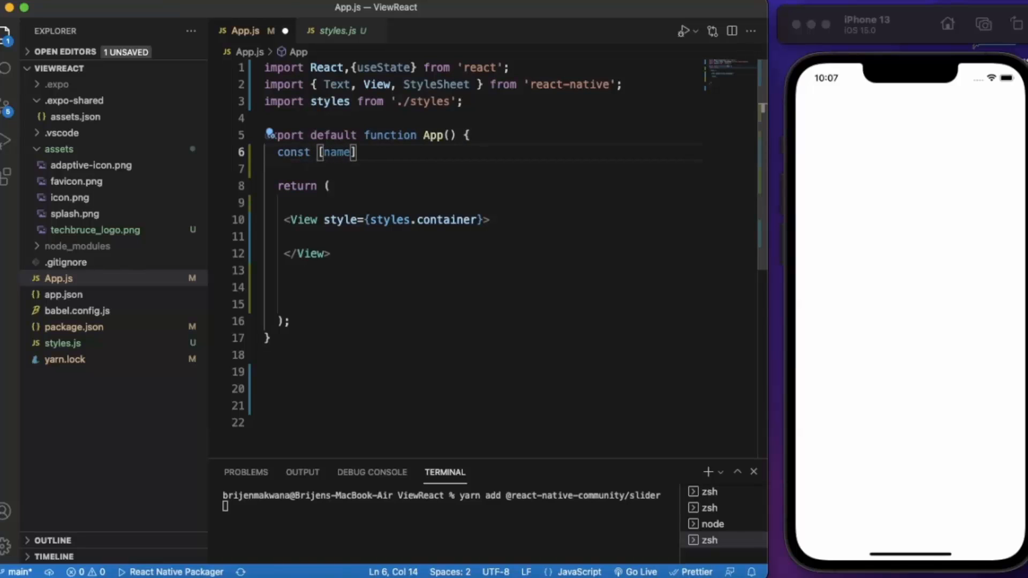
text(,setName)
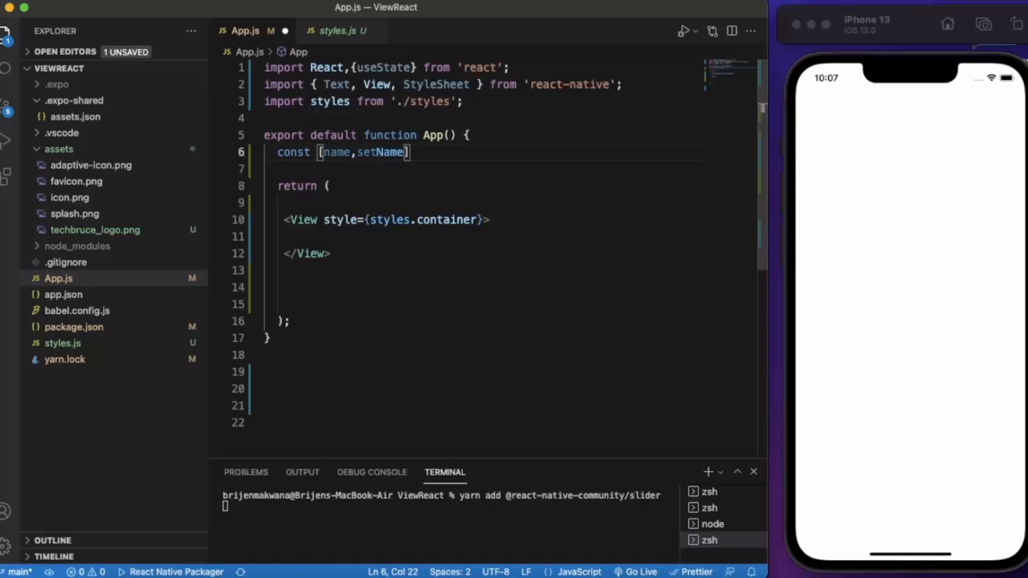
text(= us)
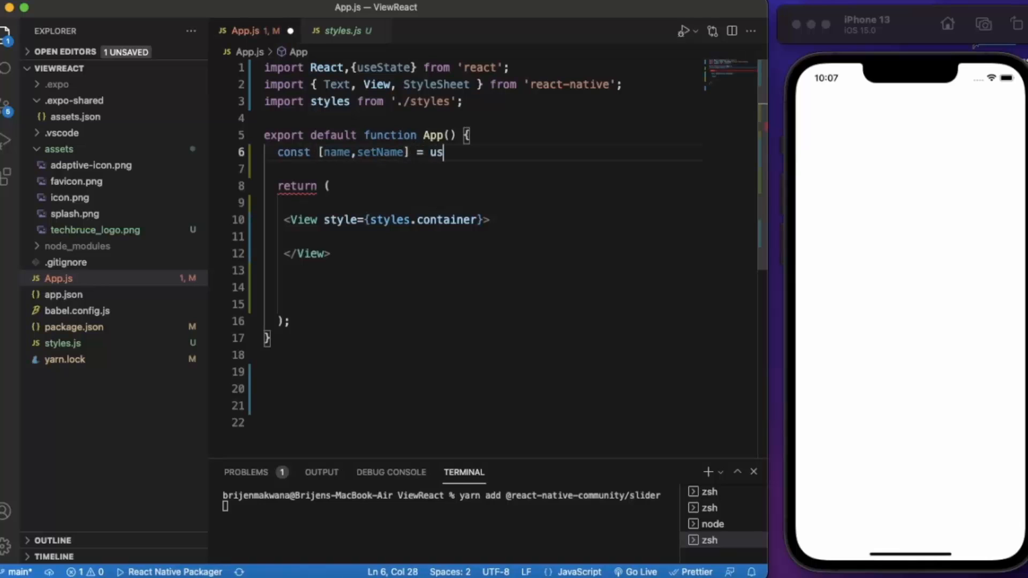
text(eState())
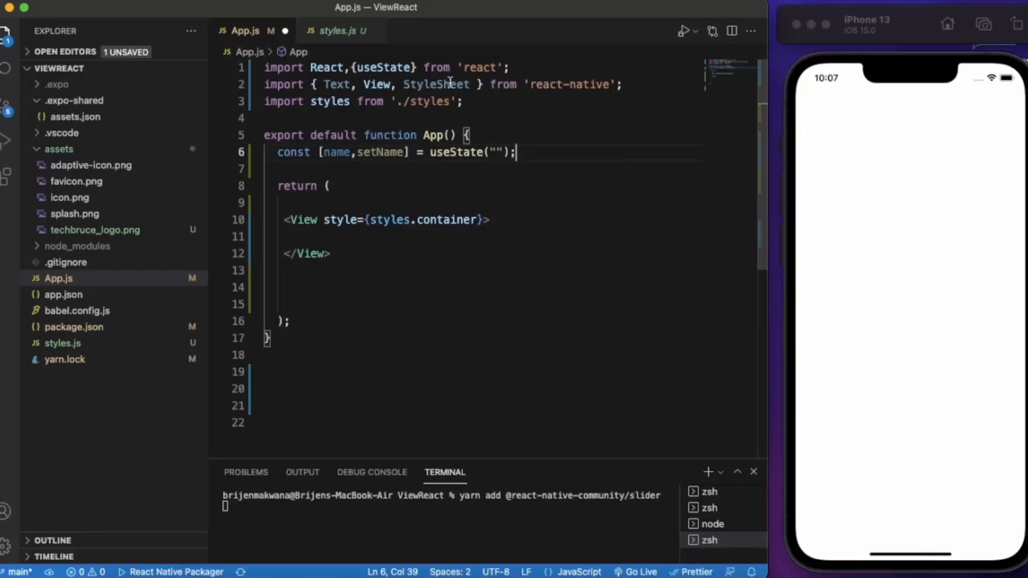
Import TextInput from react-native and start a <TextInput /> element
text(,)
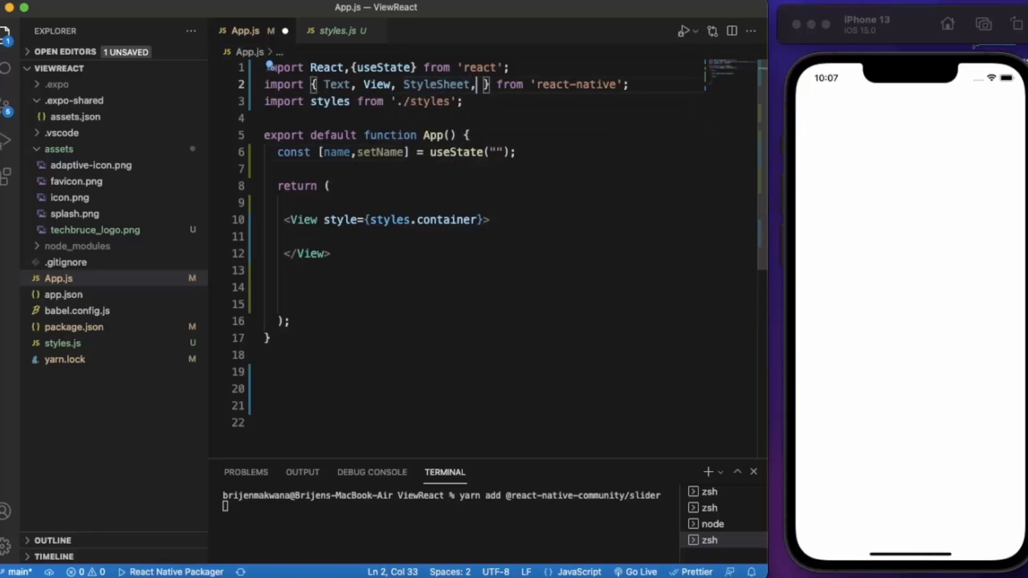
text(TextInput)
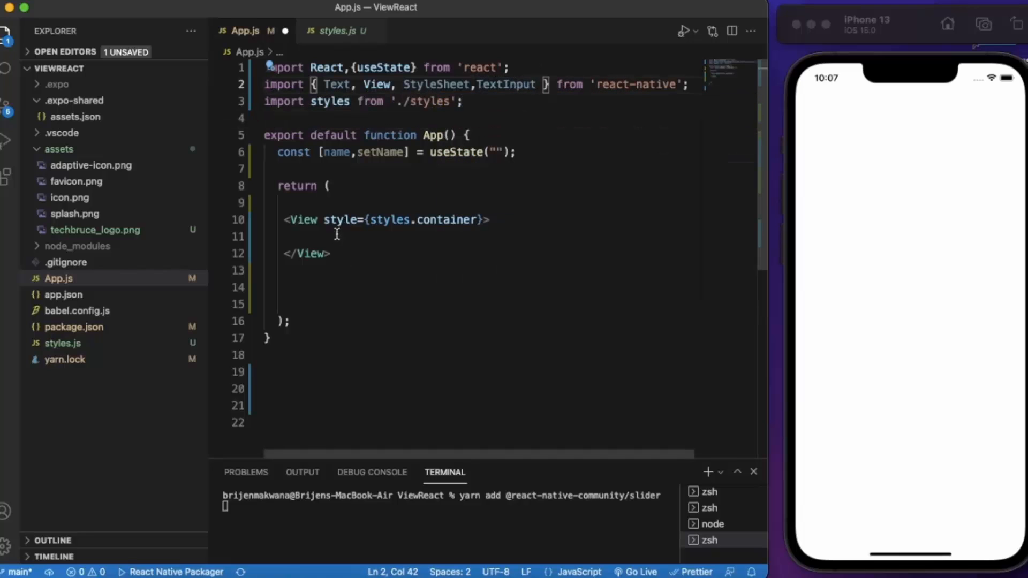
text(<TextInput)
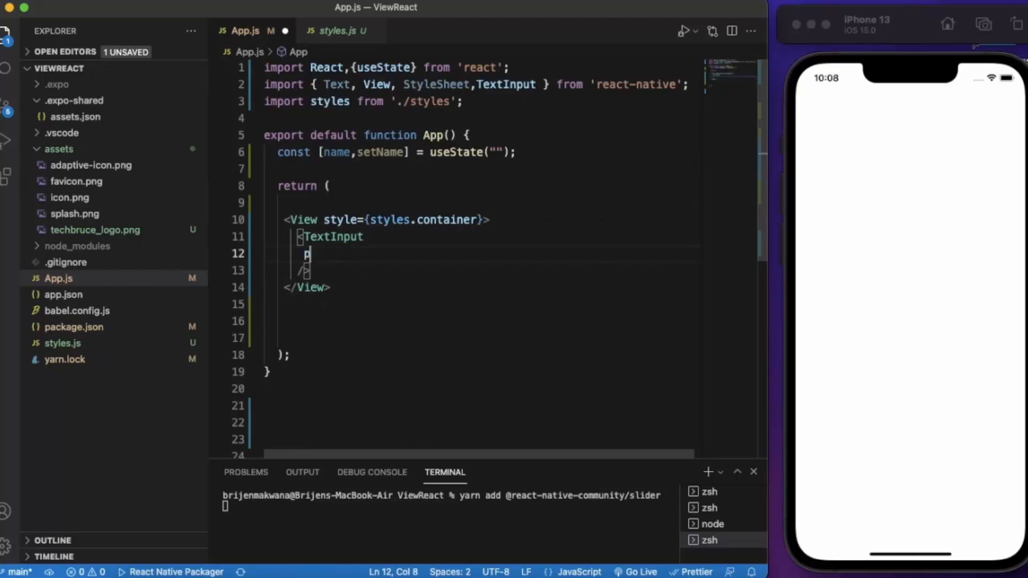
Give the TextInput the placeholder "Enter Your Name"
text(placeholder="")
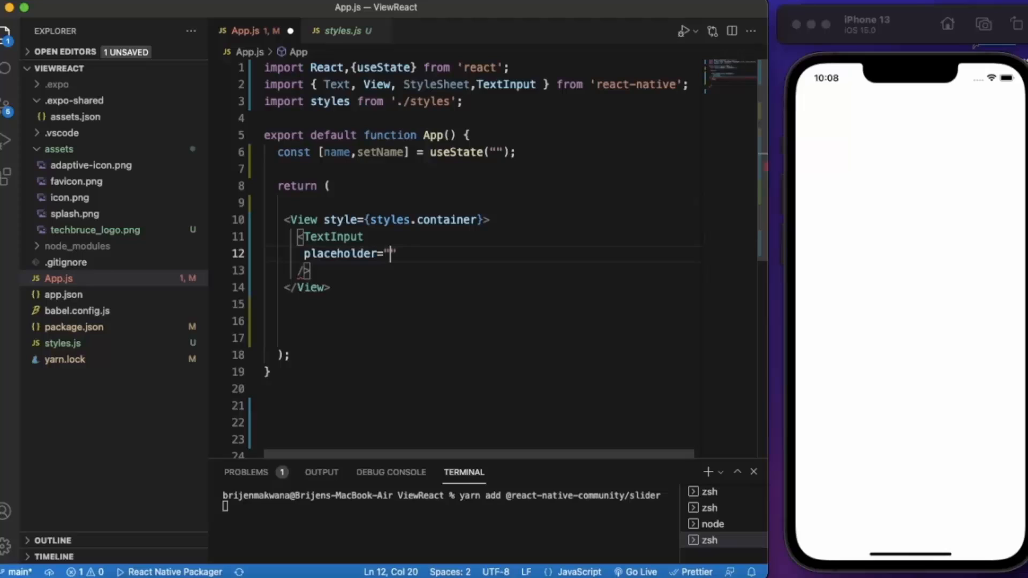
text(Enter Your)
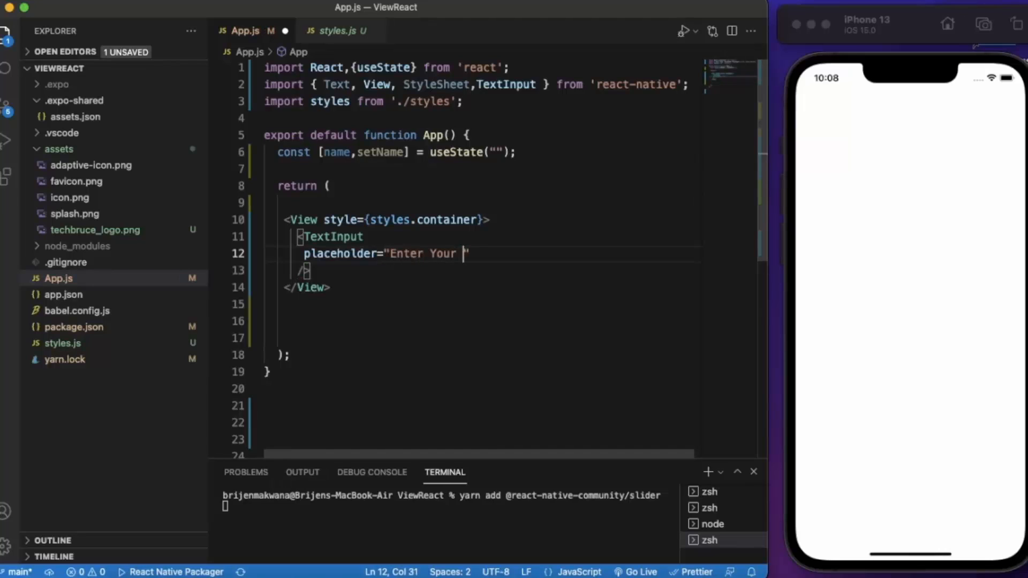
text(Name)
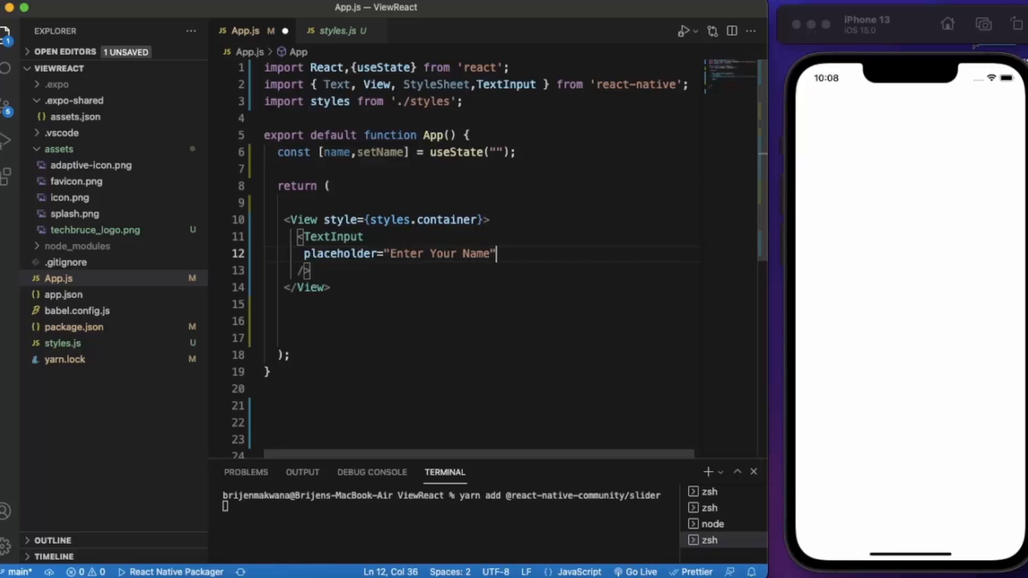
key(enter)
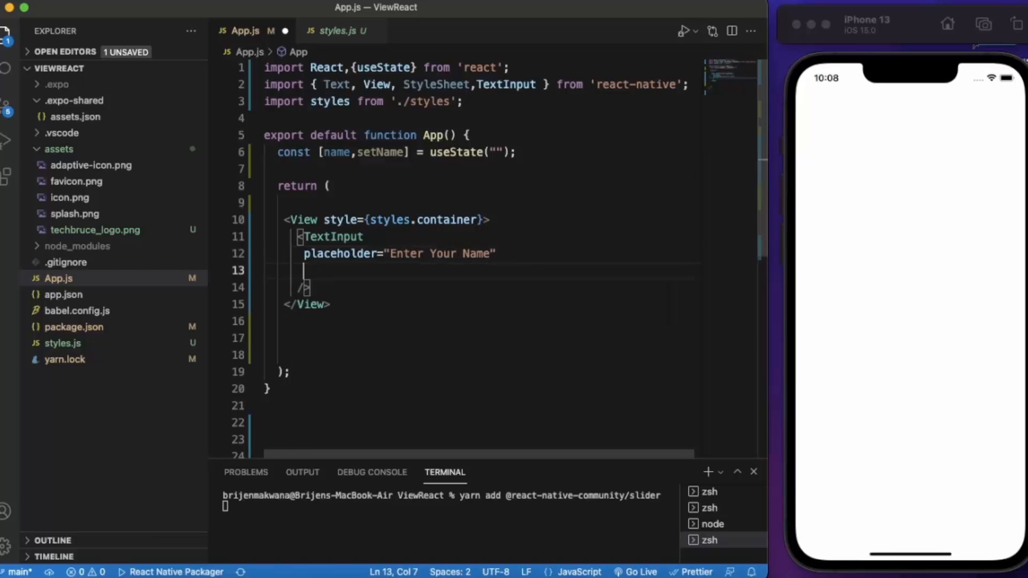
Add onChangeText calling setName(text) and value={name} to the TextInput
text(onChangeText=)
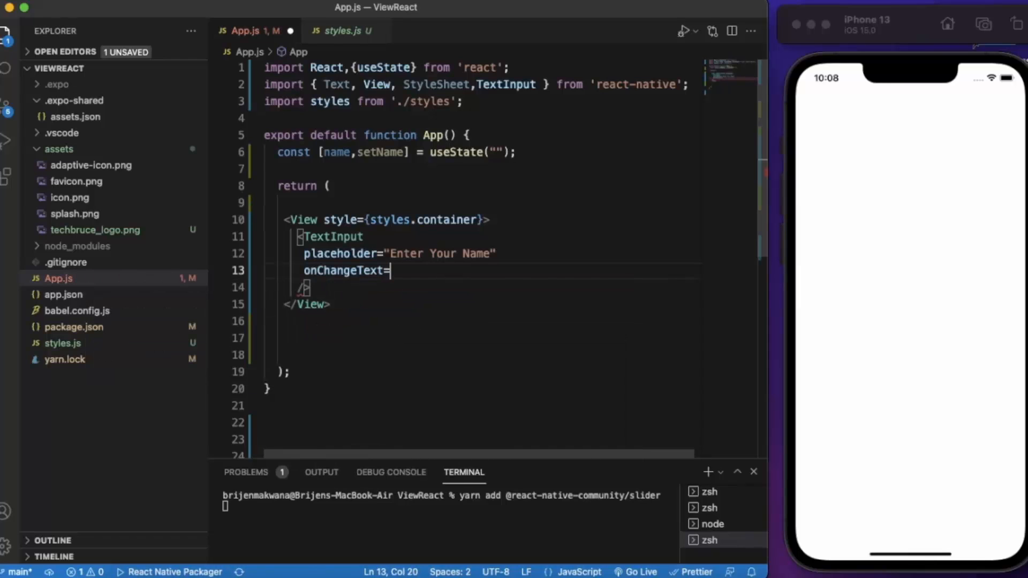
text({())
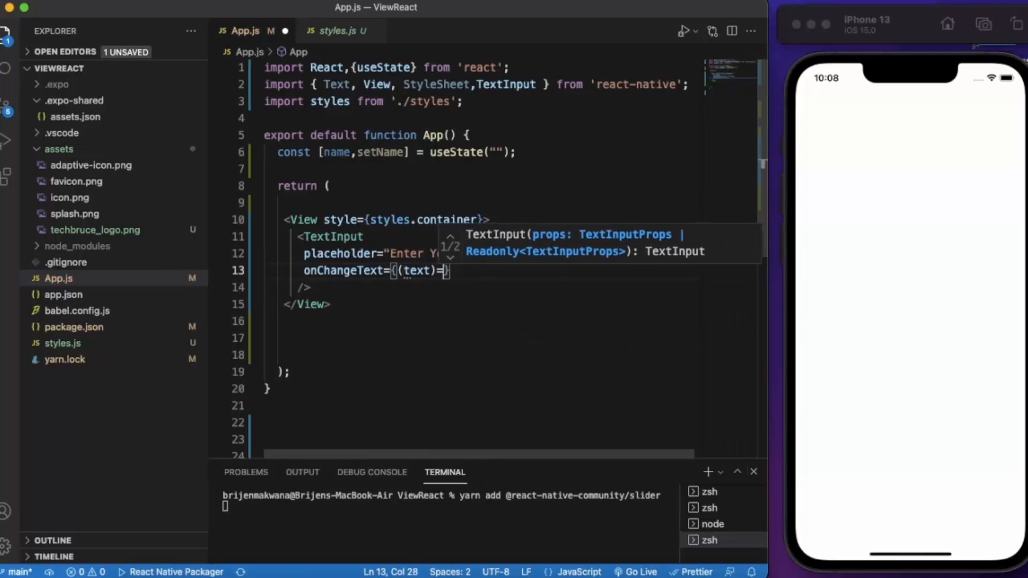
text(setName()
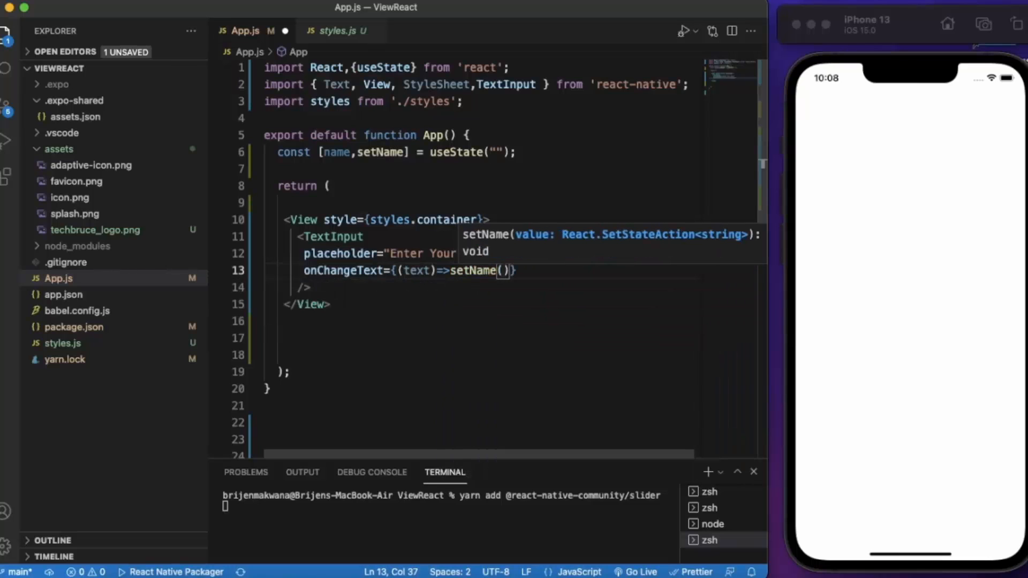
text(text)
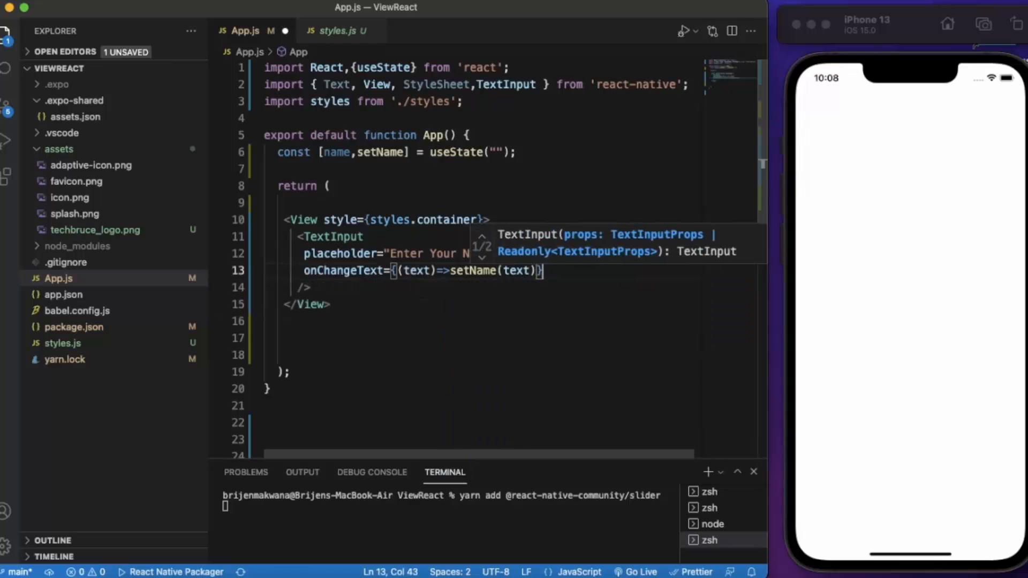
text(value=)
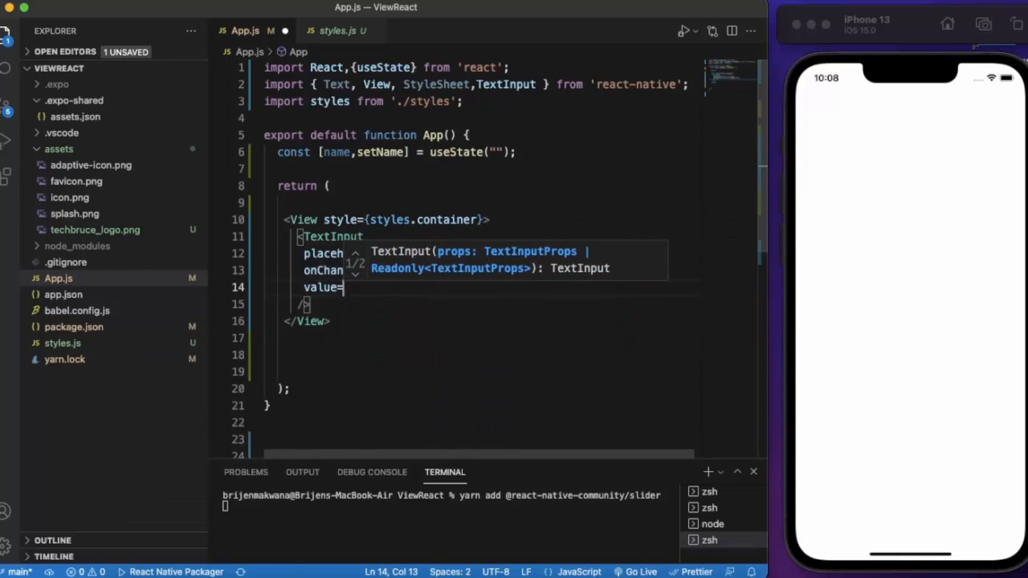
text({name})
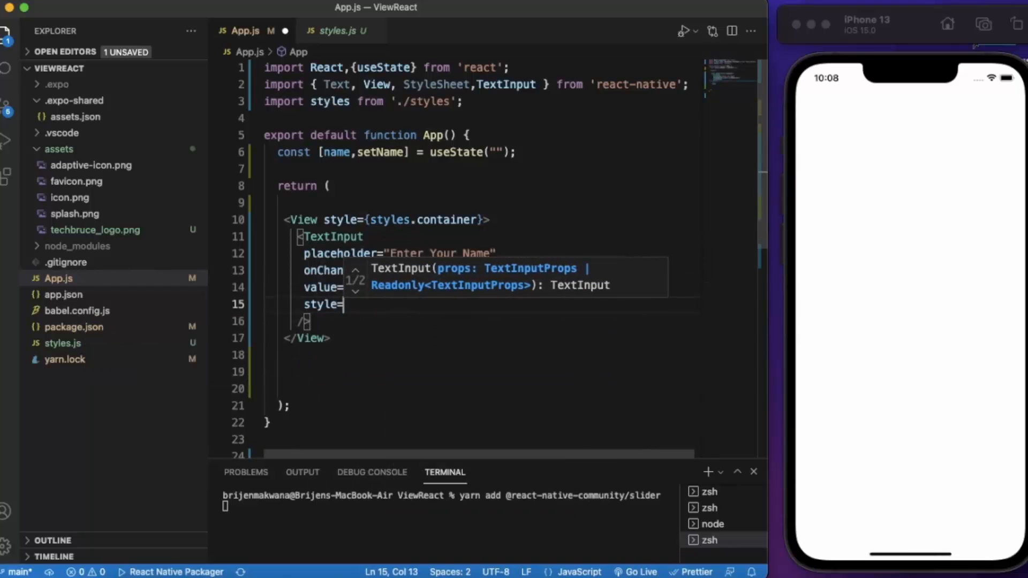
Style the TextInput with yellow background, padding 20 and 90% width
text({})
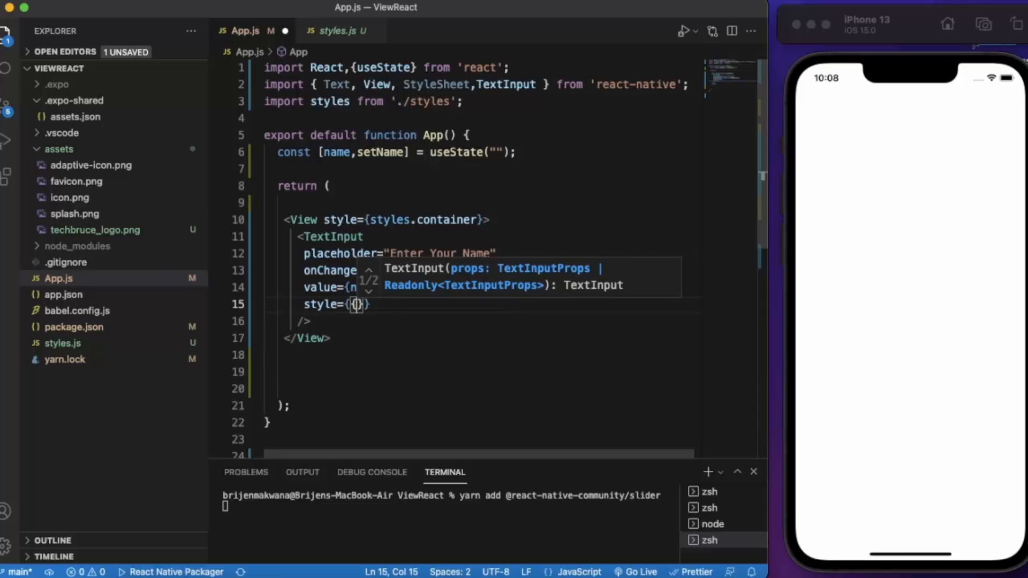
text(backgroundColor:"yel)
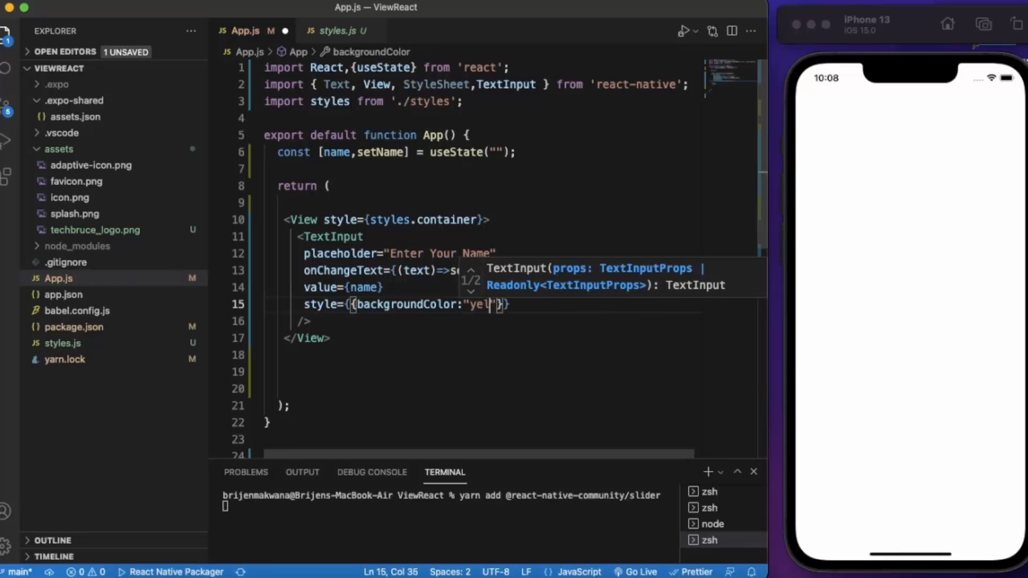
text(low)
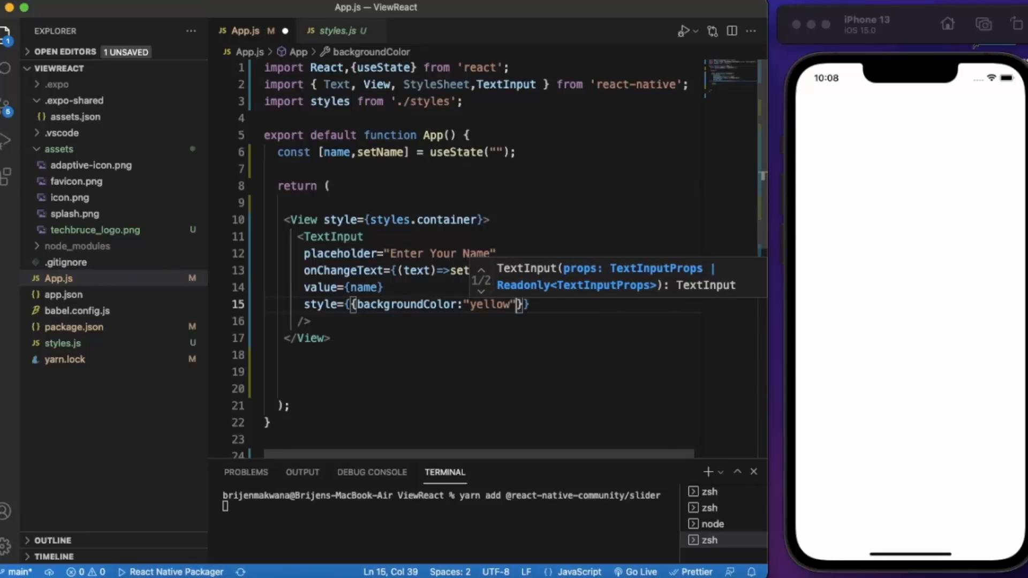
text(,padding)
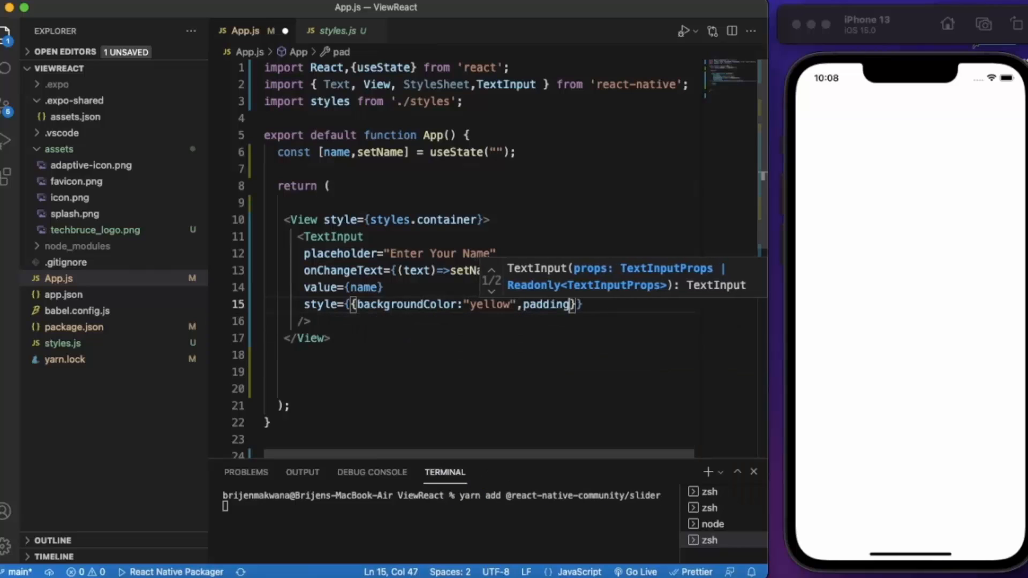
text(:20)
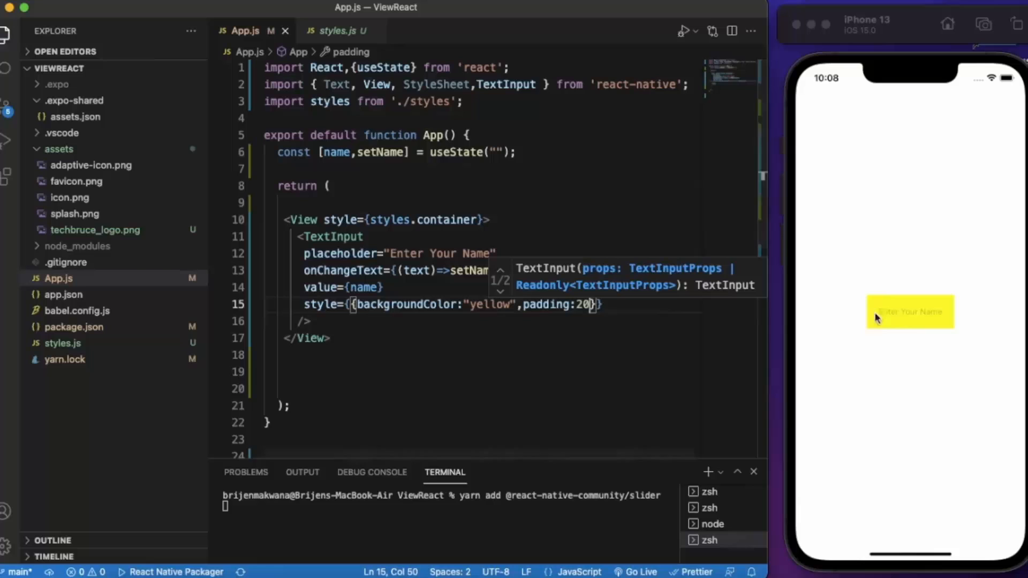
text(,)
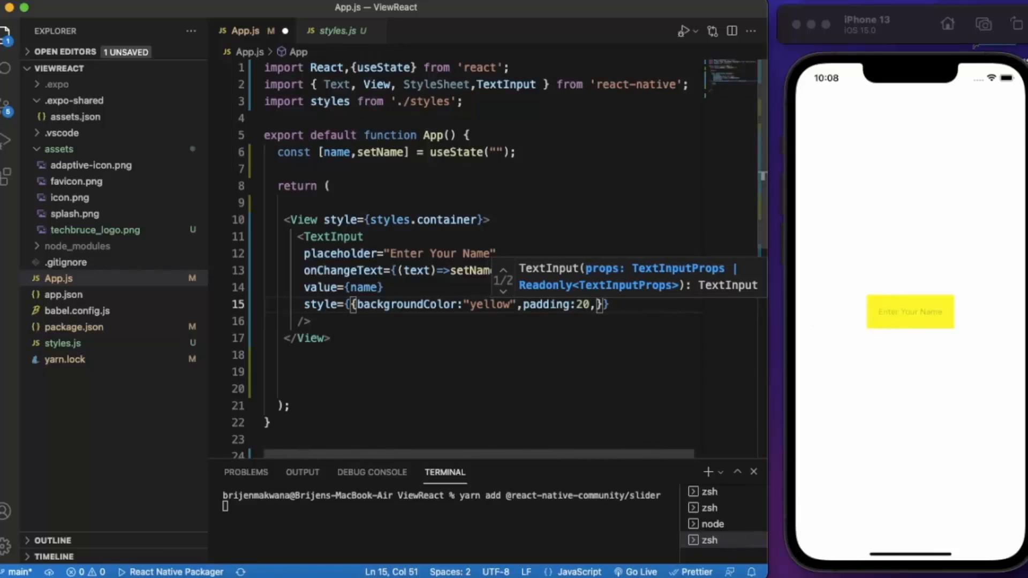
text(width:"90%)
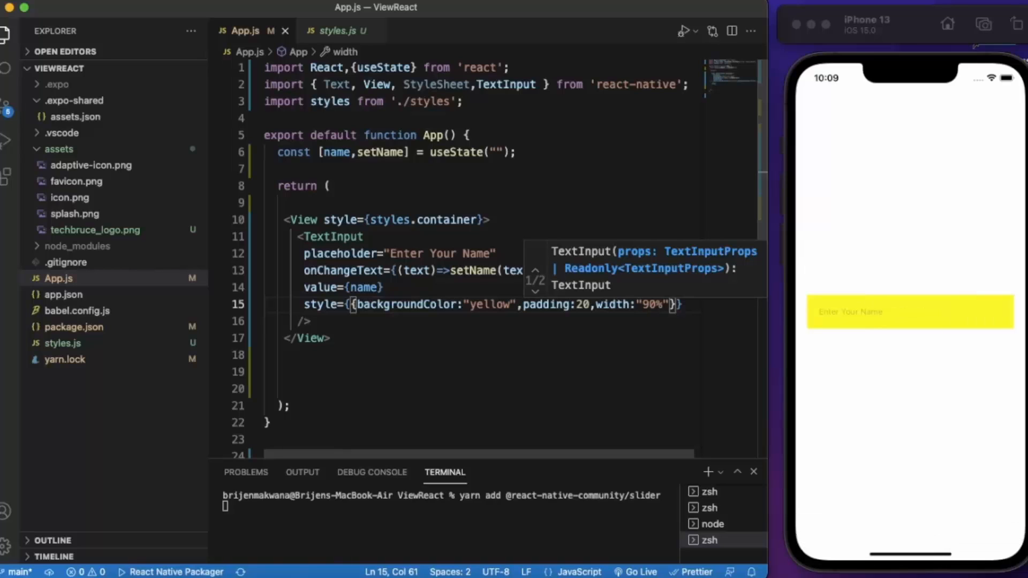
mouse_move(412, 330)
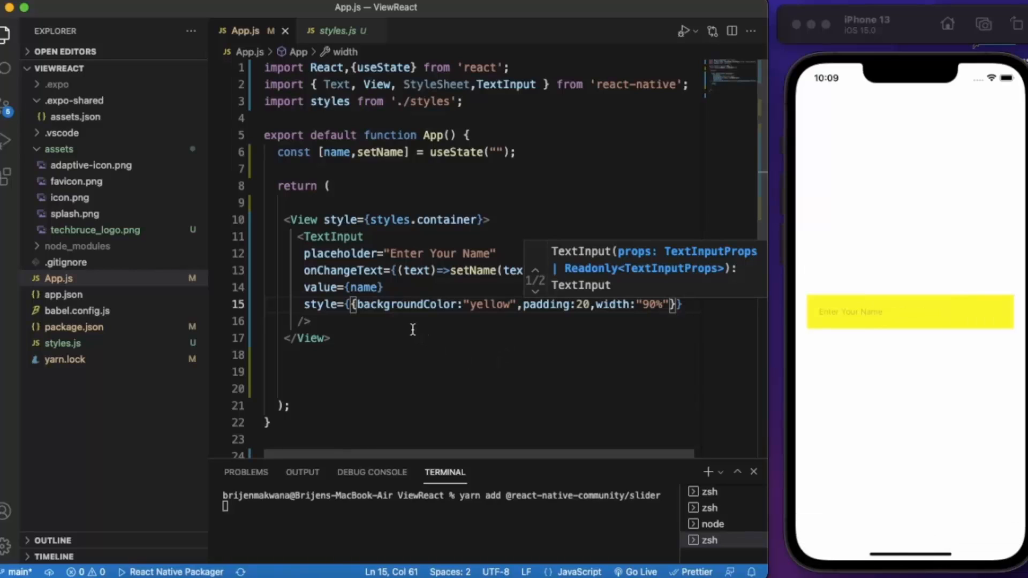
key(enter)
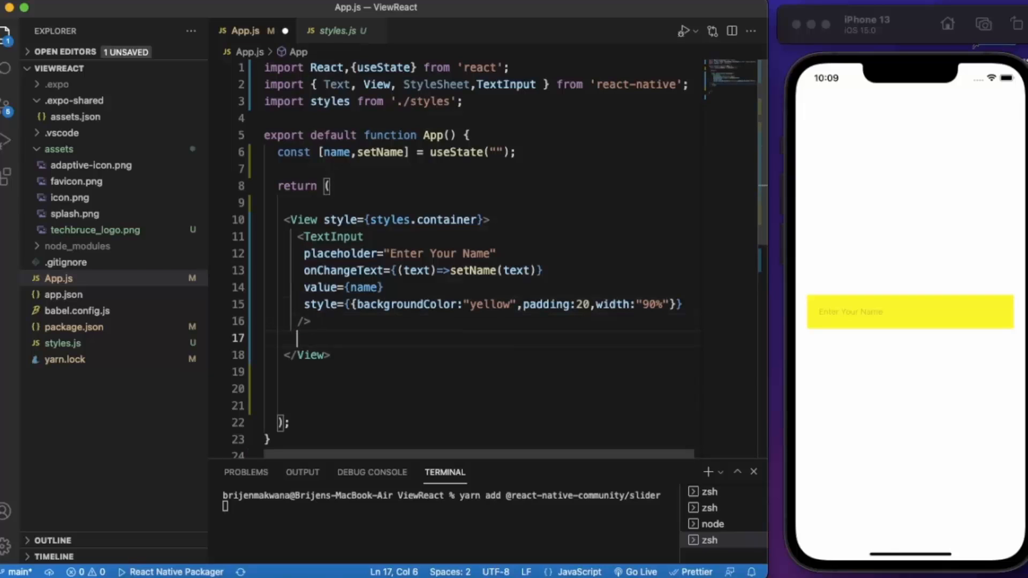
Add <Text></Text> below the input and declare const [age,setAge] = useState(0)
text(<Te)
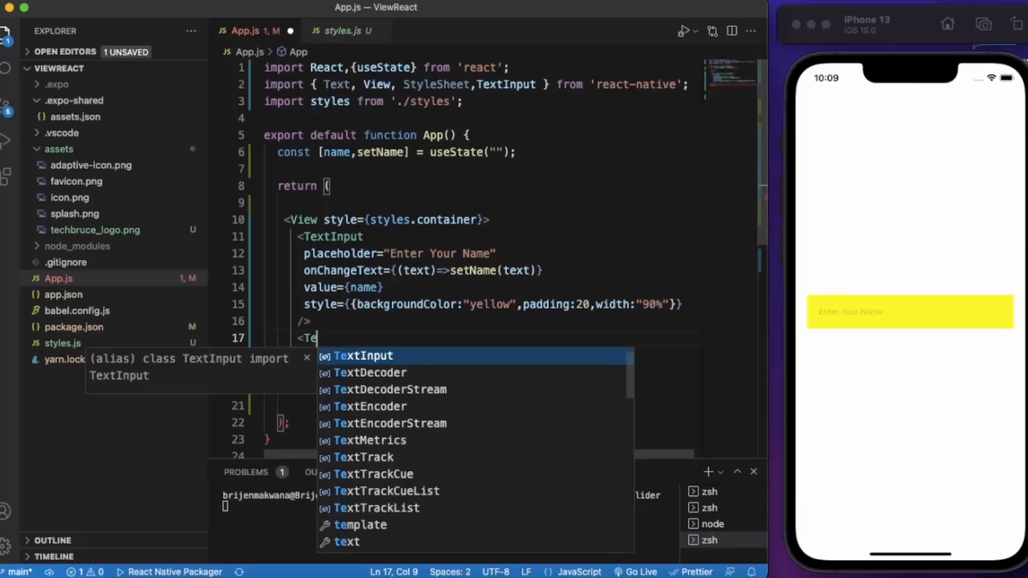
text(xt></Text>)
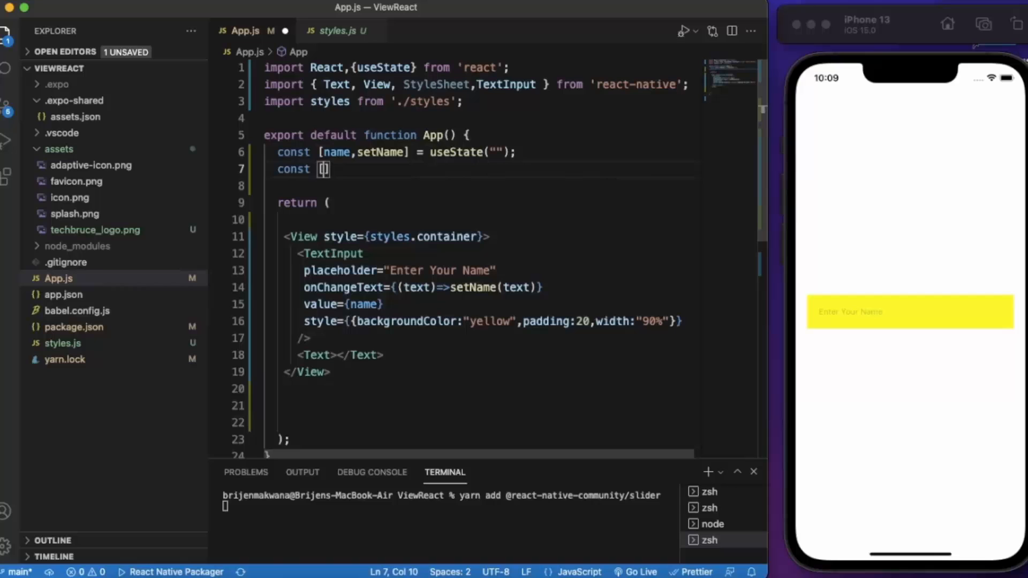
text([age,setAge)
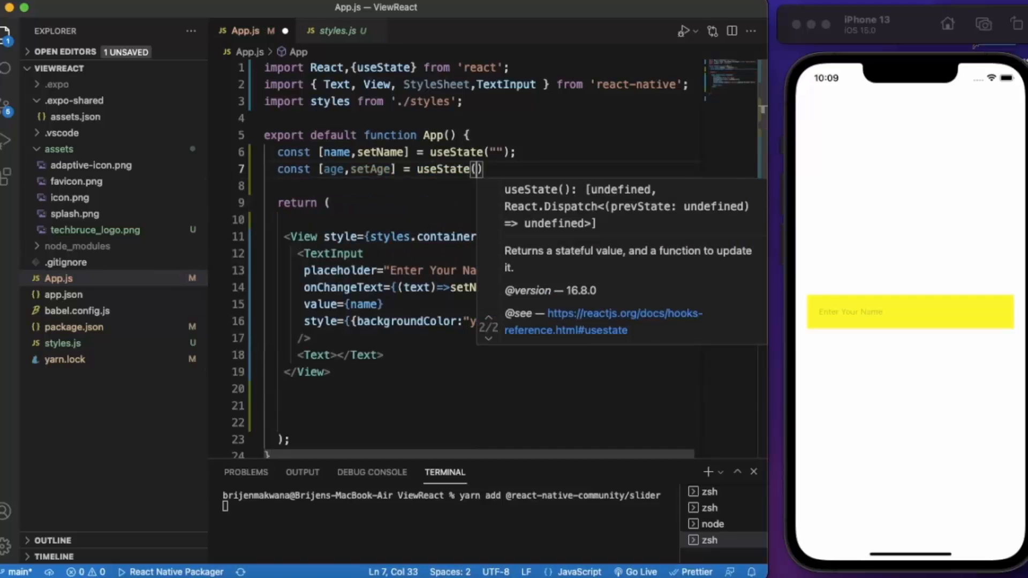
text(")
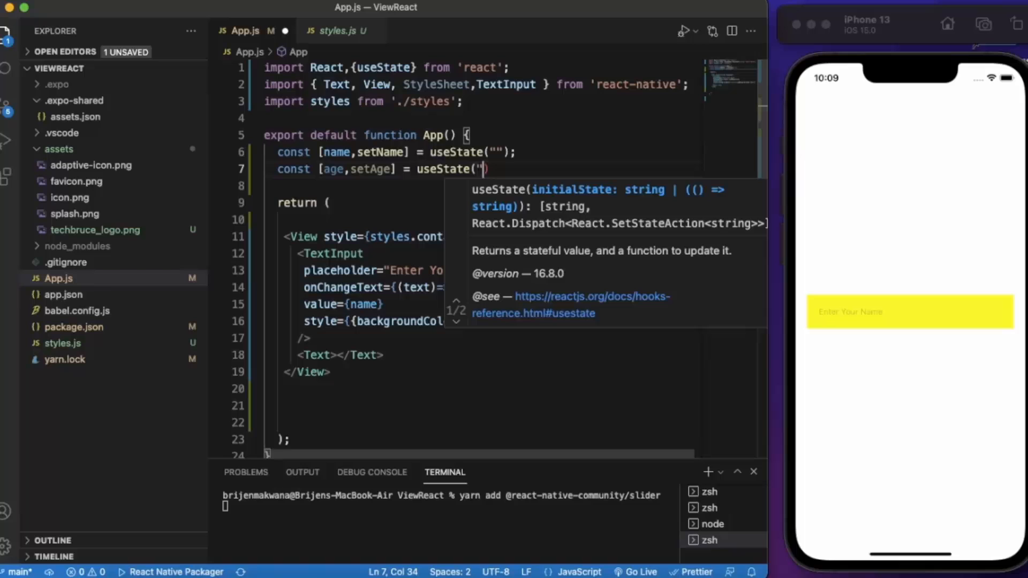
text(0)
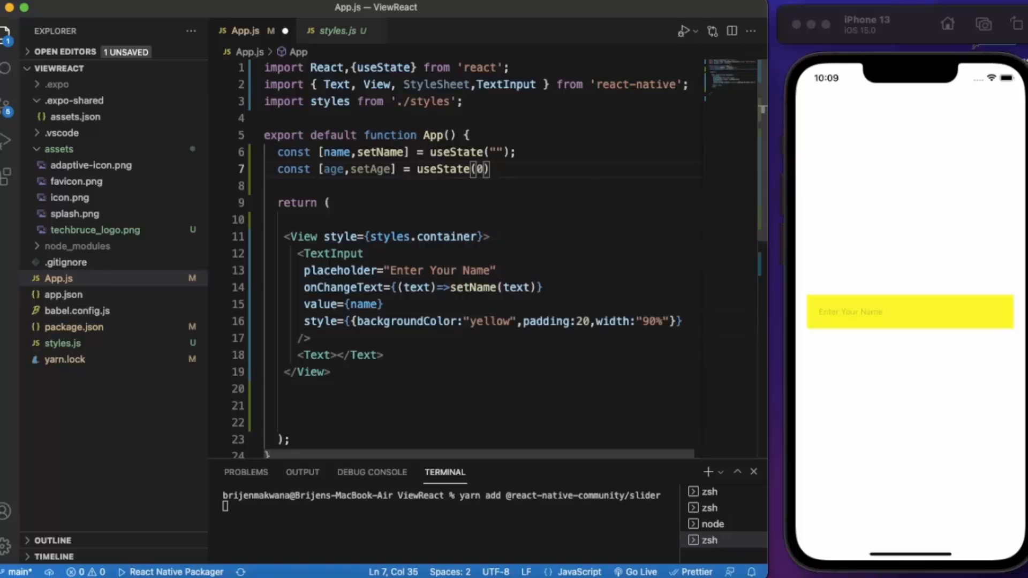
text(;)
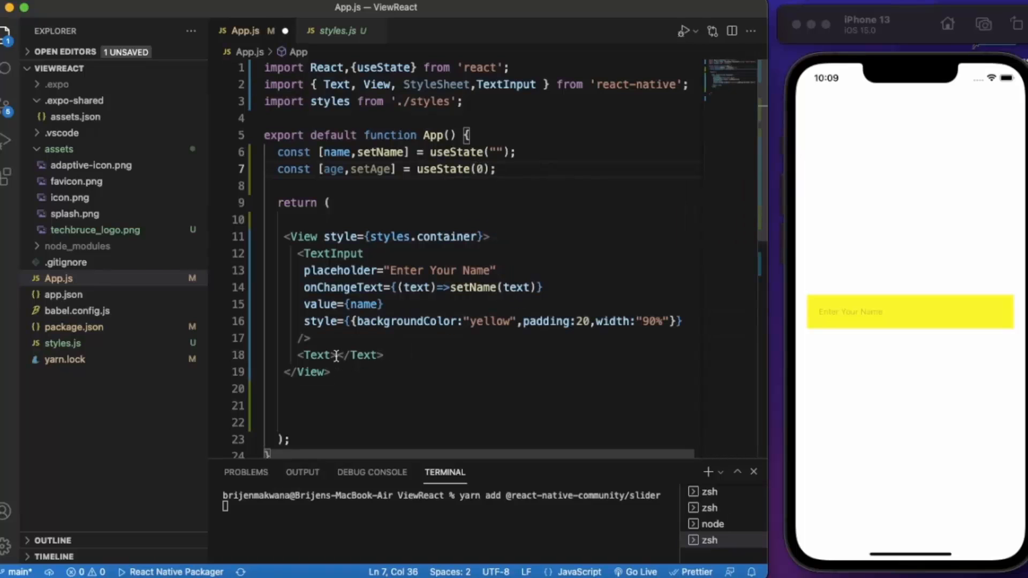
Show {age} in the Text element with style fontSize 30
click(337, 355)
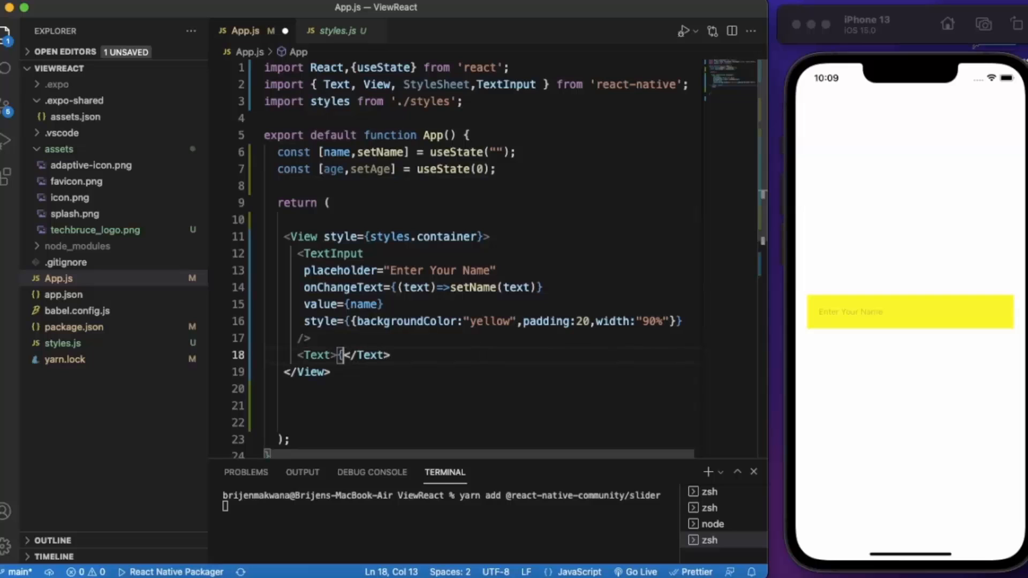
text(age})
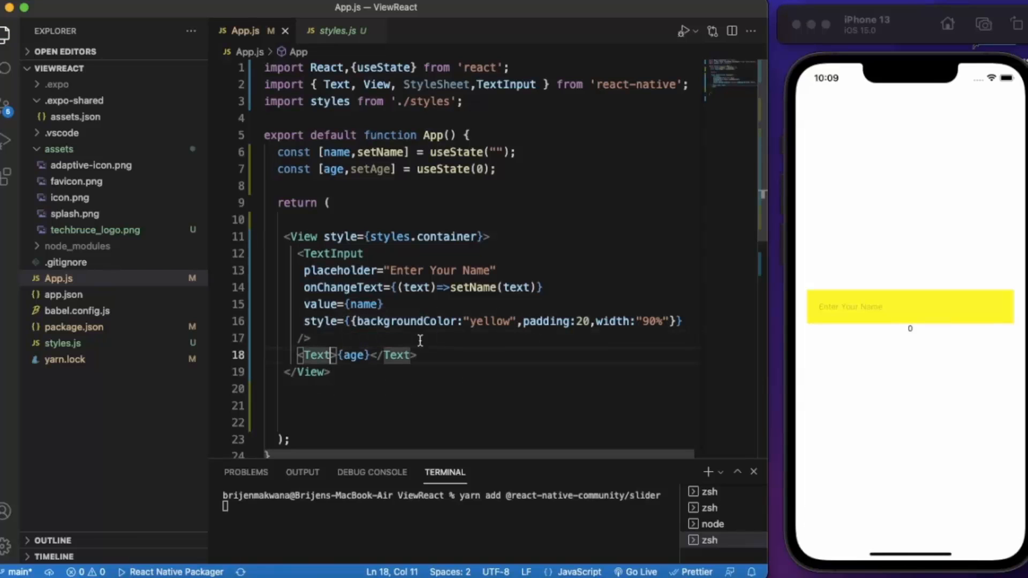
text(style)
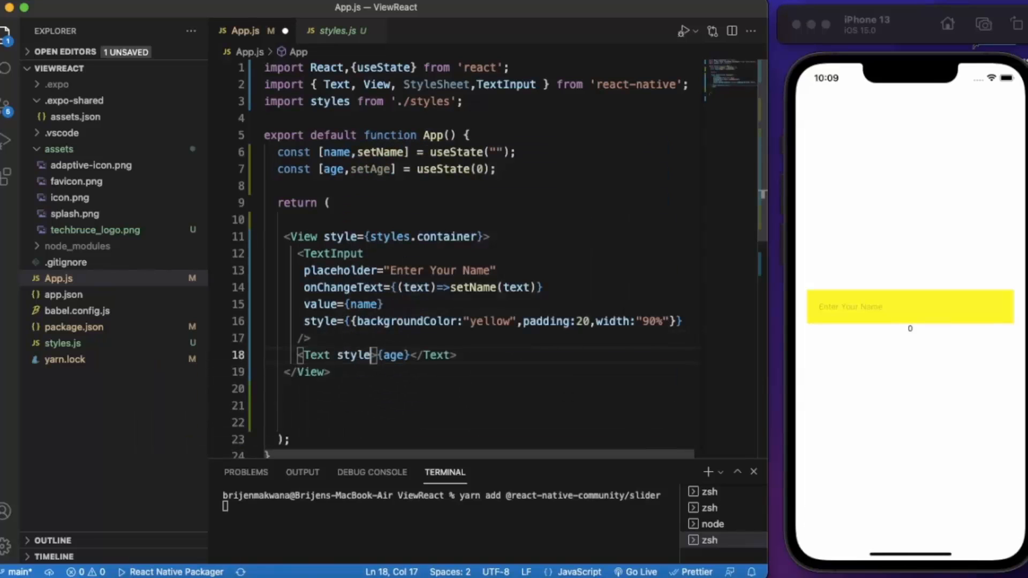
text(={})
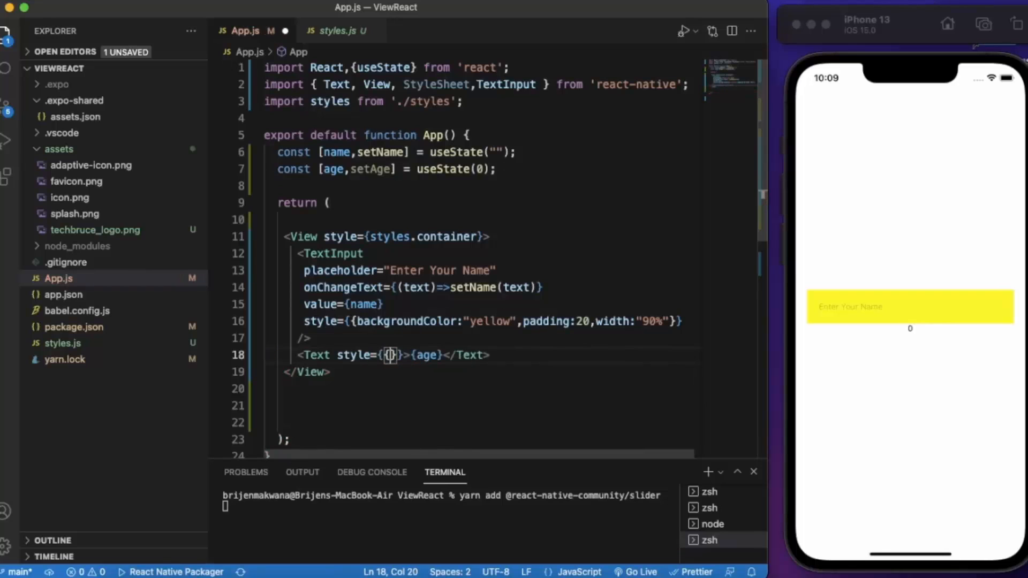
text(fonts)
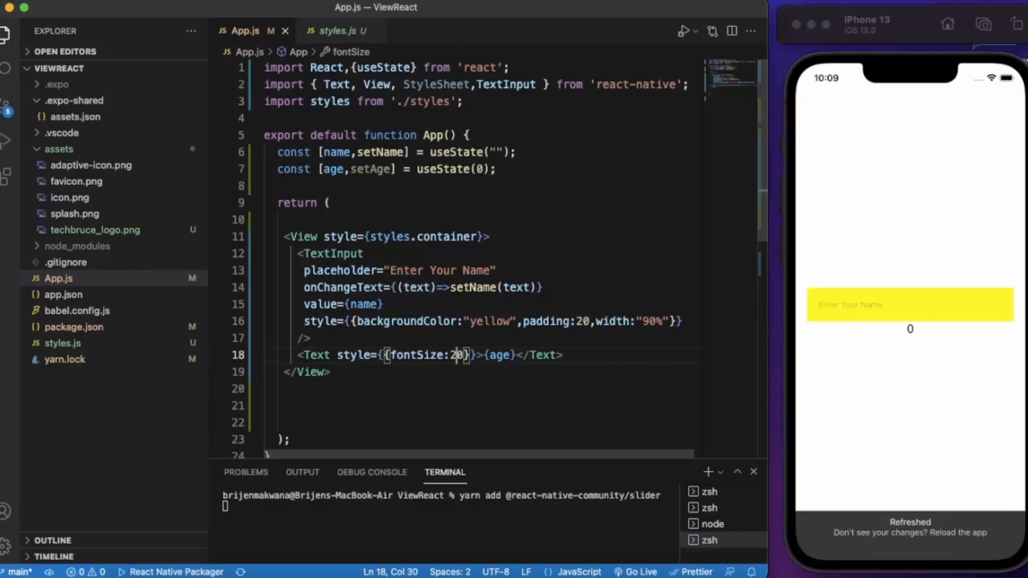
key(Backspace)
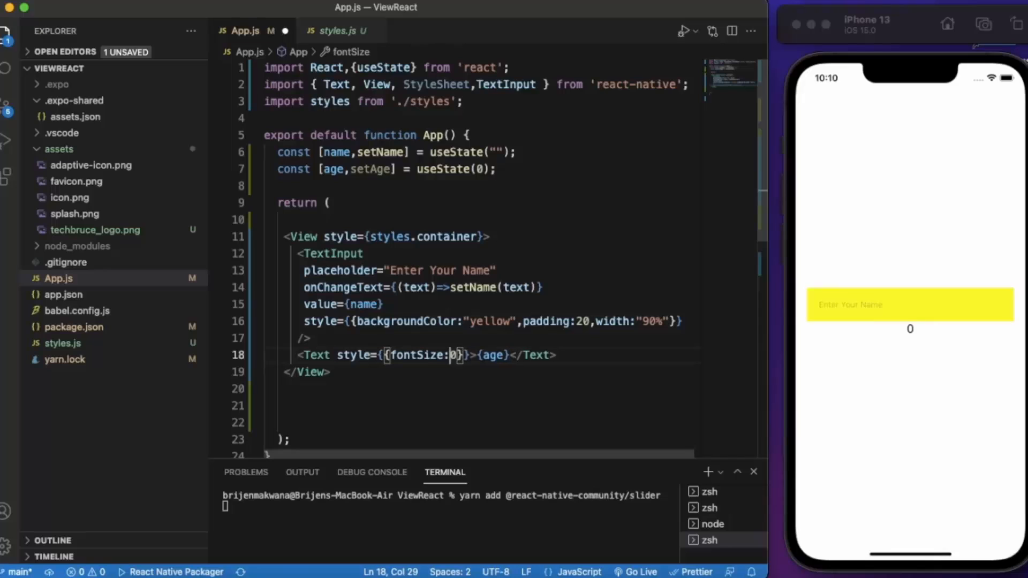
text(30)
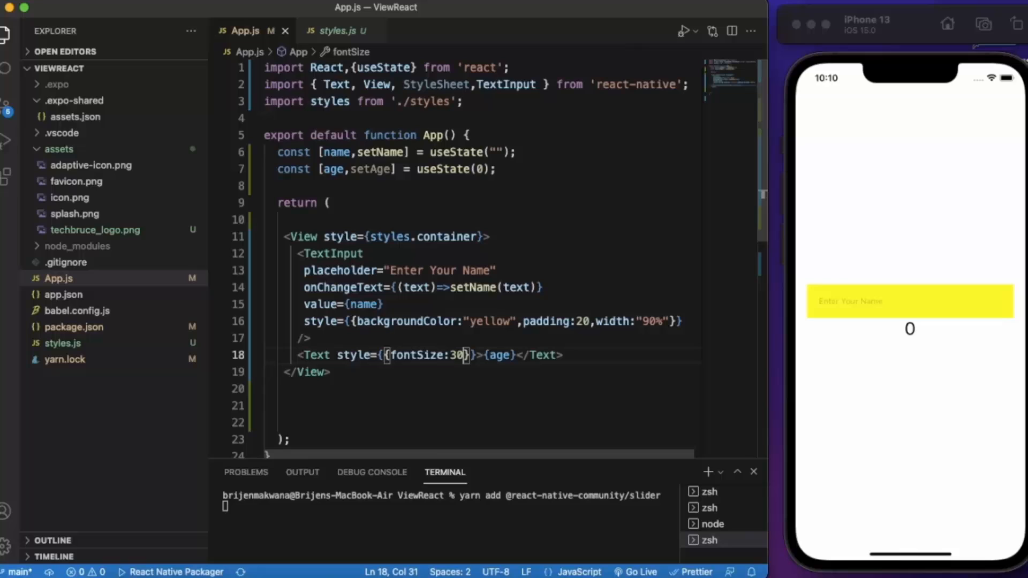
Prefix the age value with the label "Age: "
click(569, 338)
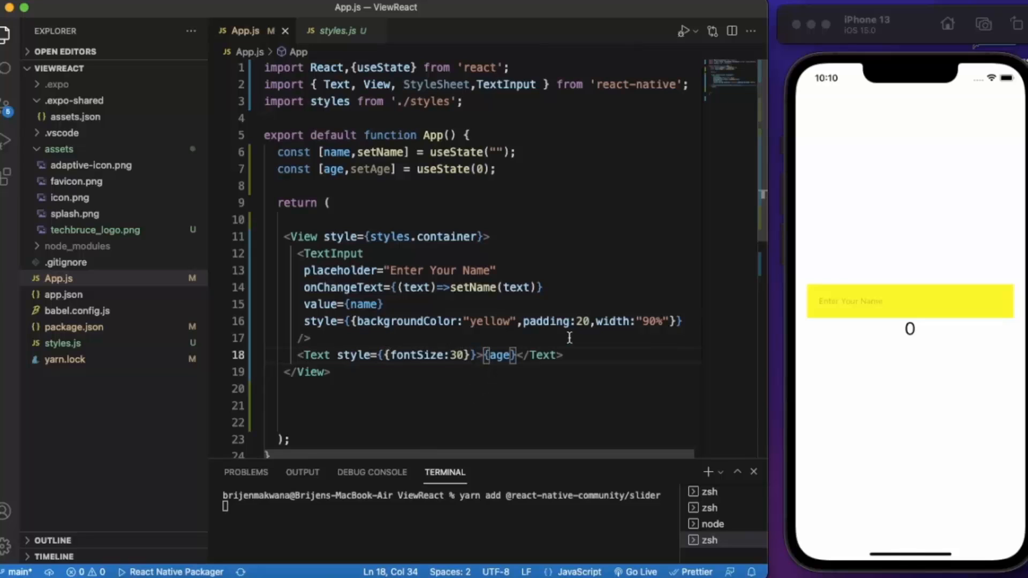
text(Age:)
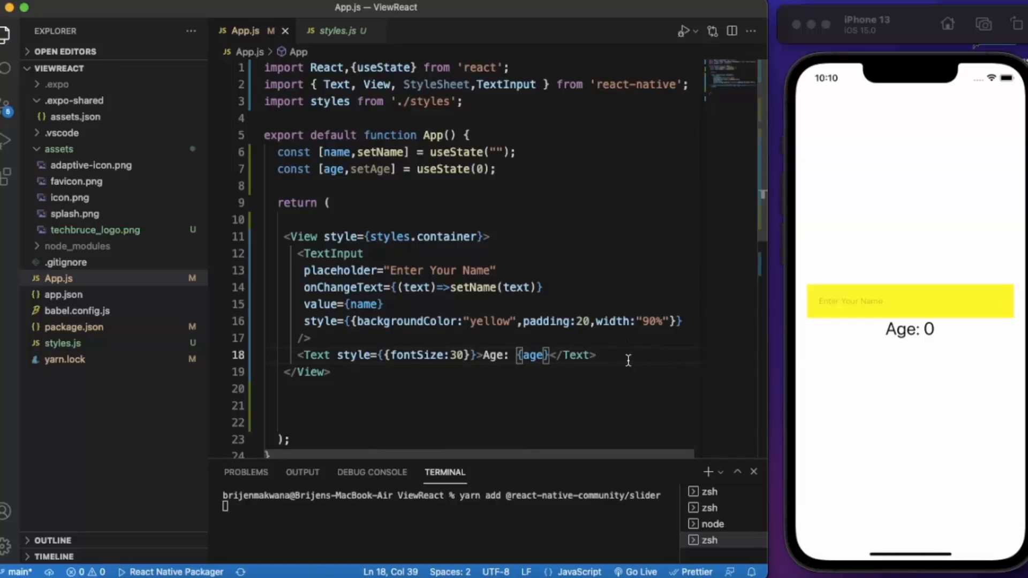
key(enter)
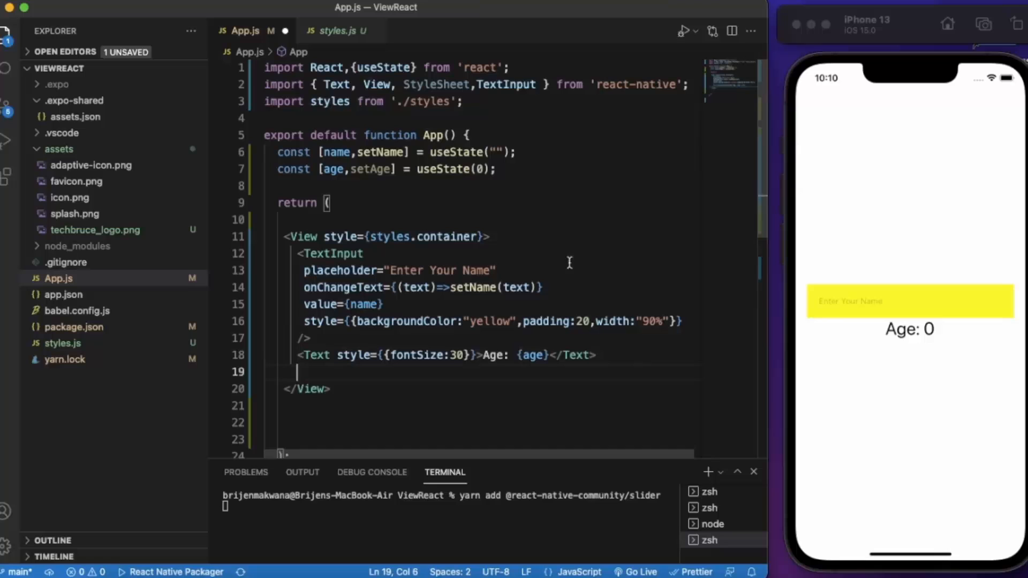
text(i)
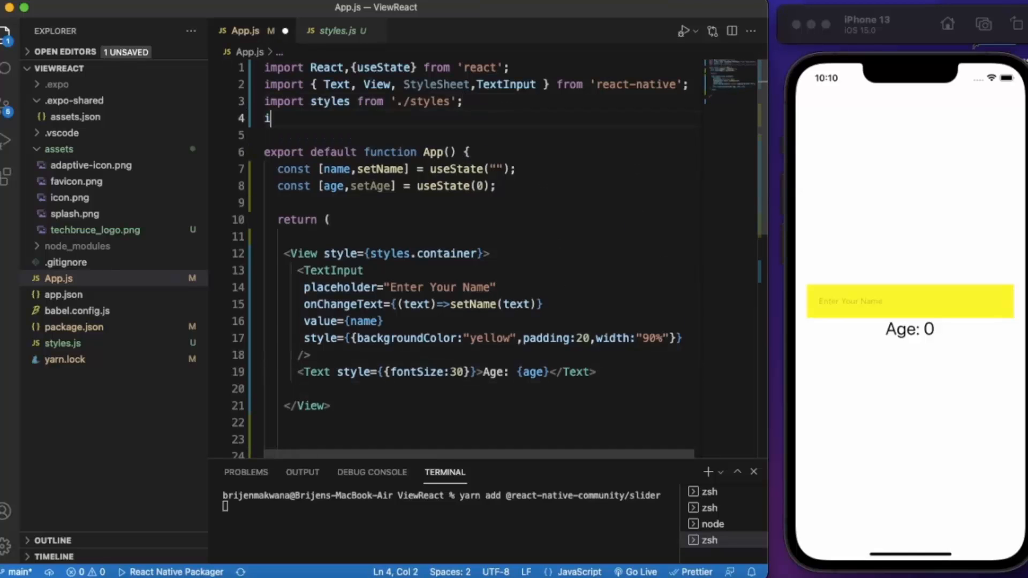
text(mport Slider from '.)
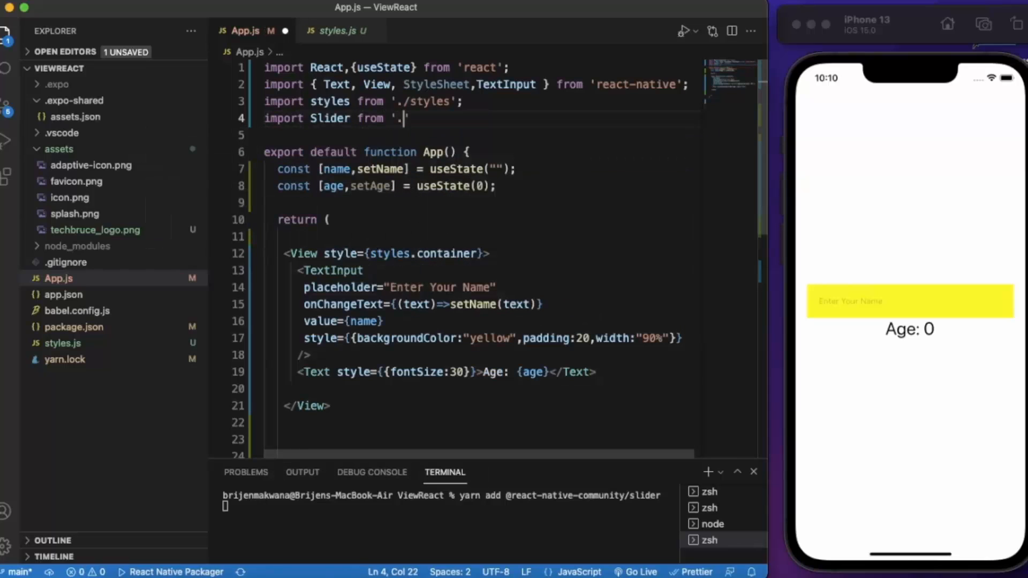
key(Backspace)
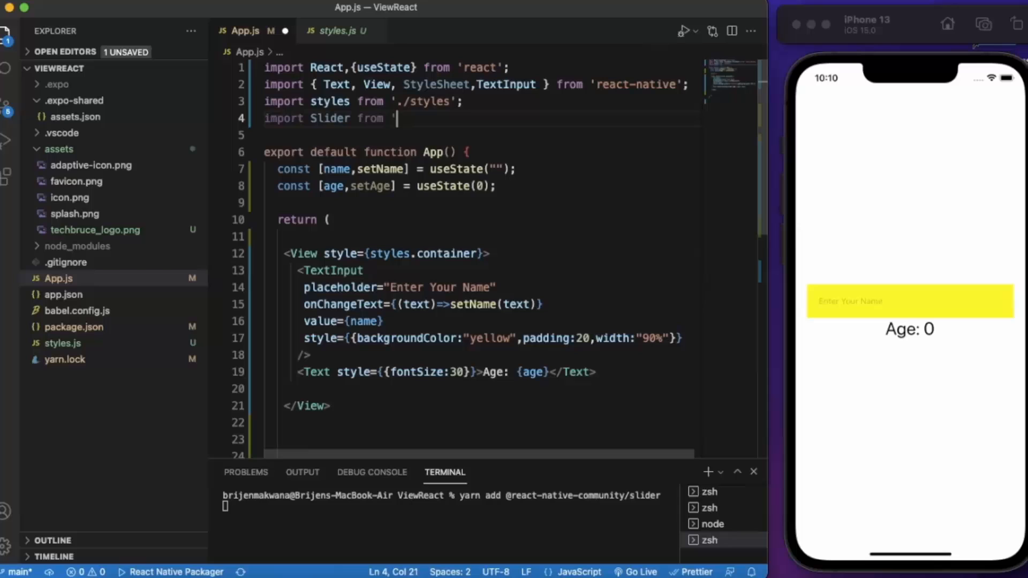
text(@react-native-community/slider';)
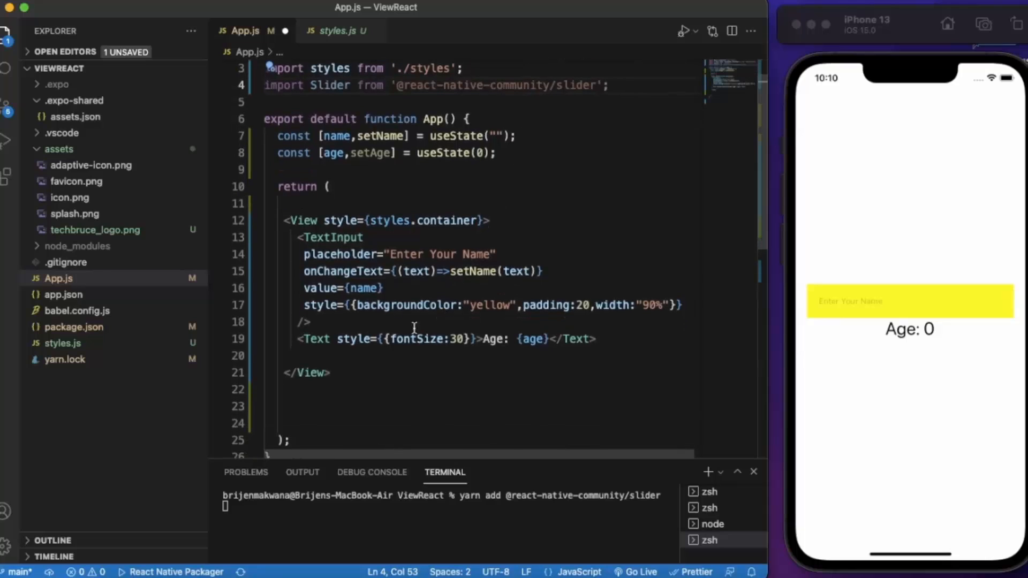
mouse_move(606, 343)
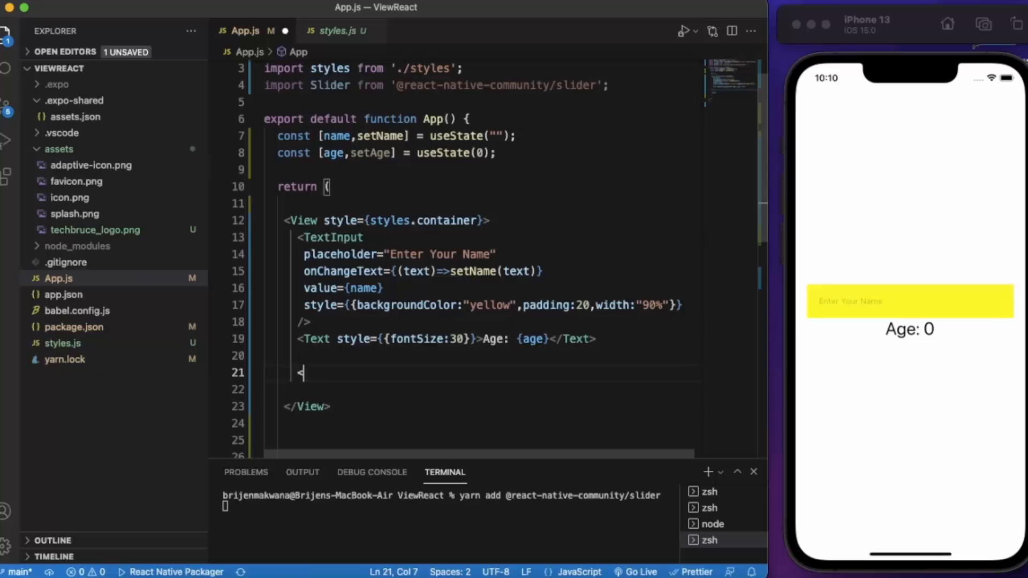
Add a Slider element styled with width 300 and height 50
text(Slider)
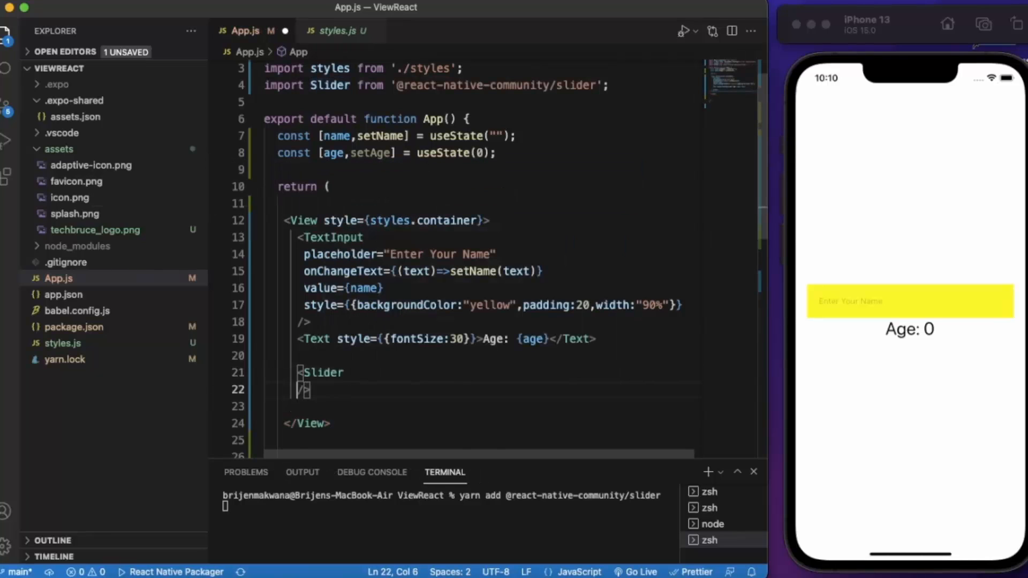
key(Return)
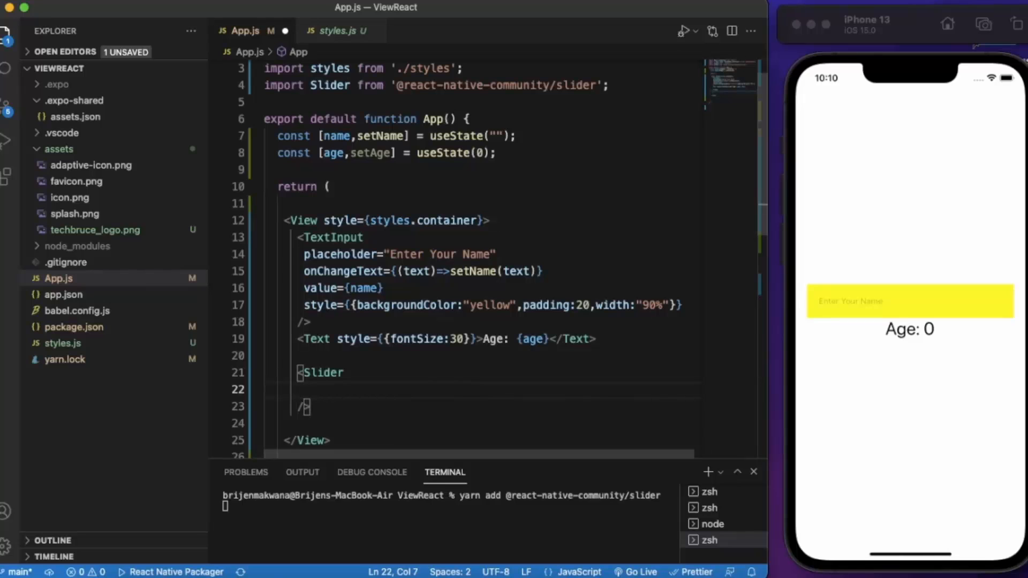
text(style=)
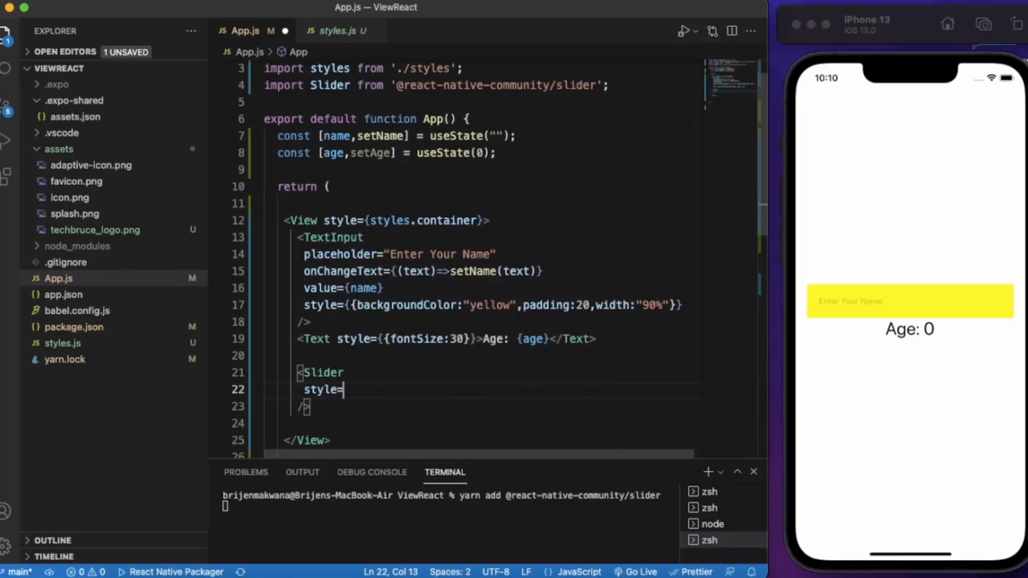
text({{width)
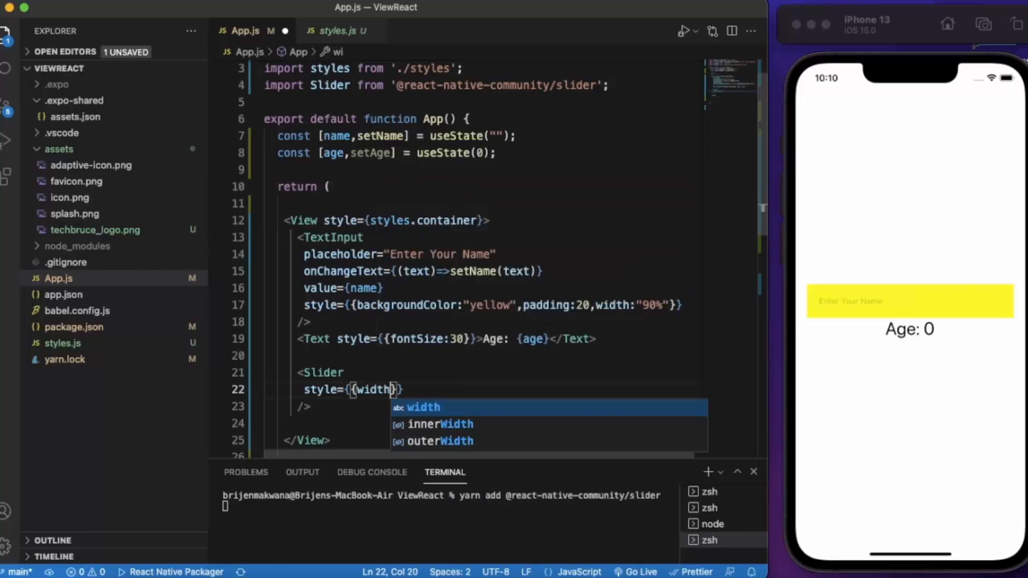
text(:300,)
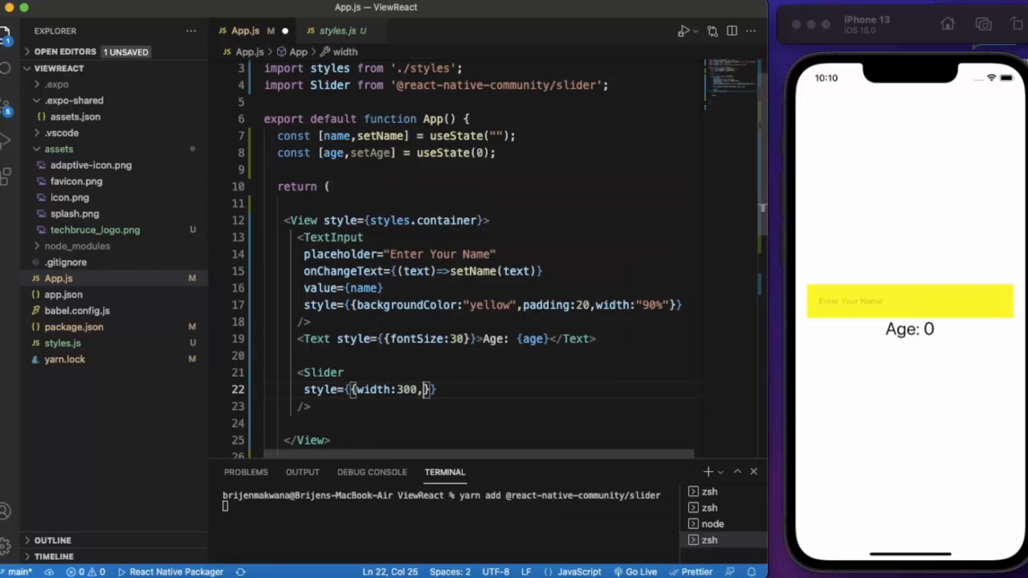
text(height:)
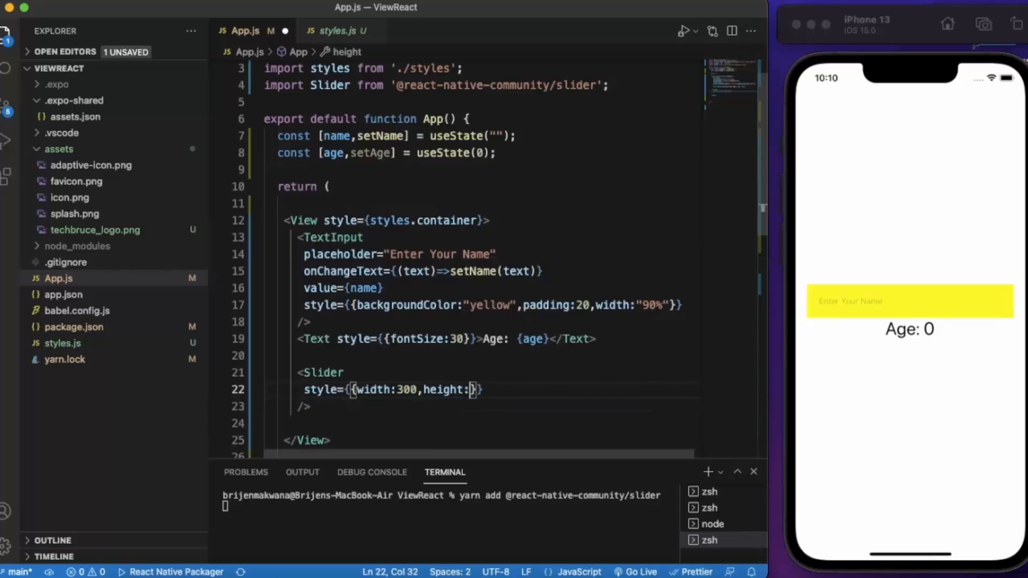
text(50)
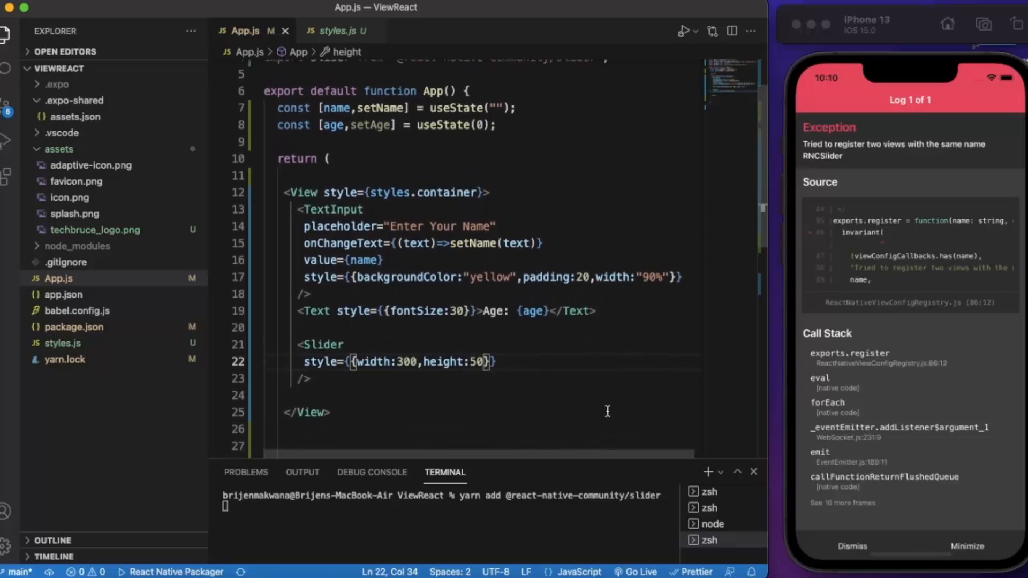
click(508, 327)
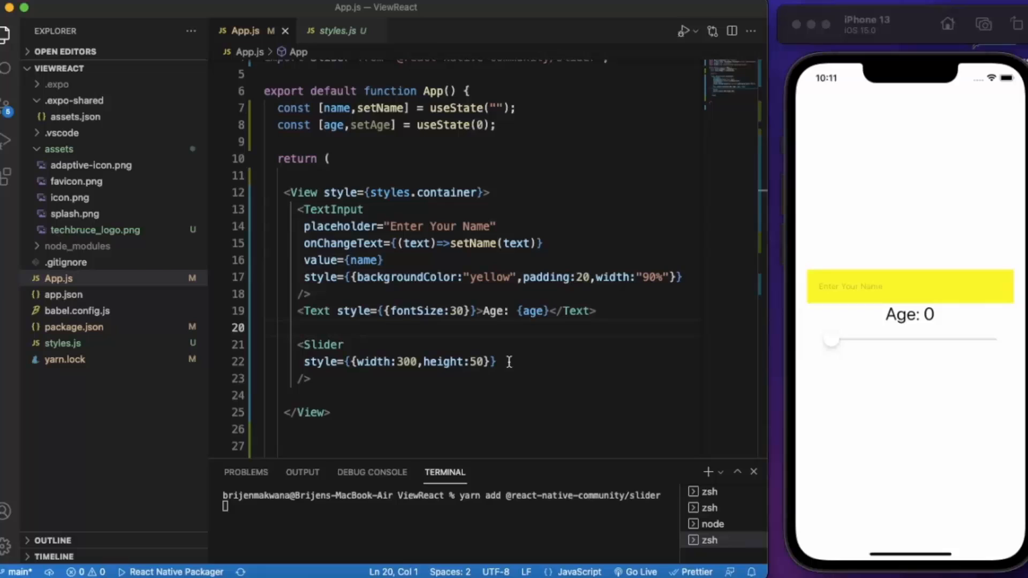
Set the Slider's minimumValue to 18 and maximumValue to 100
text(mi)
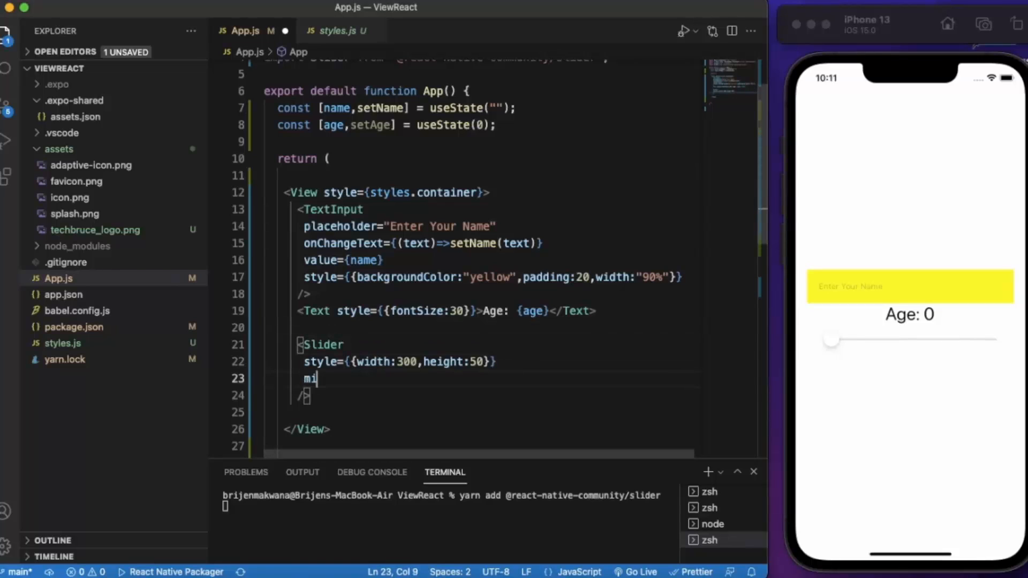
text(nimumV)
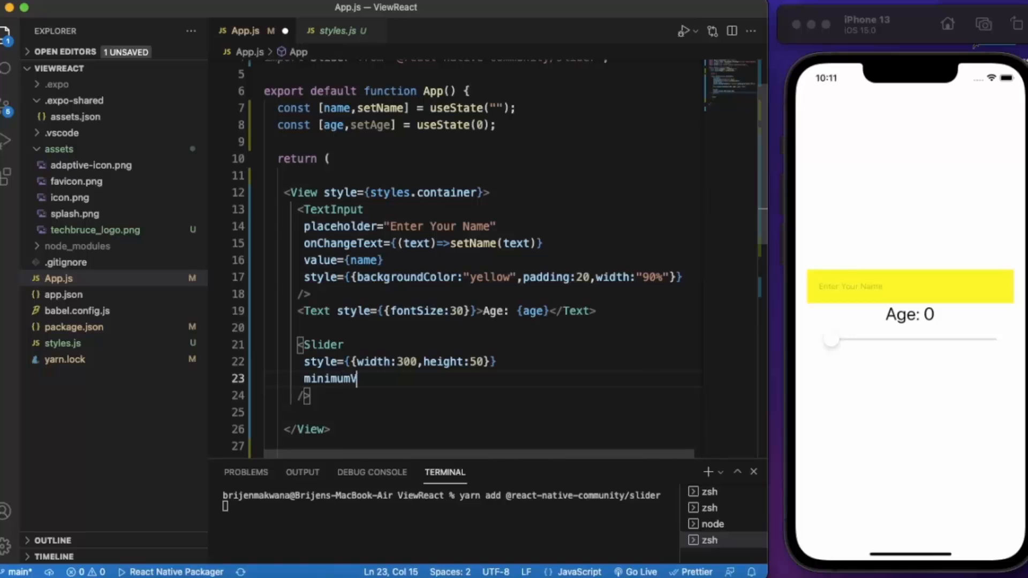
text(alue=)
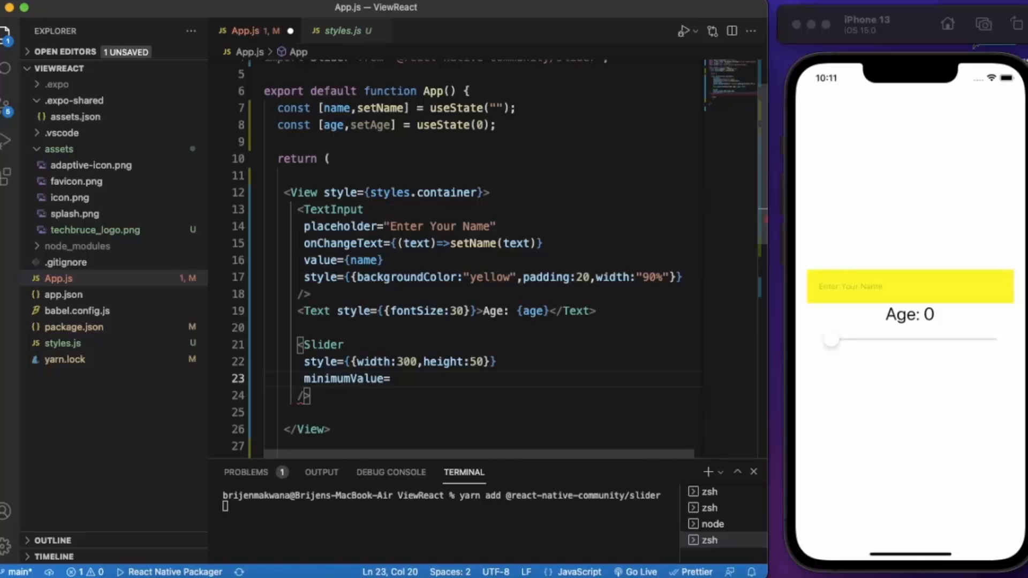
text({})
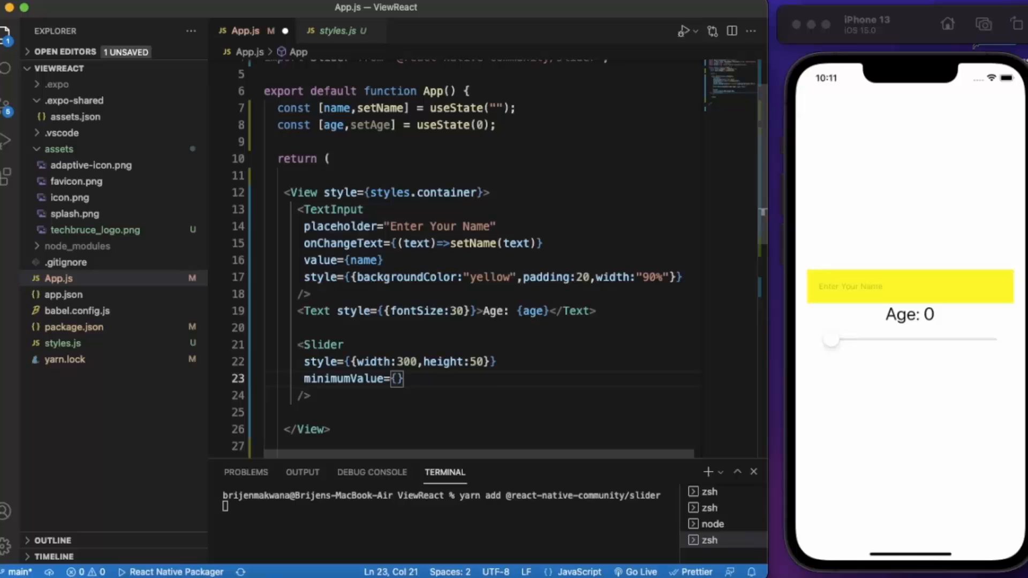
text(18)
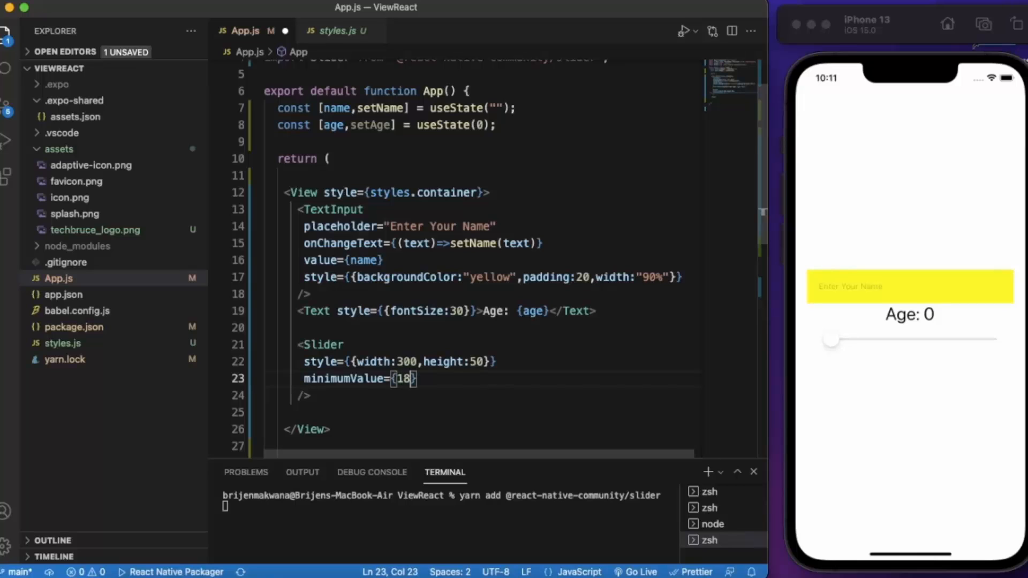
text(maximu)
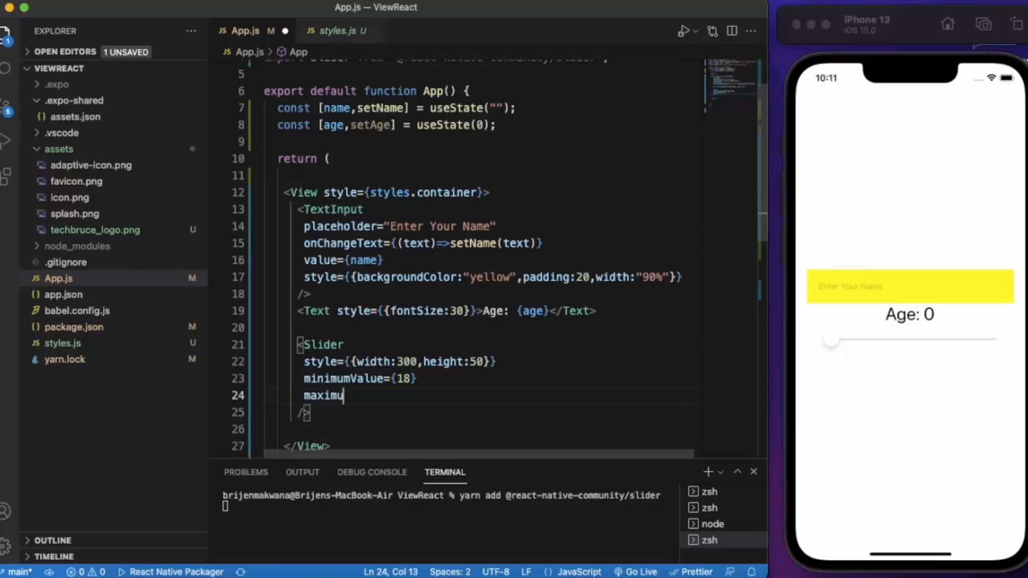
text(mValue=)
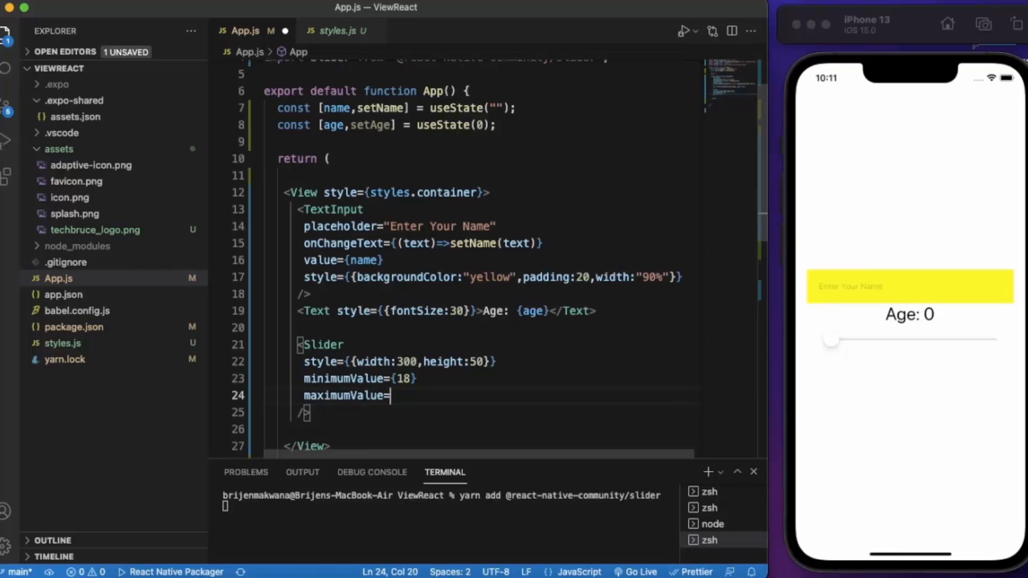
text({100})
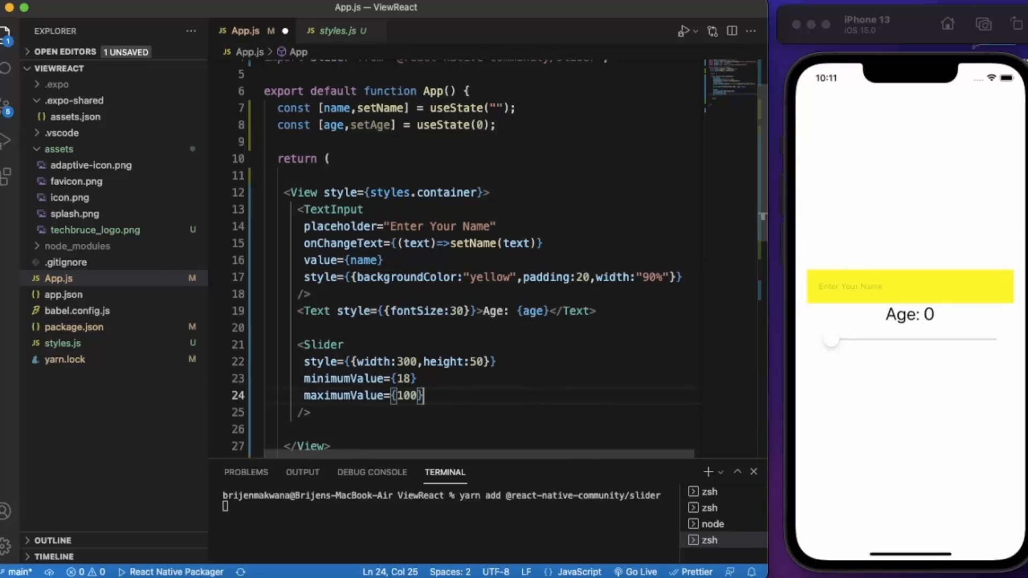
Add onValueChange={(value)=>setAge(value)} to the Slider
text(o)
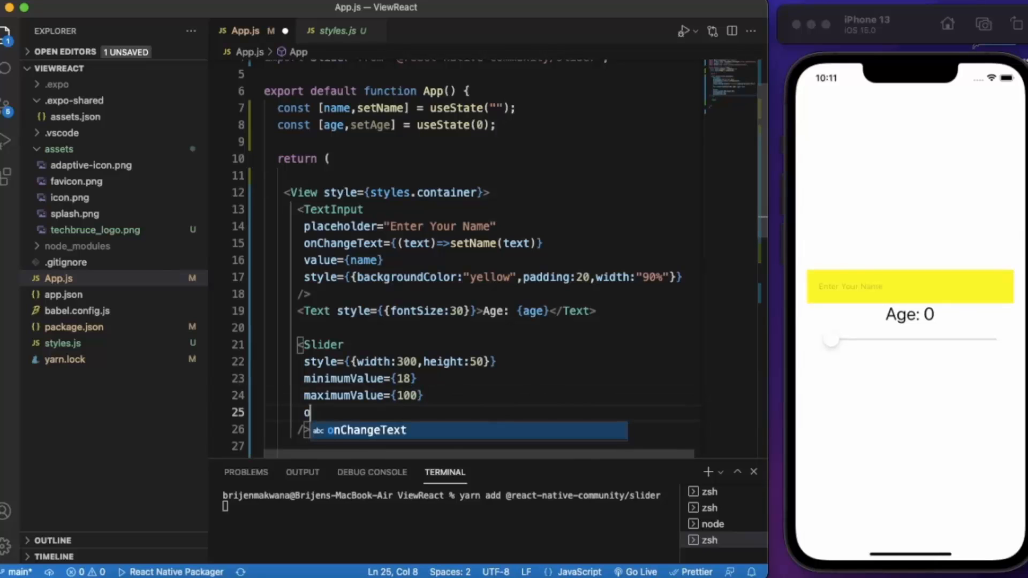
text(n)
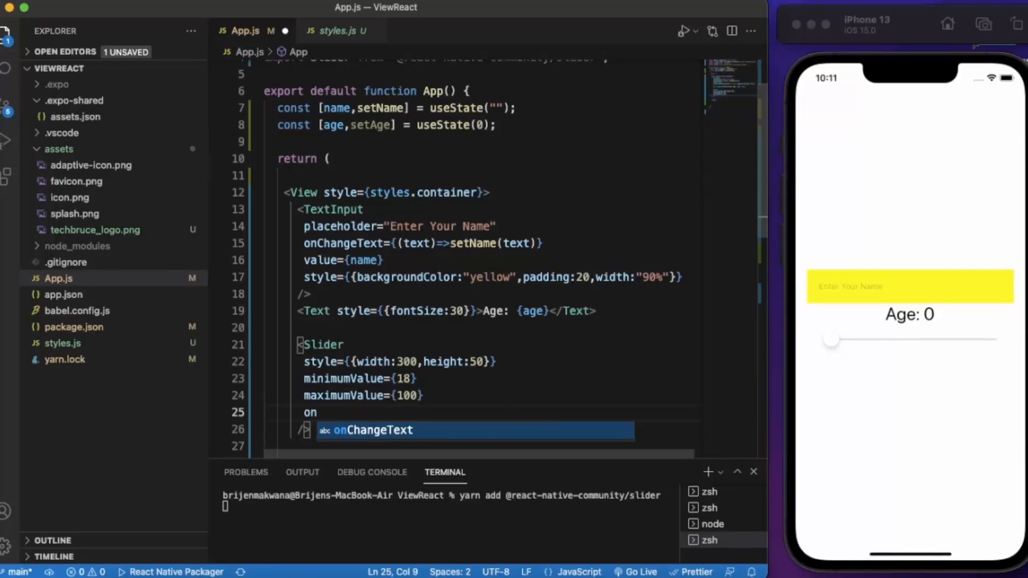
text(V)
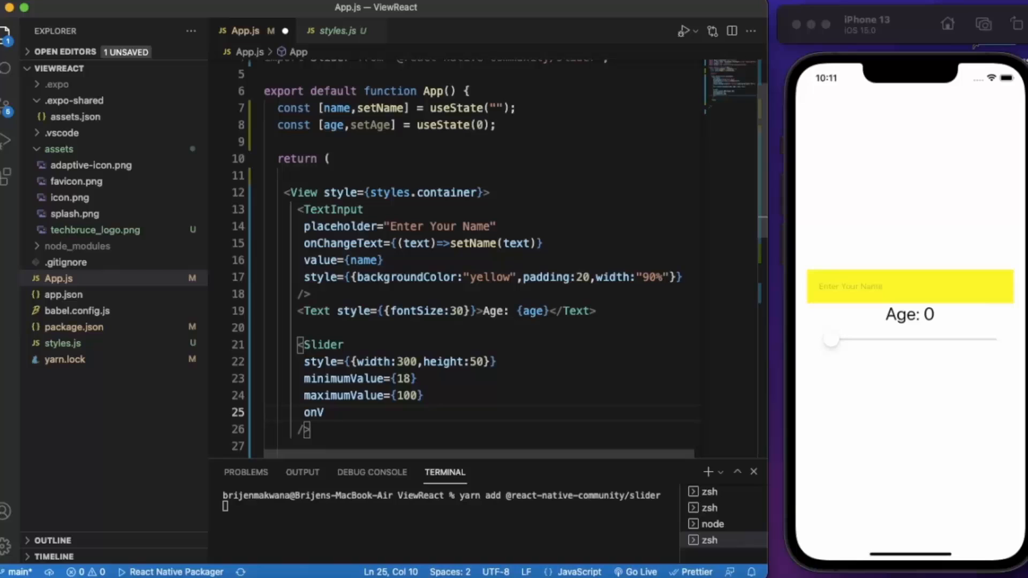
text(alueCha)
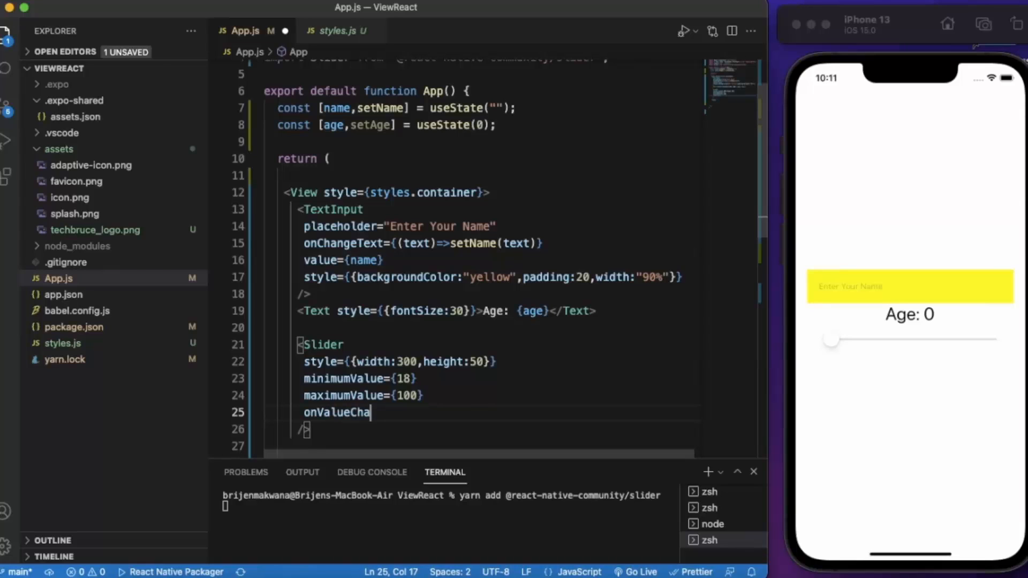
text(nge)
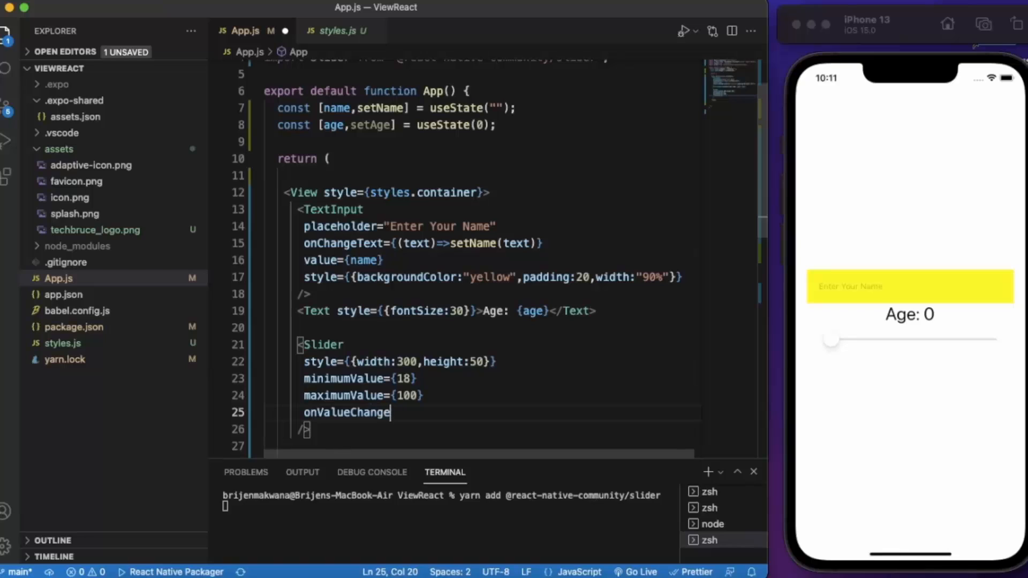
text(={})
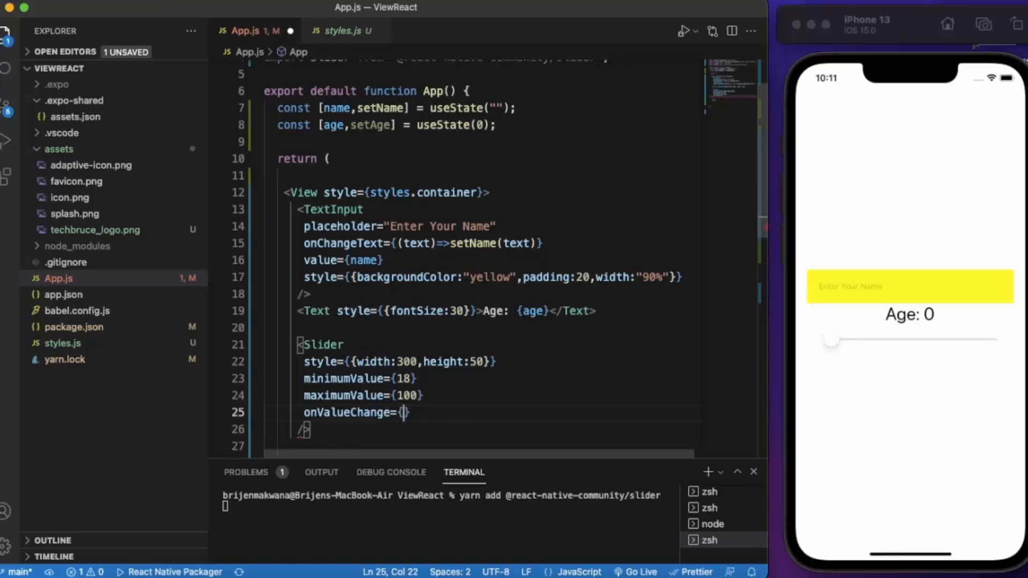
text(value)=>)
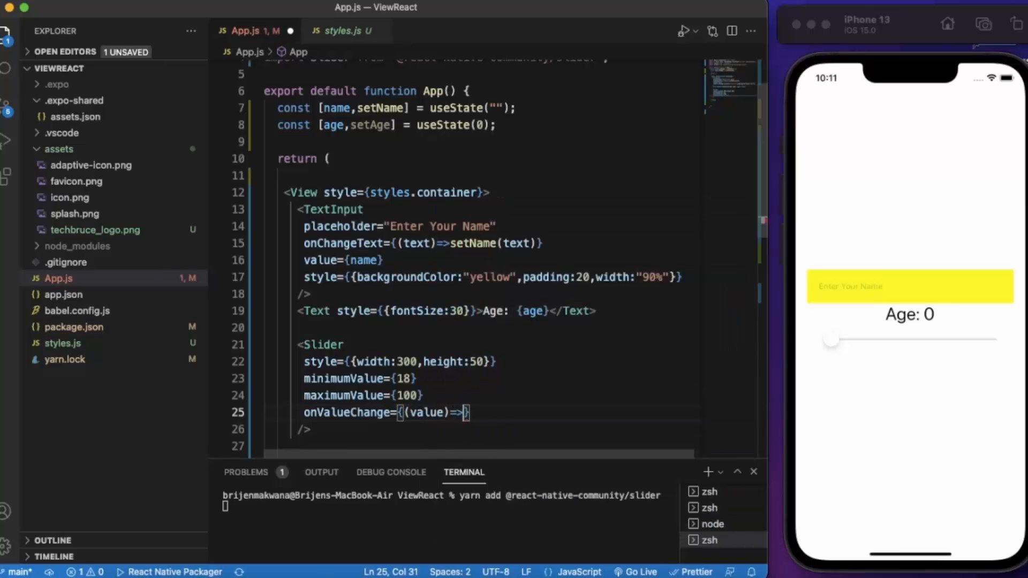
text(setAge()
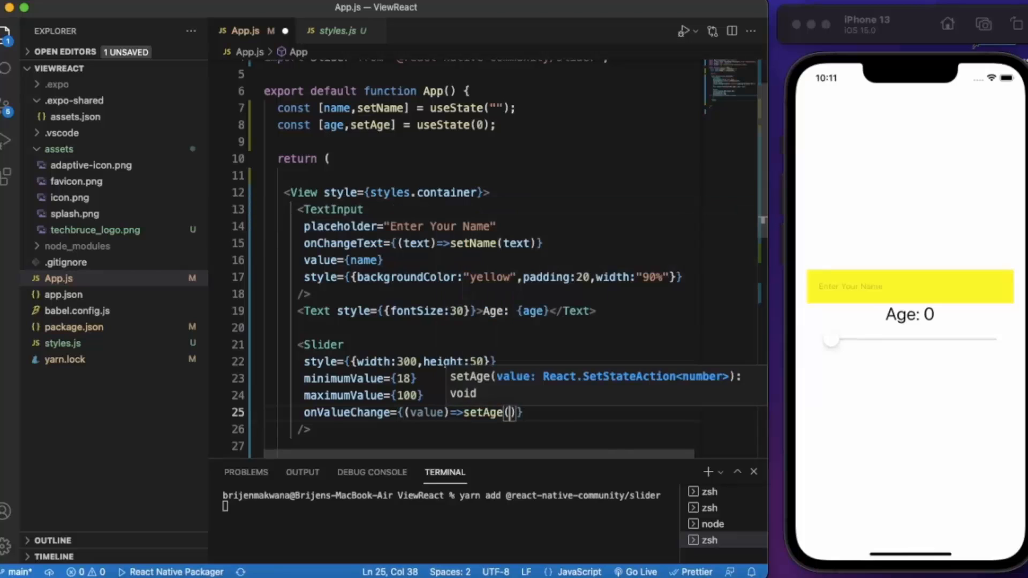
text(value)
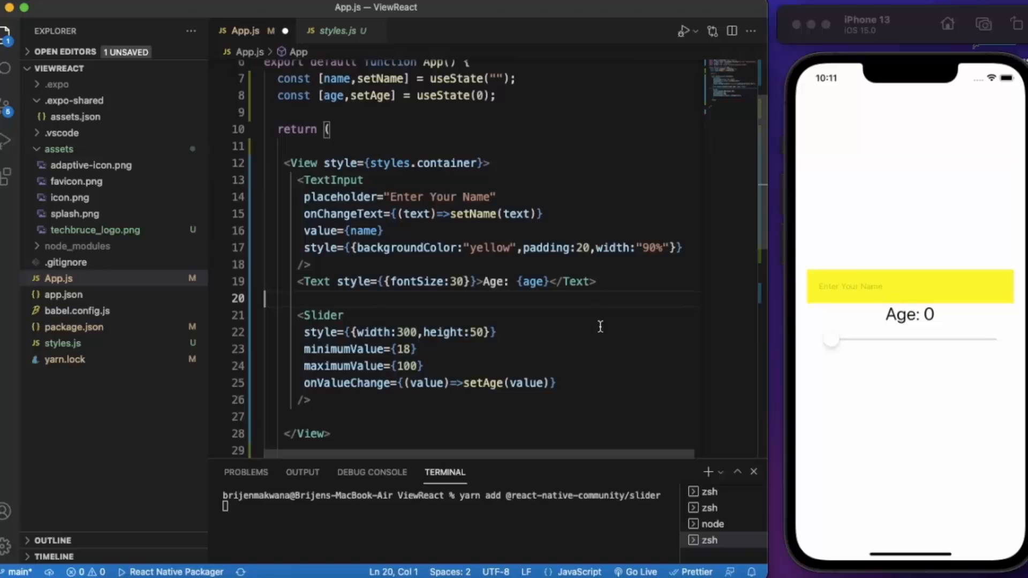
mouse_move(576, 335)
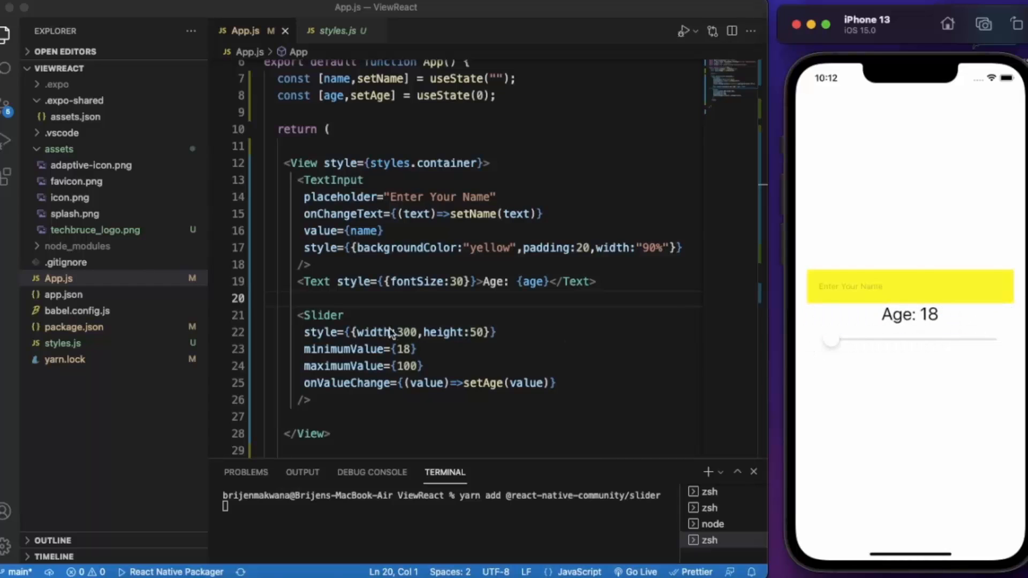
scroll(up, 3)
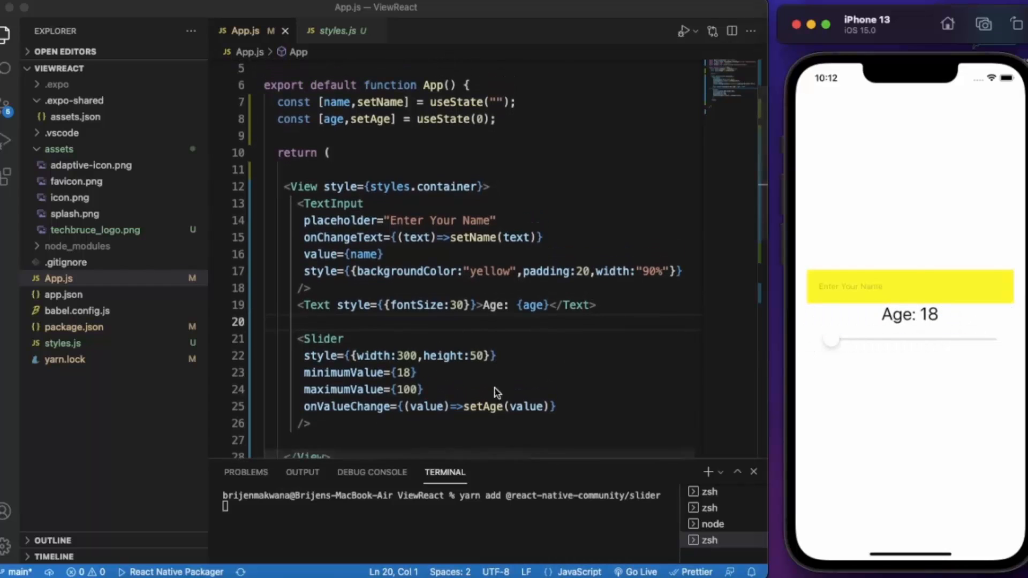
Replace {age} in the label with {Math.floor(age)}
click(553, 305)
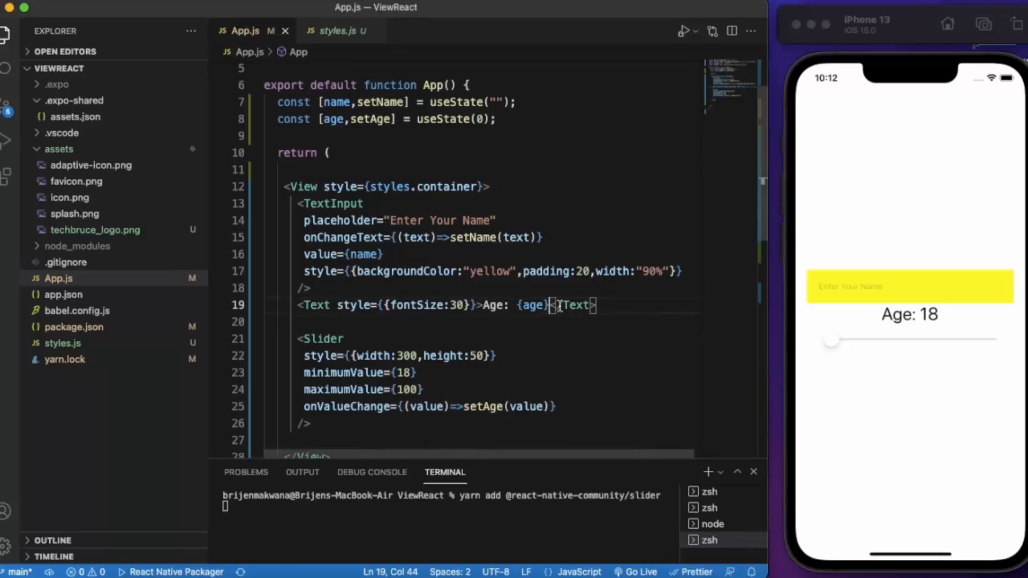
double_click(532, 305)
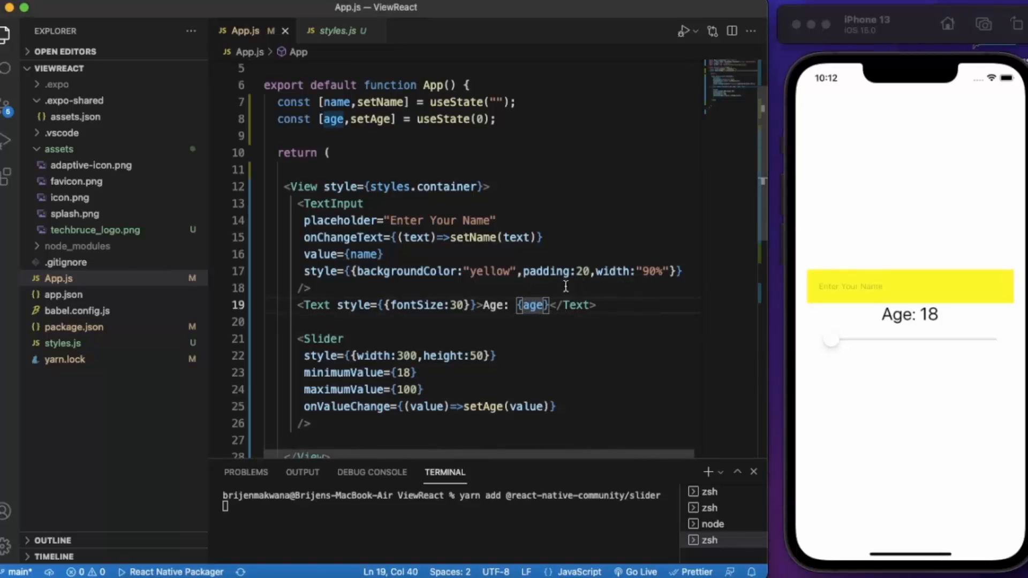
text(Math)
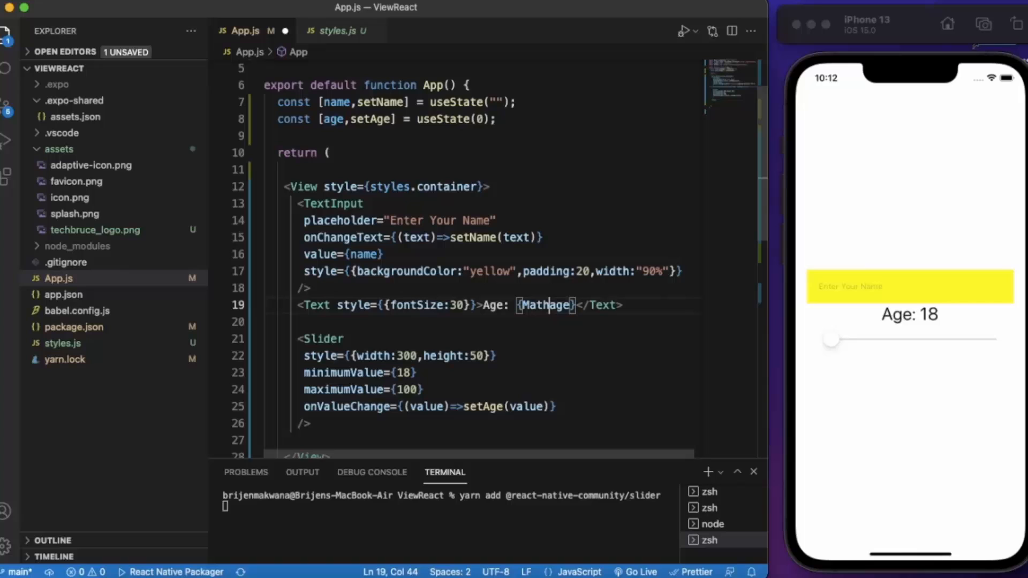
text(.age)
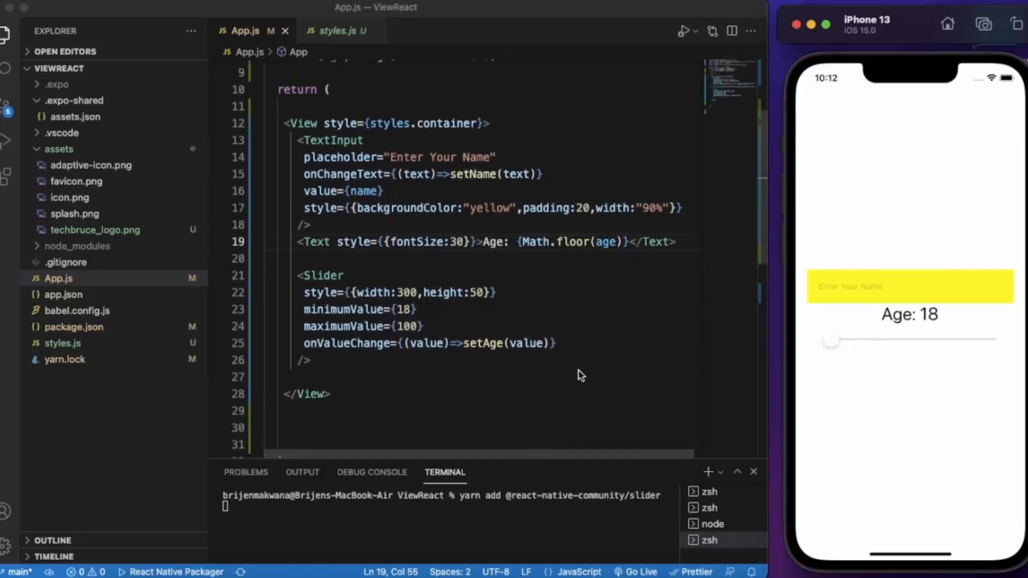
scroll(down, 3)
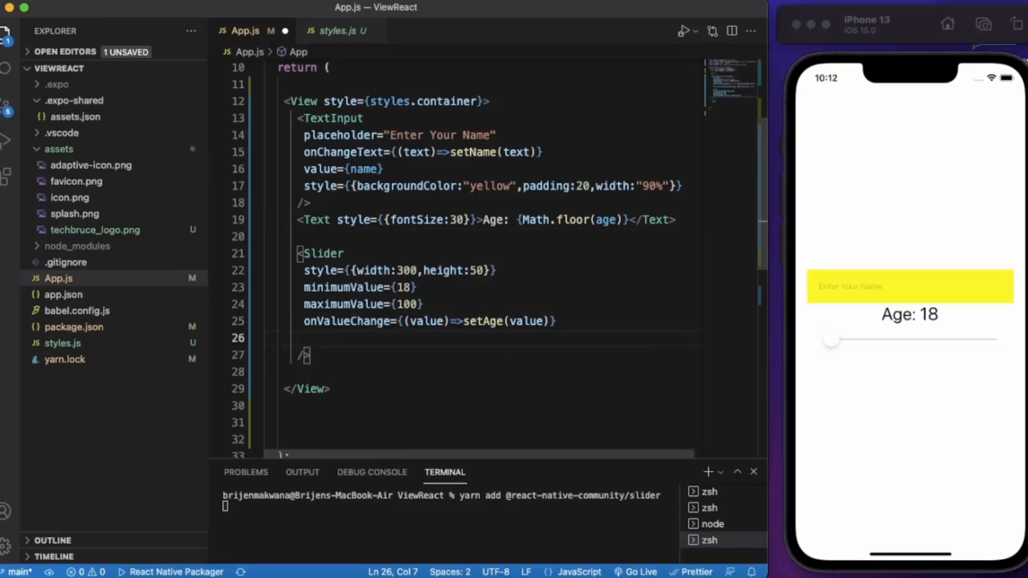
Give the Slider thumbTintColor="yellow", save, and start a new line below it
text(thumb)
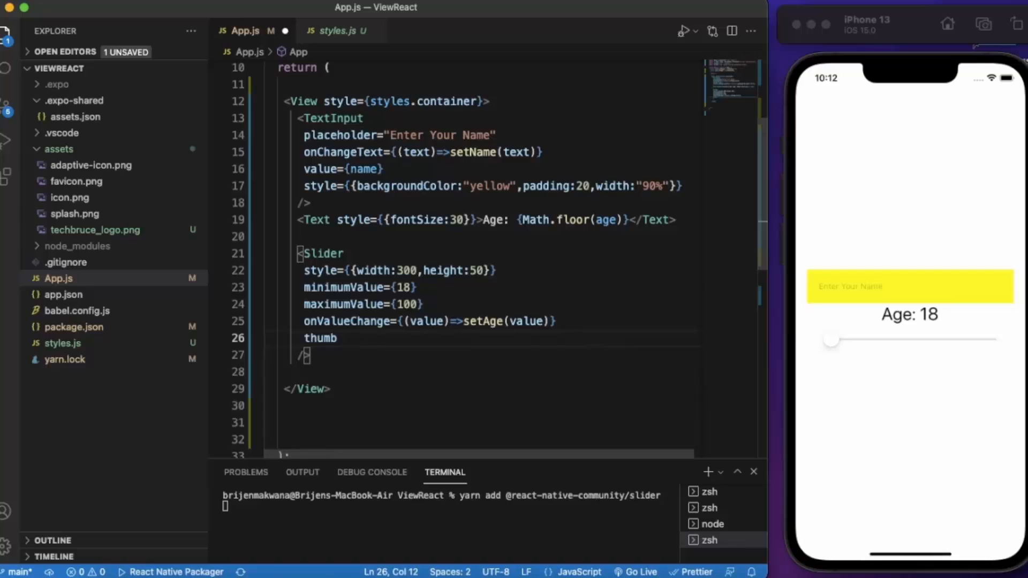
text(TintCo)
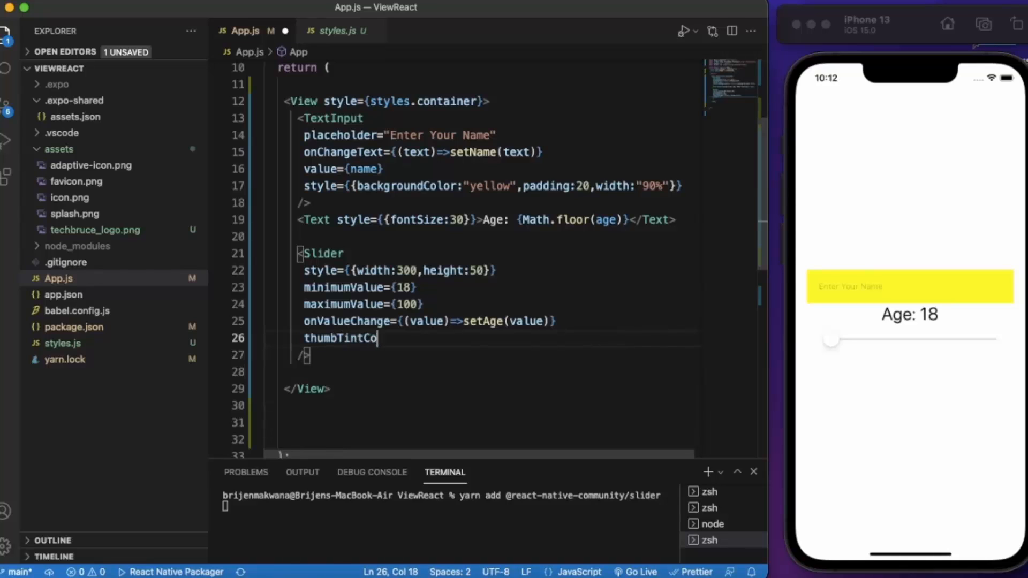
text(lor)
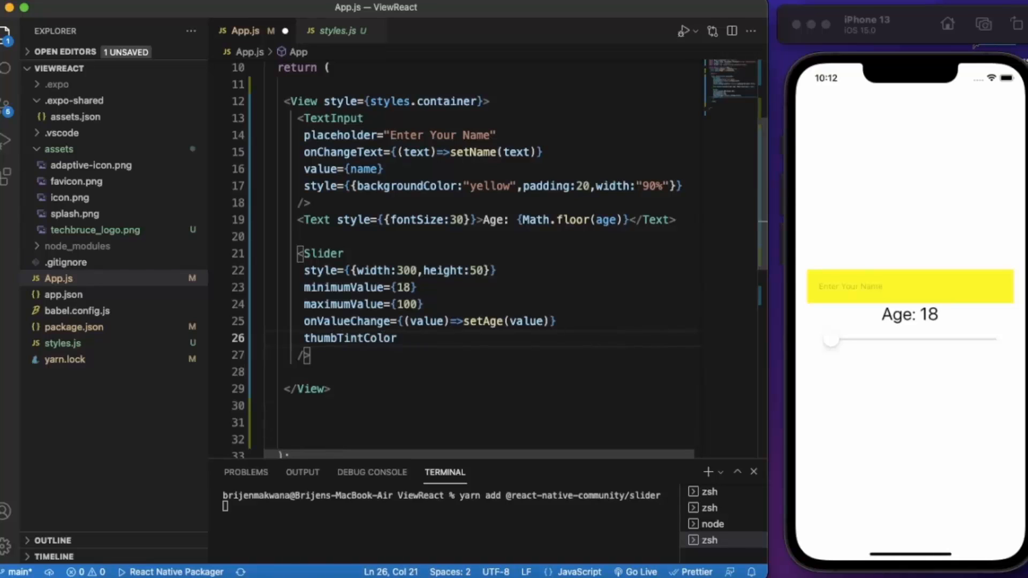
text(="re")
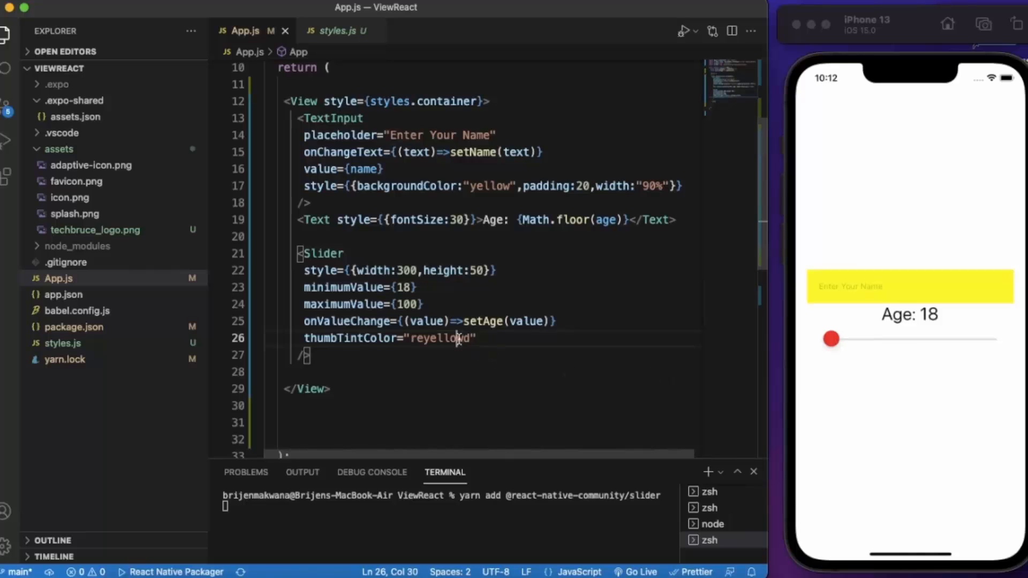
key(Backspace)
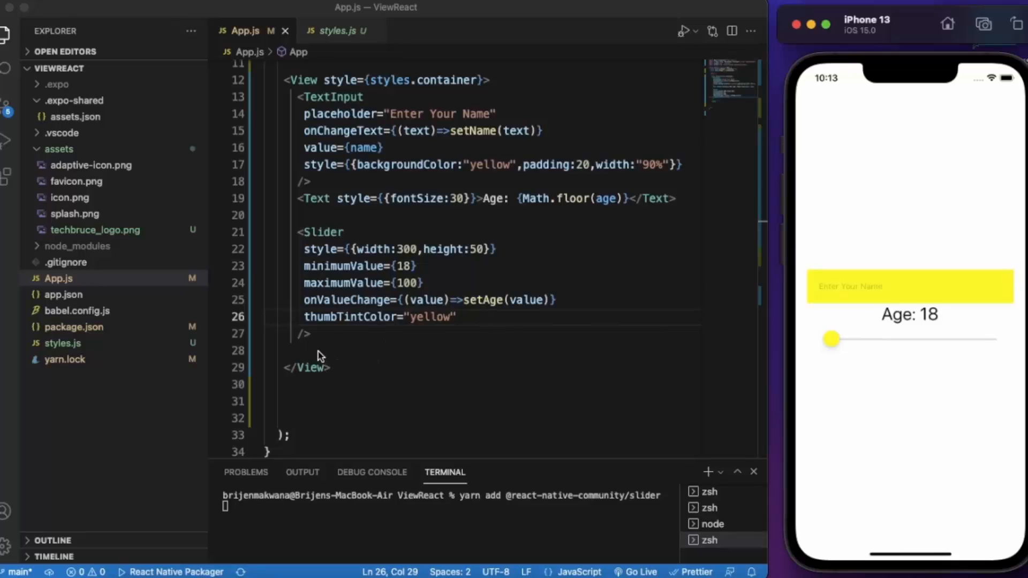
key(enter)
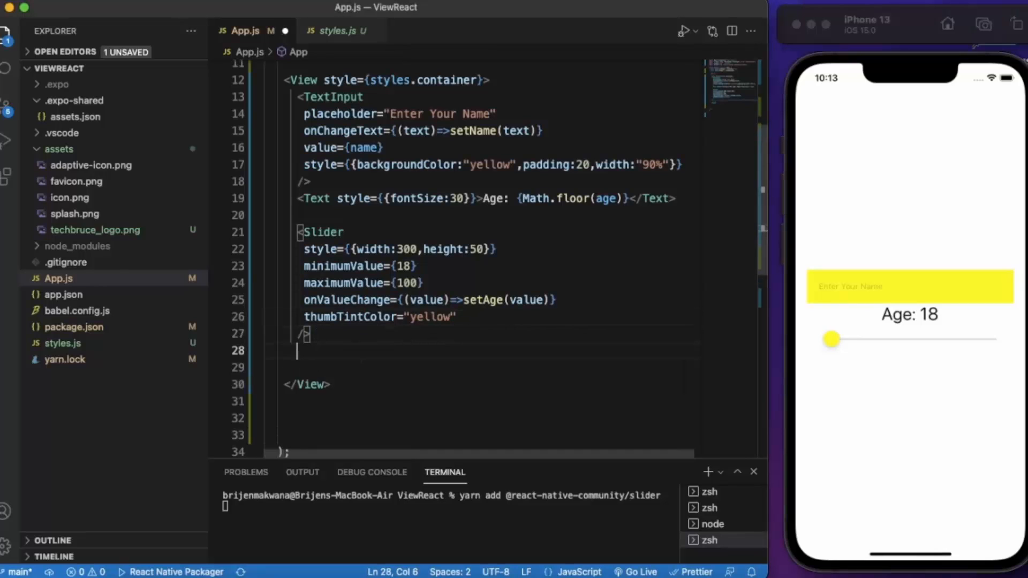
Add a <Button title="Submit"> below the Slider and begin its onPress prop
text(<Button />)
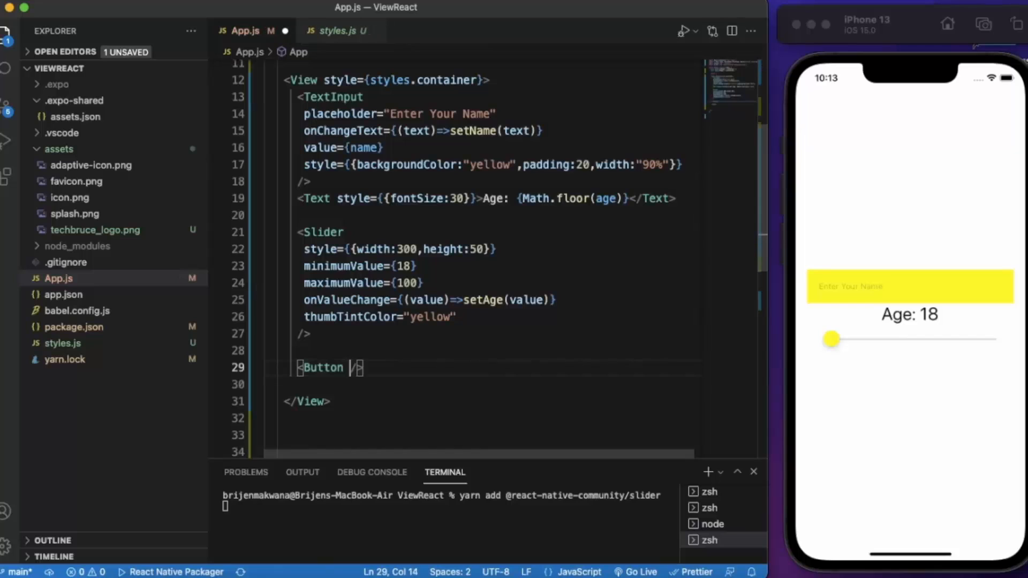
text(title=")
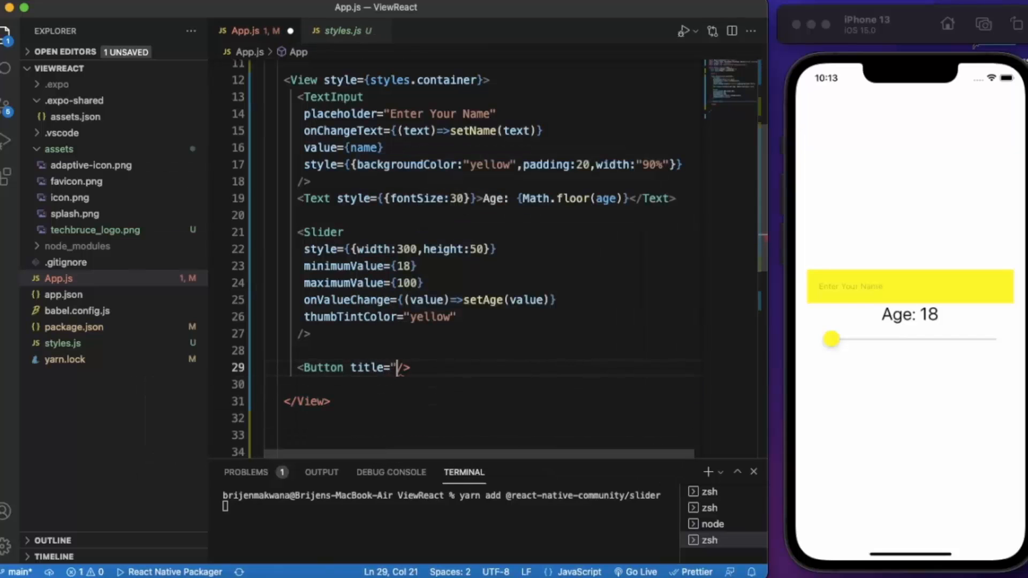
text(submit)
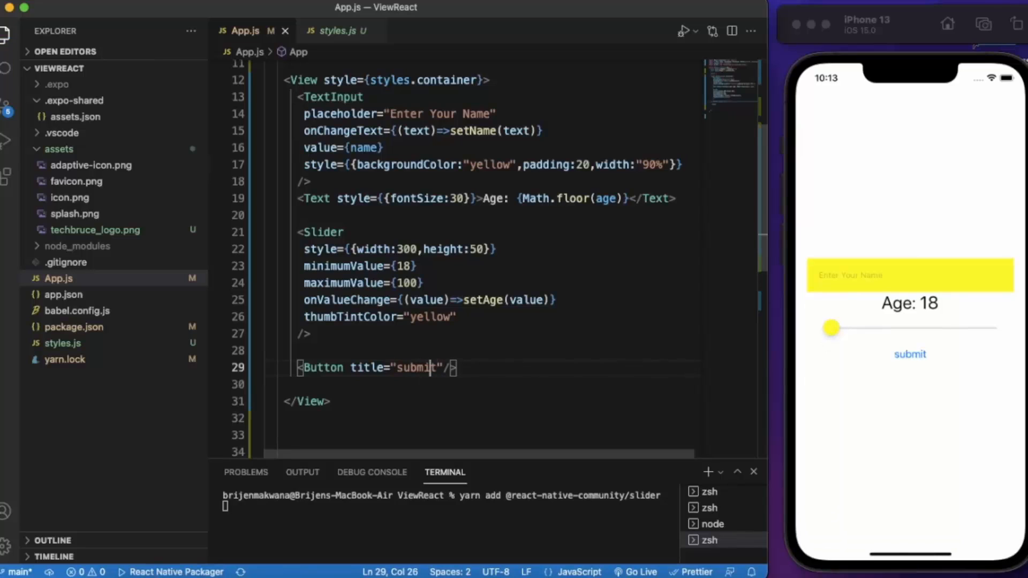
text(S)
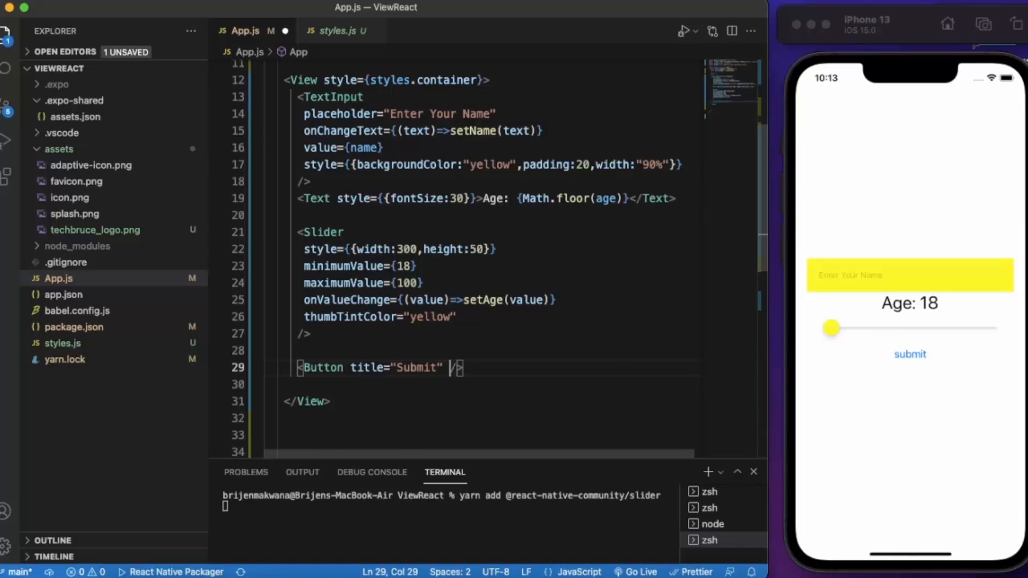
text(onPress=)
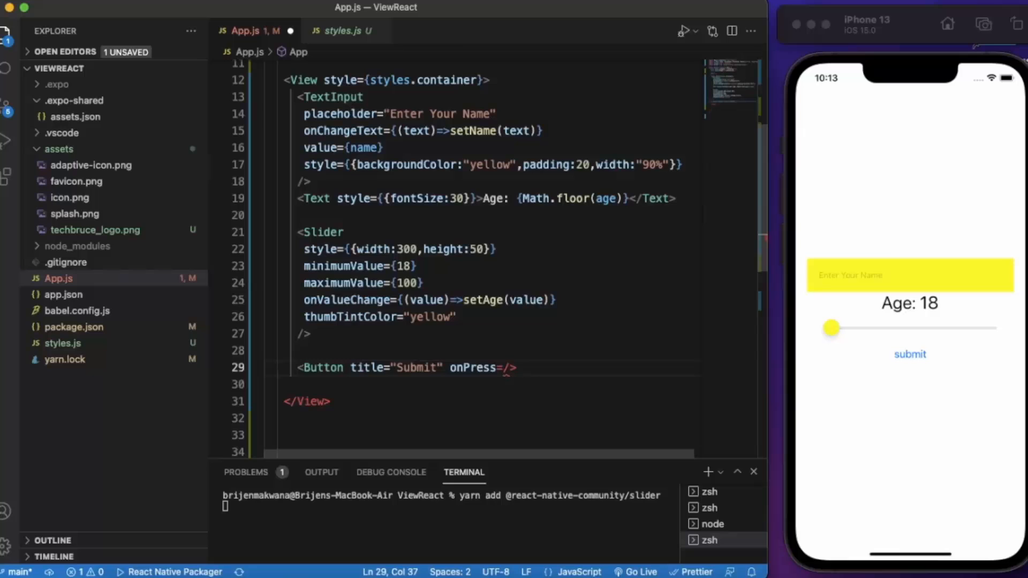
Set onPress to an arrow function calling Alert.alert with the title "Welcome"
text({})
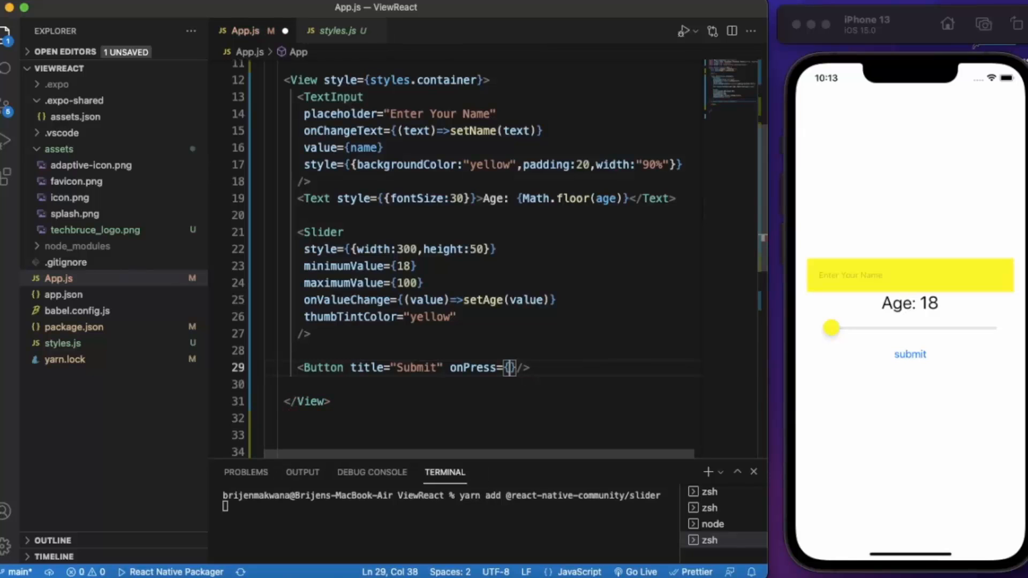
text(()=>)
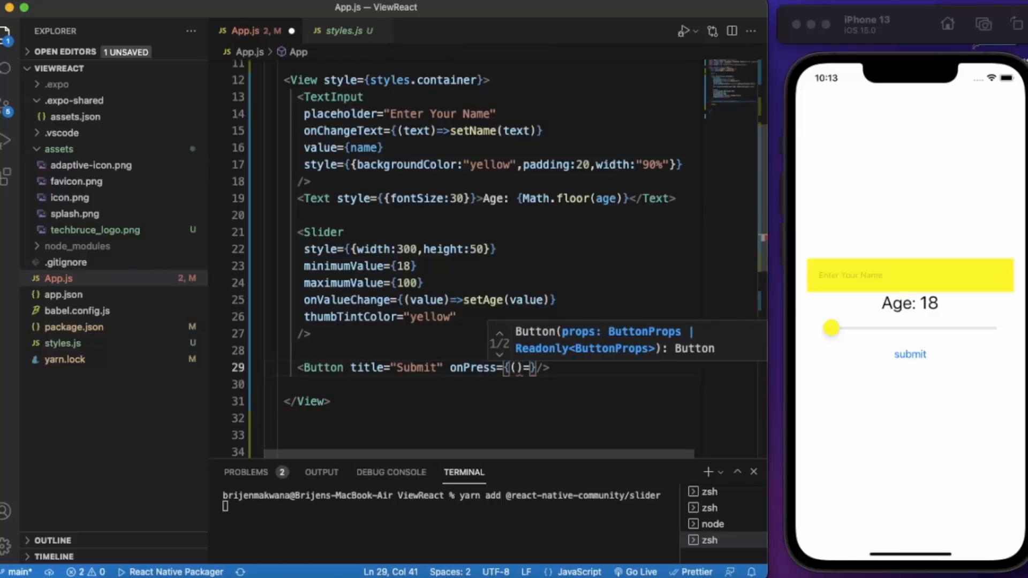
text(>)
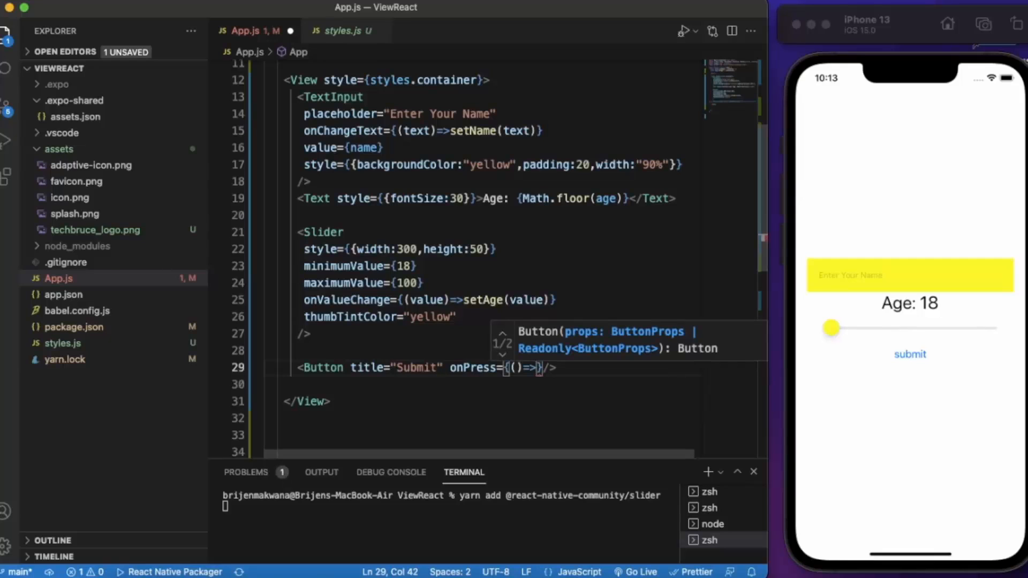
text(Alert)
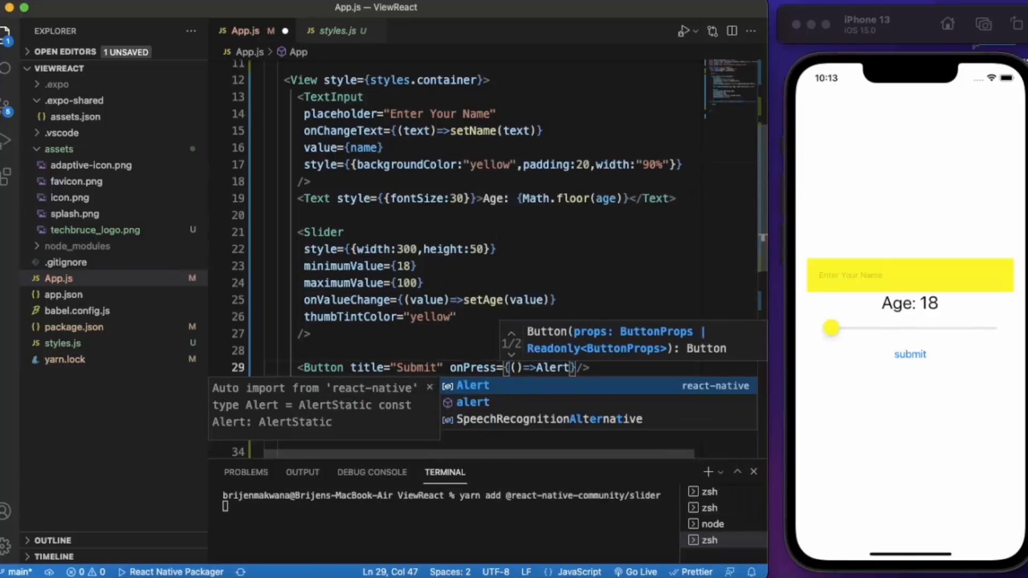
text(.alert()
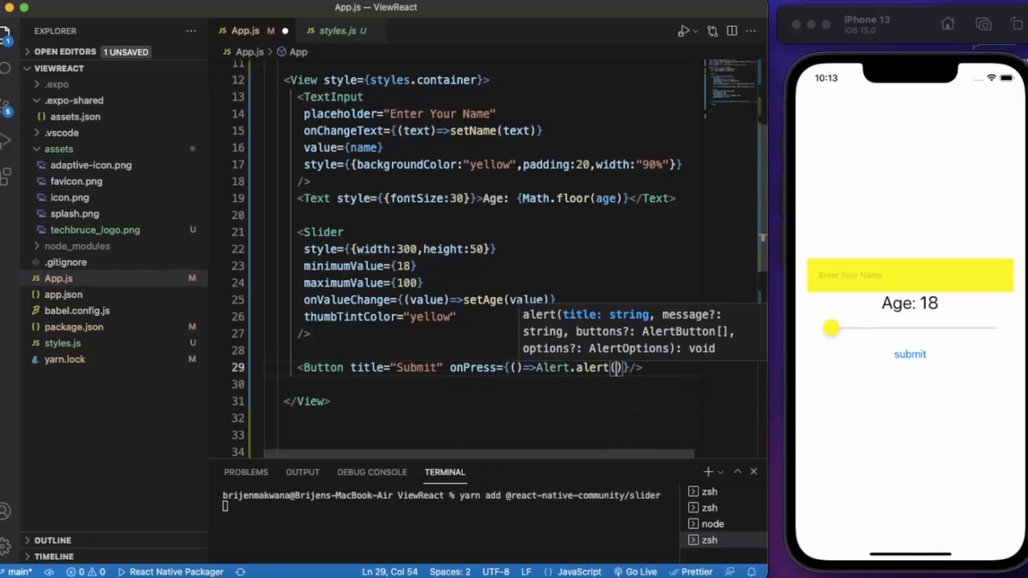
text("")
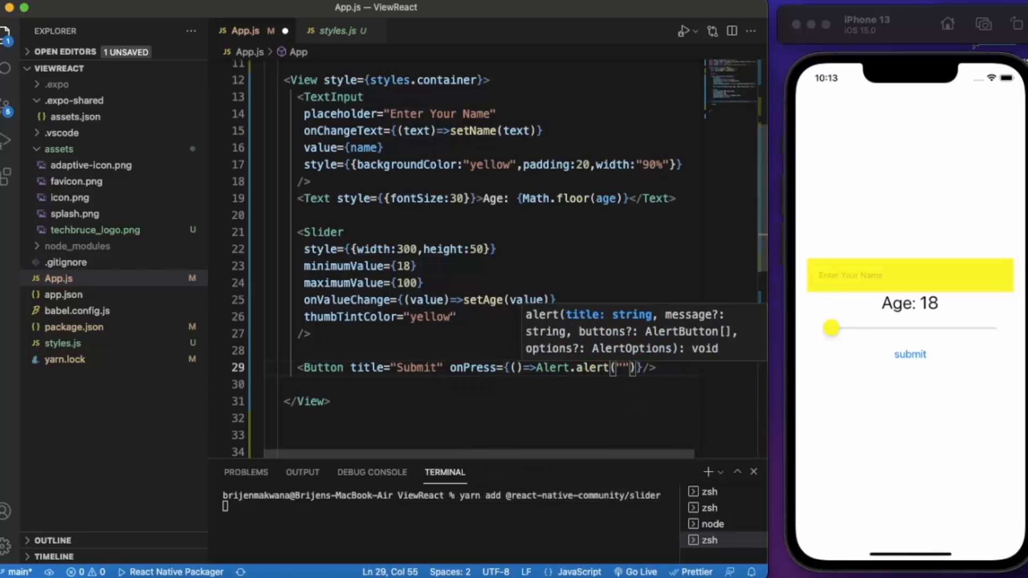
text(Welcome)
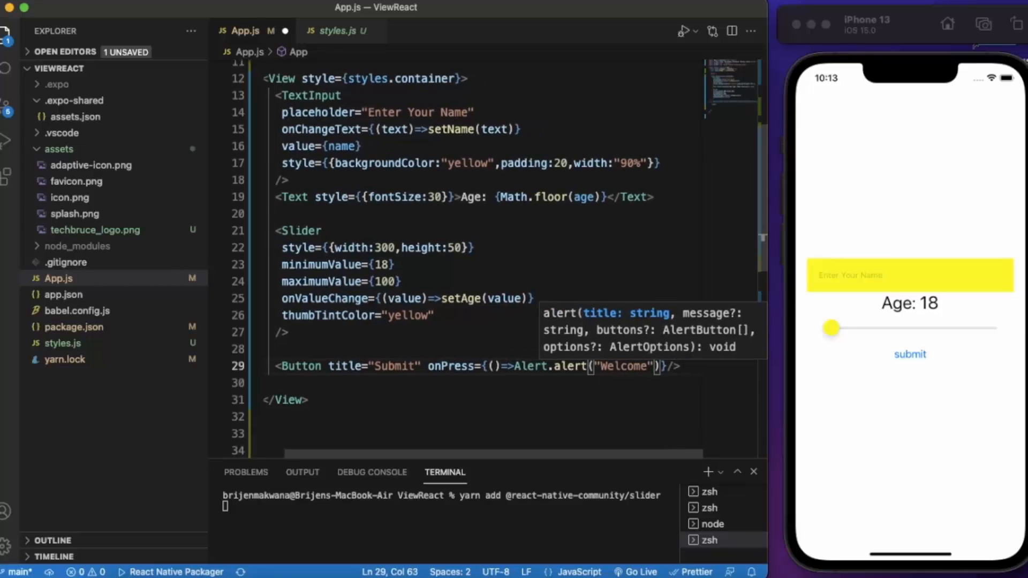
text(,)
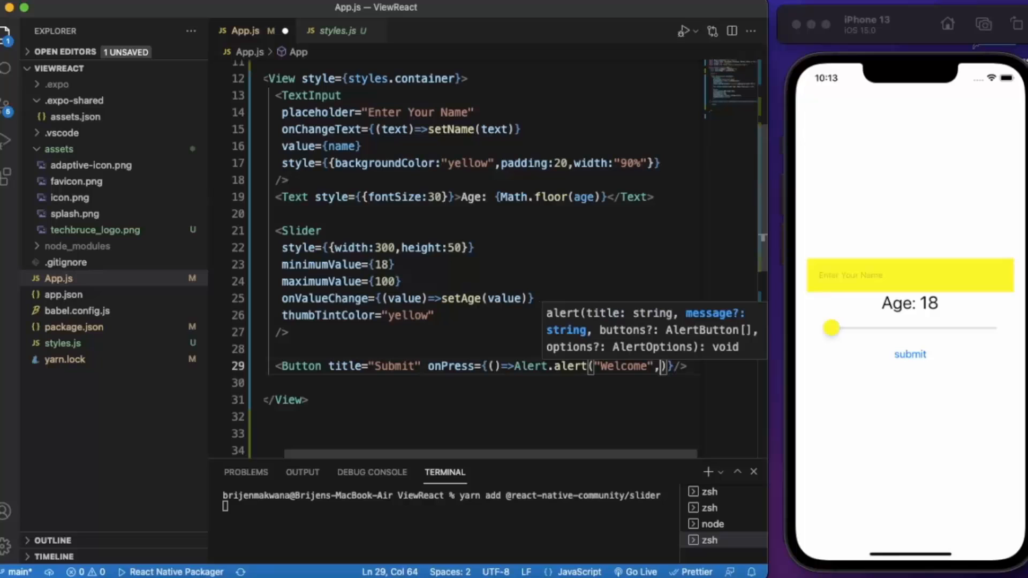
text("")
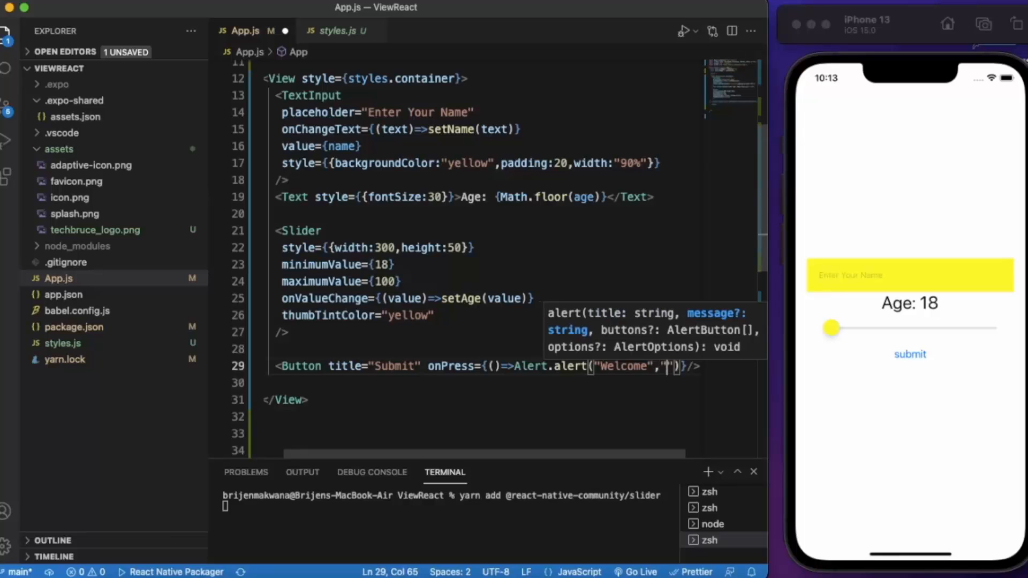
Write the message "Hello name, welcome to our app and you are age years old!"
text(Hello)
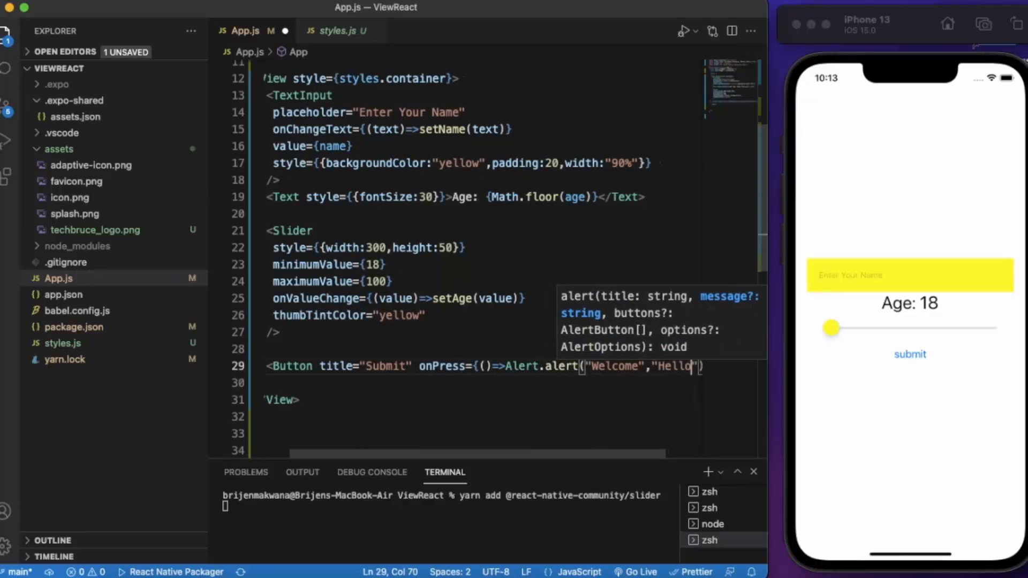
text(" ")
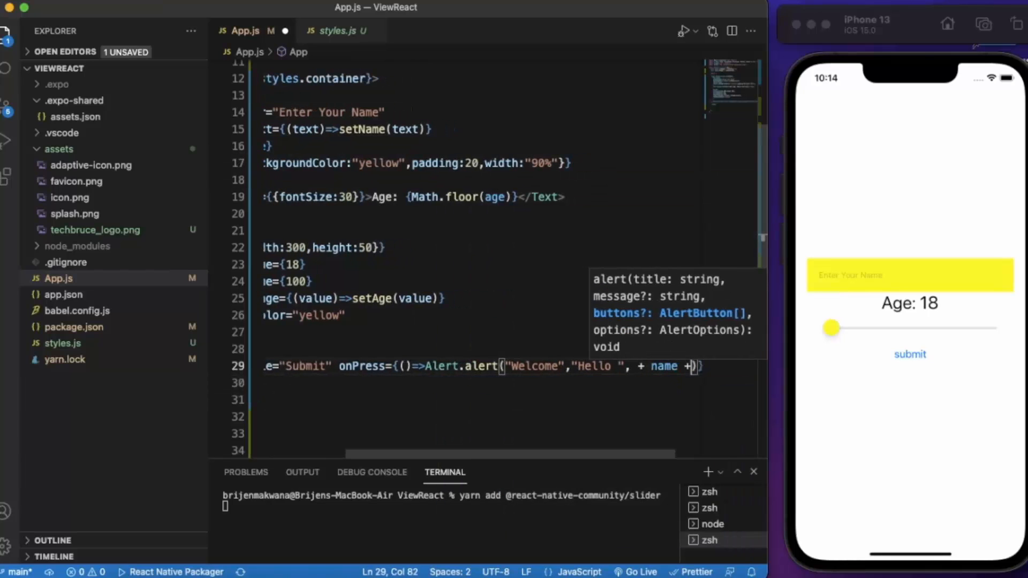
text("")
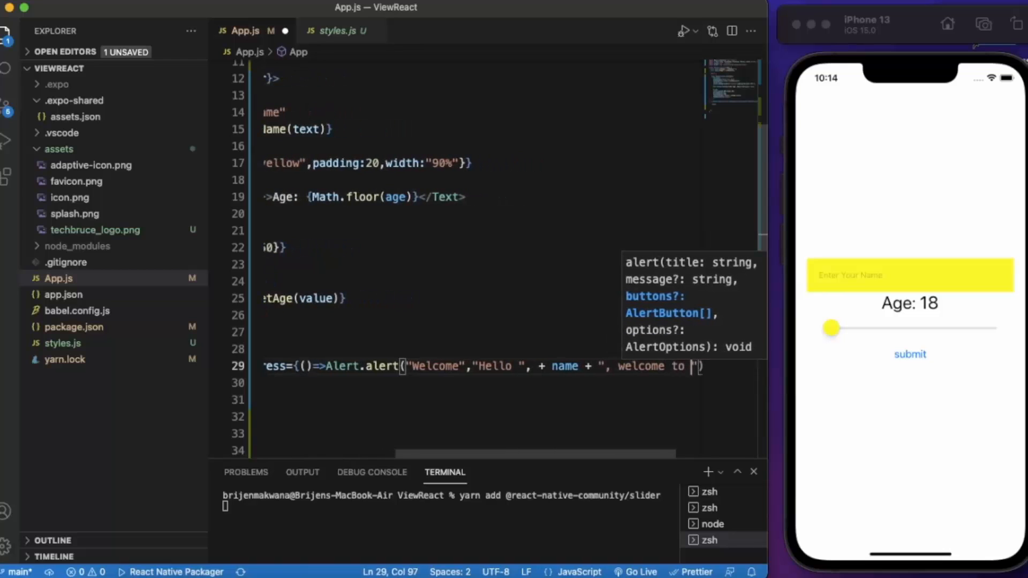
text(our app and you)
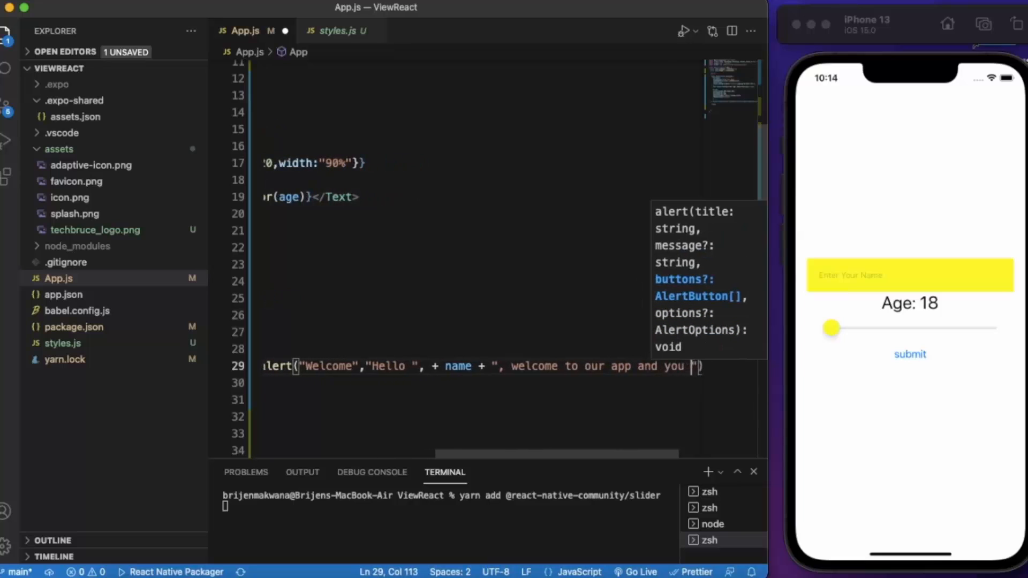
text(are)
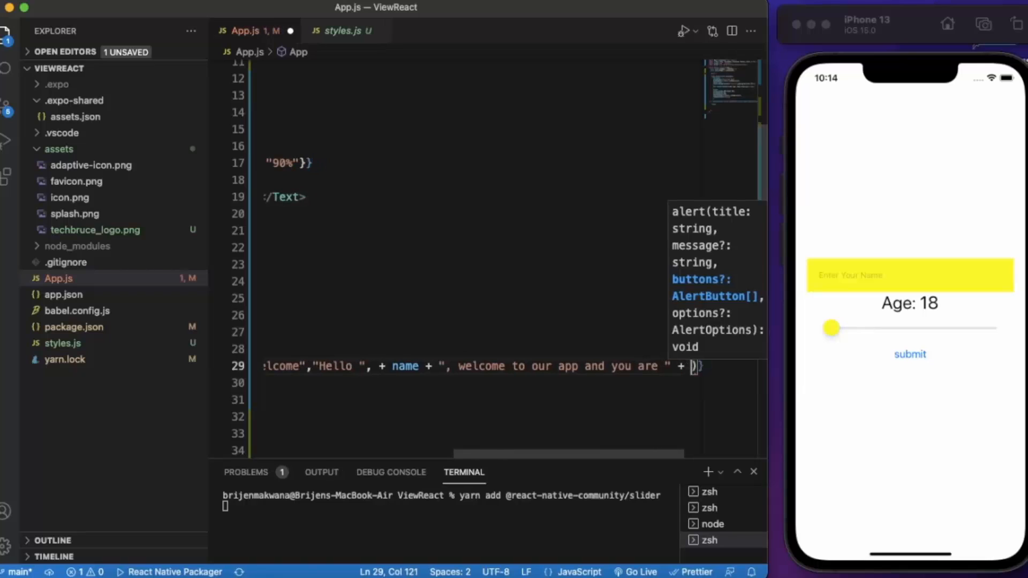
text(age +)
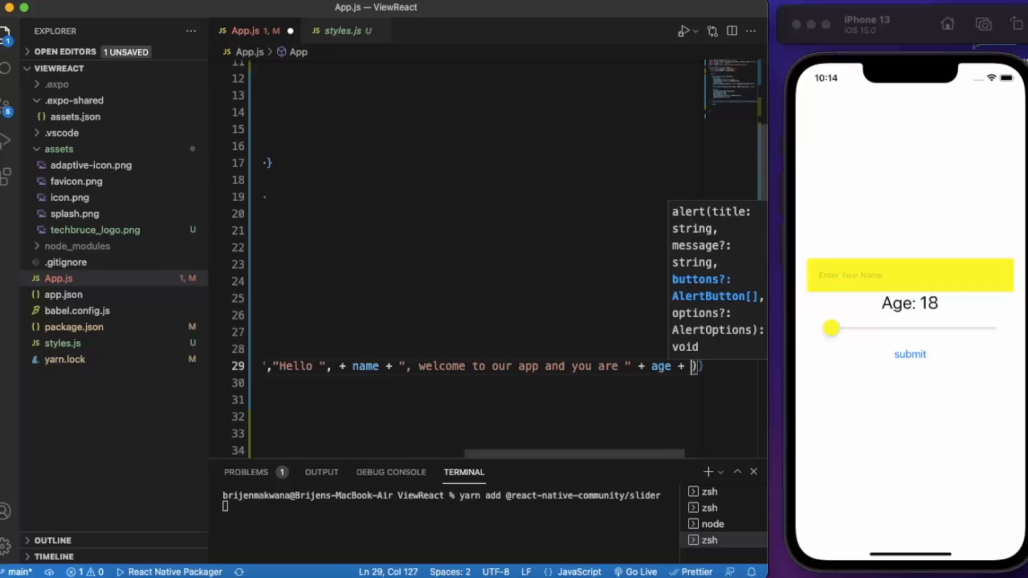
text(years")
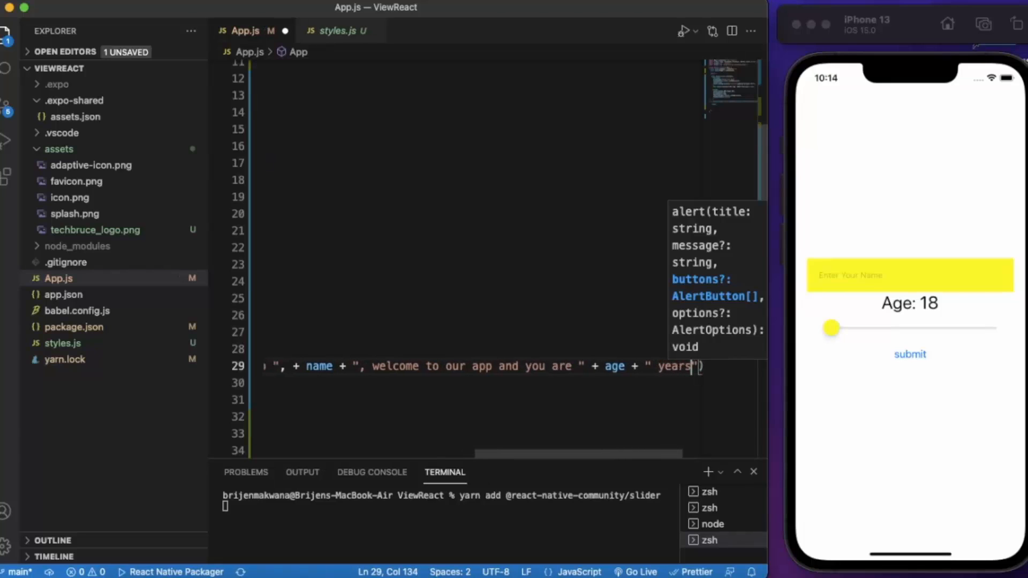
text(old!)
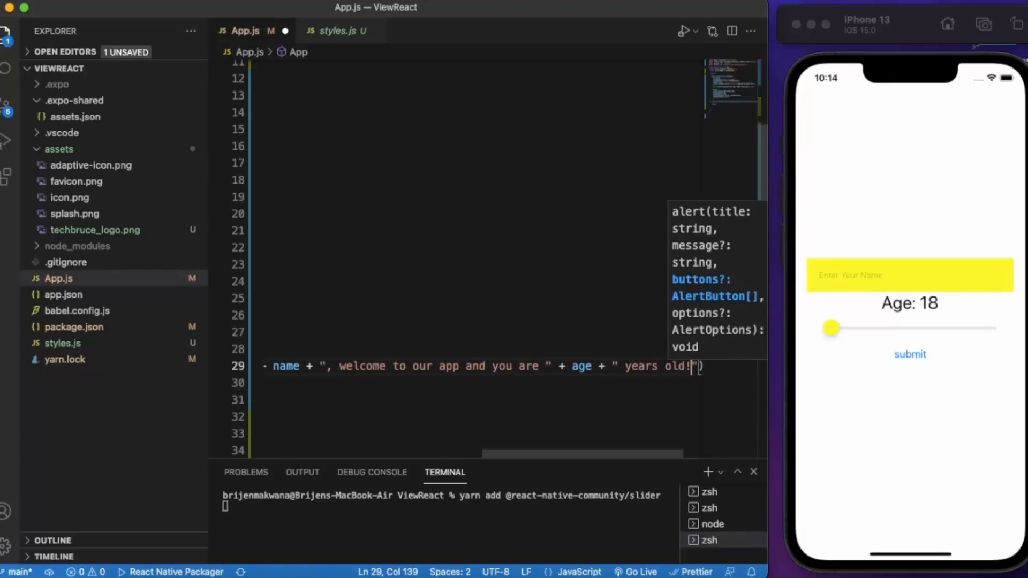
scroll(left, 3)
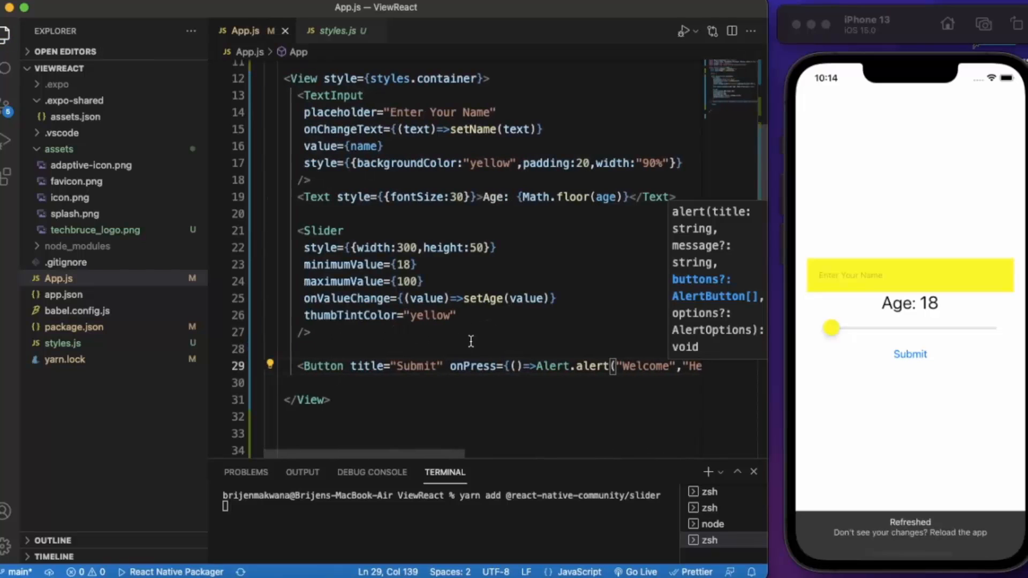
Enter the name 'Brije', set age 25, submit, and dismiss the Welcome alert
scroll(up, 3)
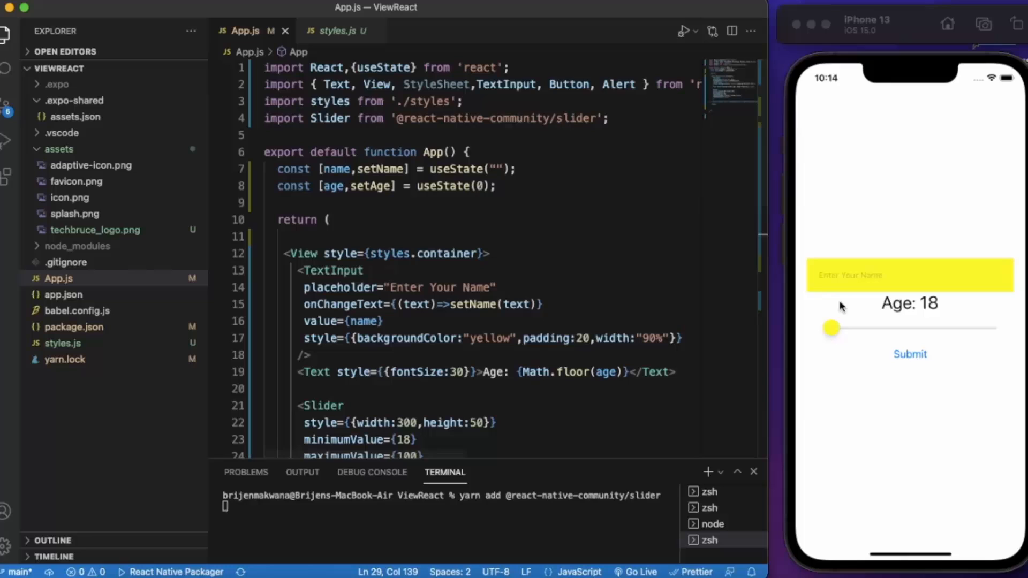
click(909, 275)
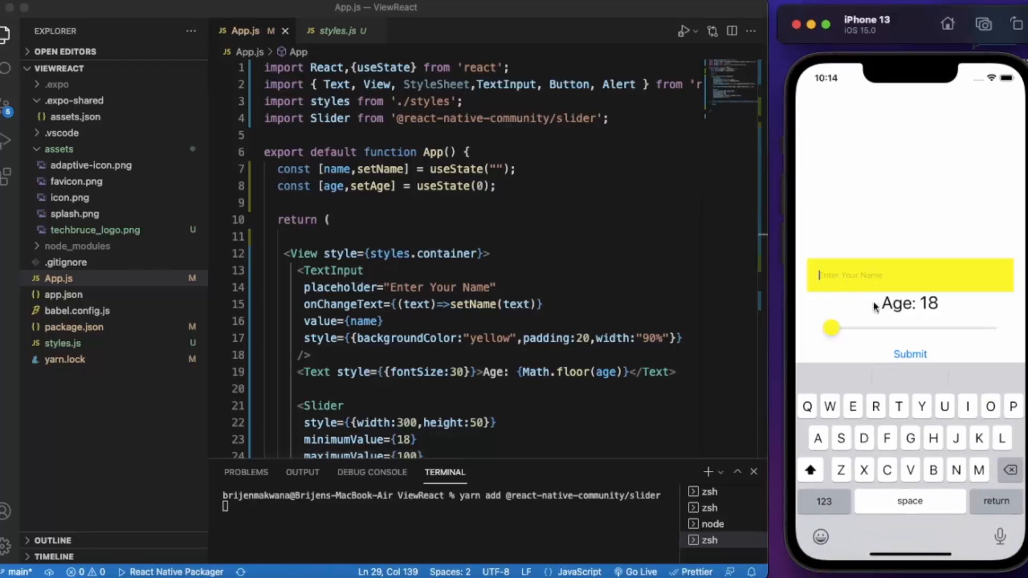
text(B)
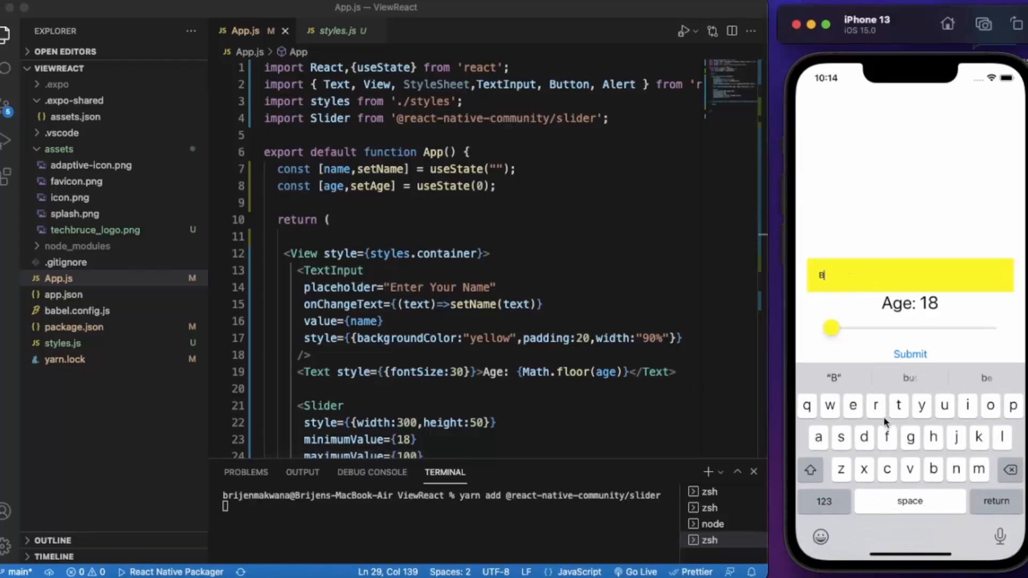
text(ri)
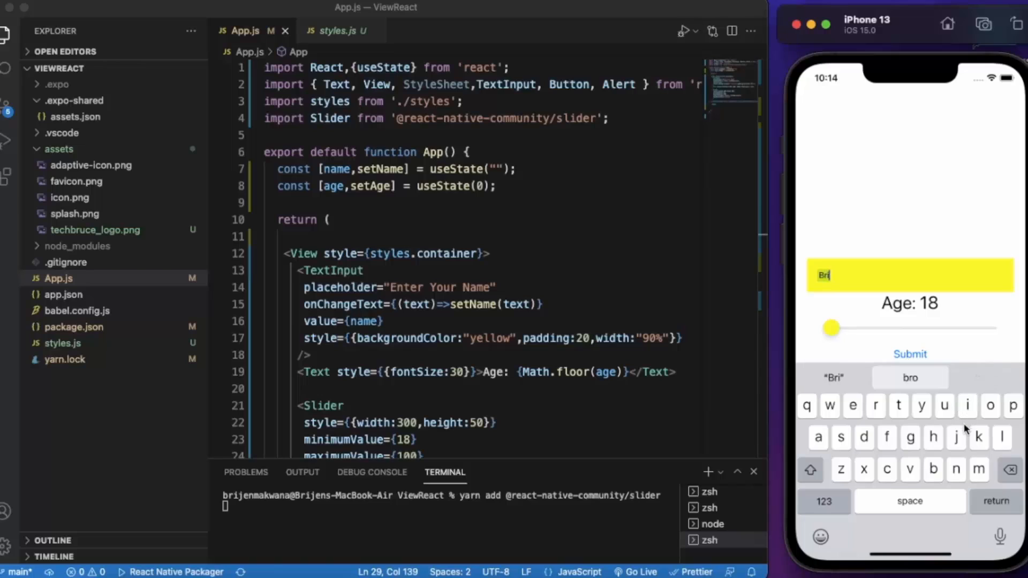
text(jen)
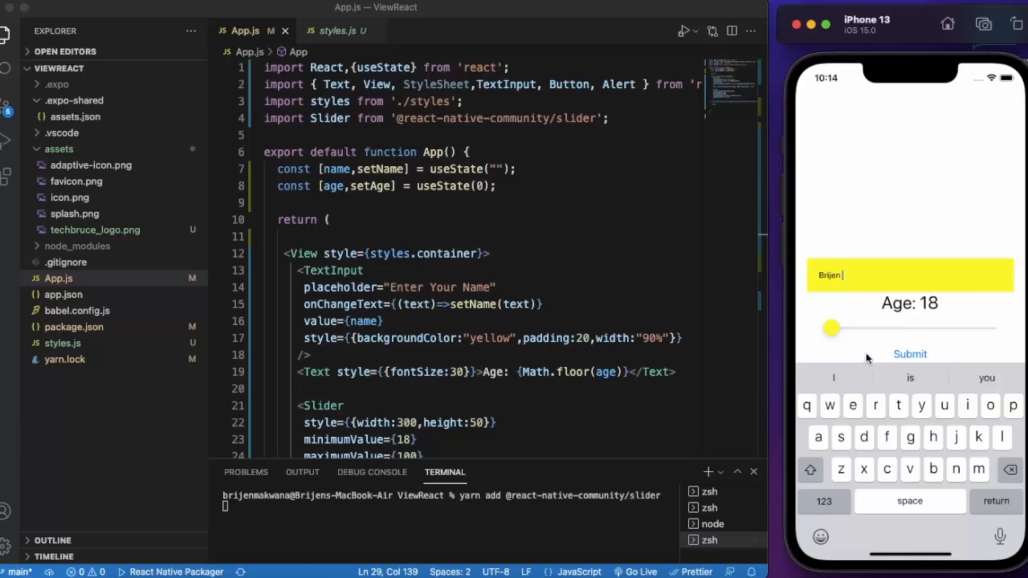
click(909, 426)
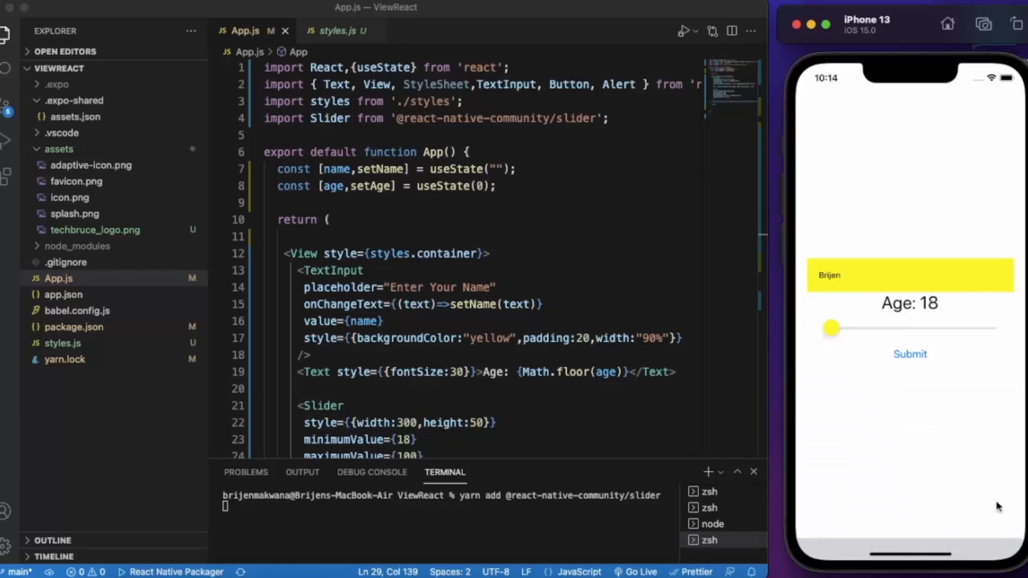
mouse_move(836, 334)
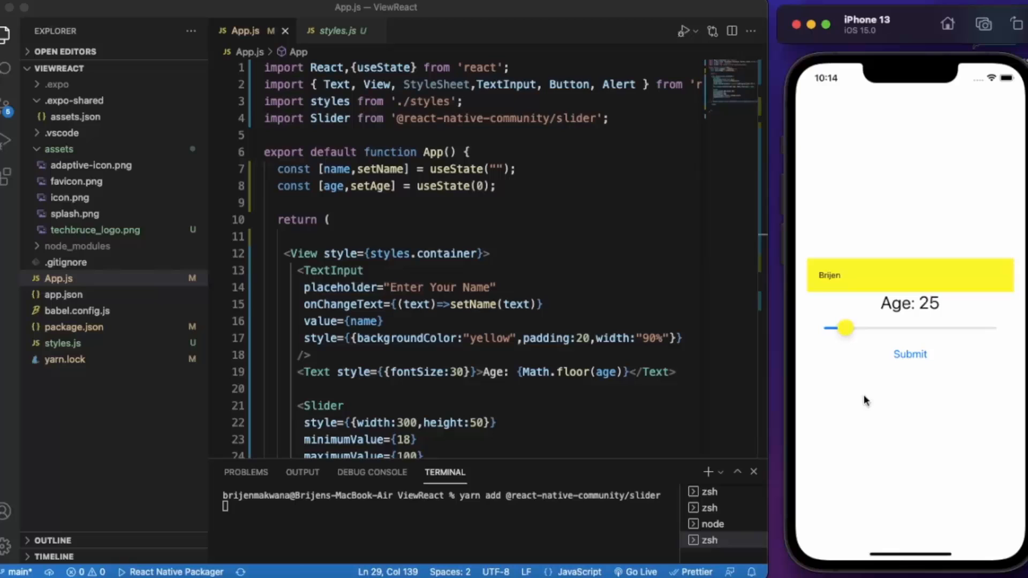
mouse_move(884, 423)
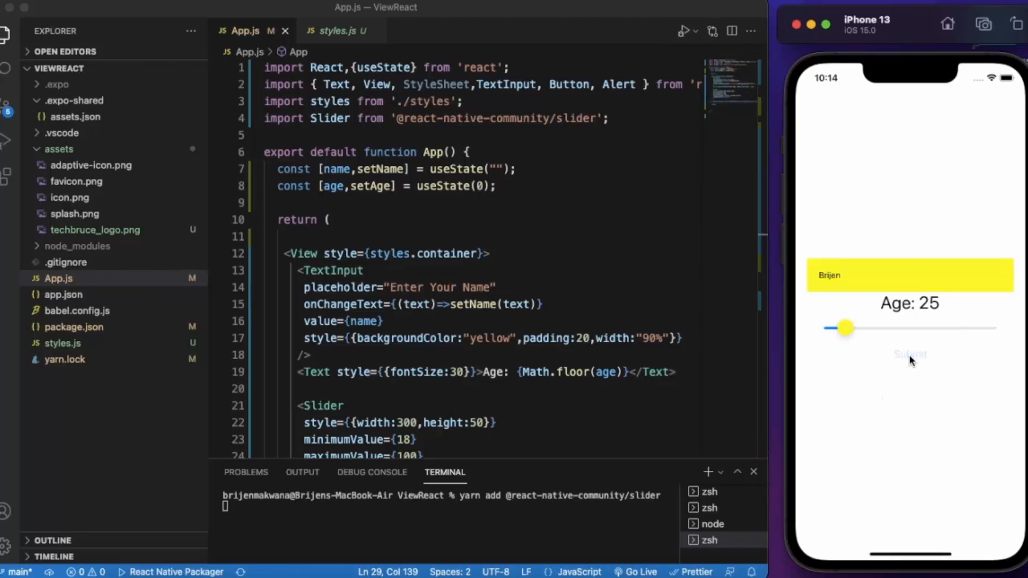
click(911, 354)
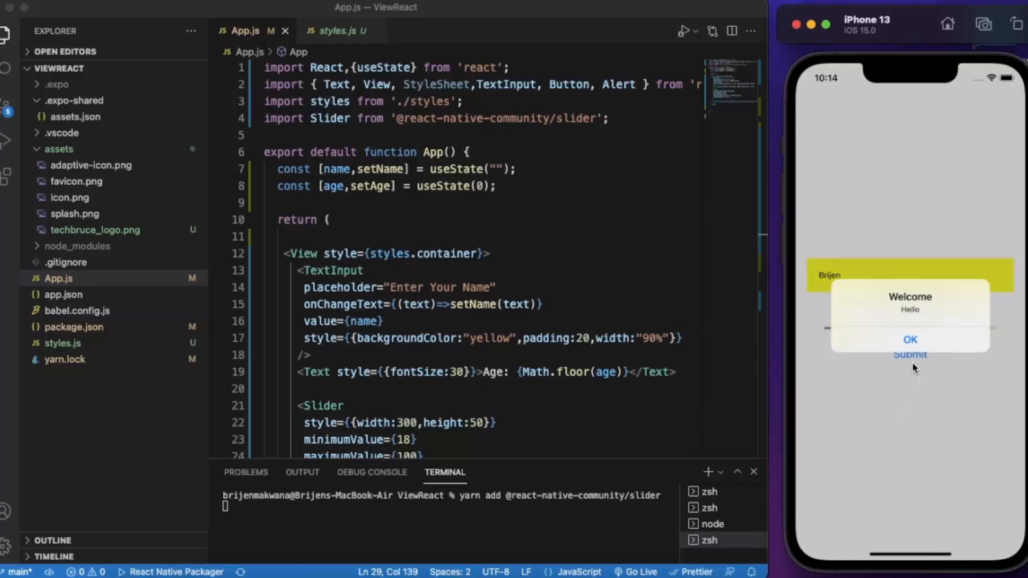
click(911, 340)
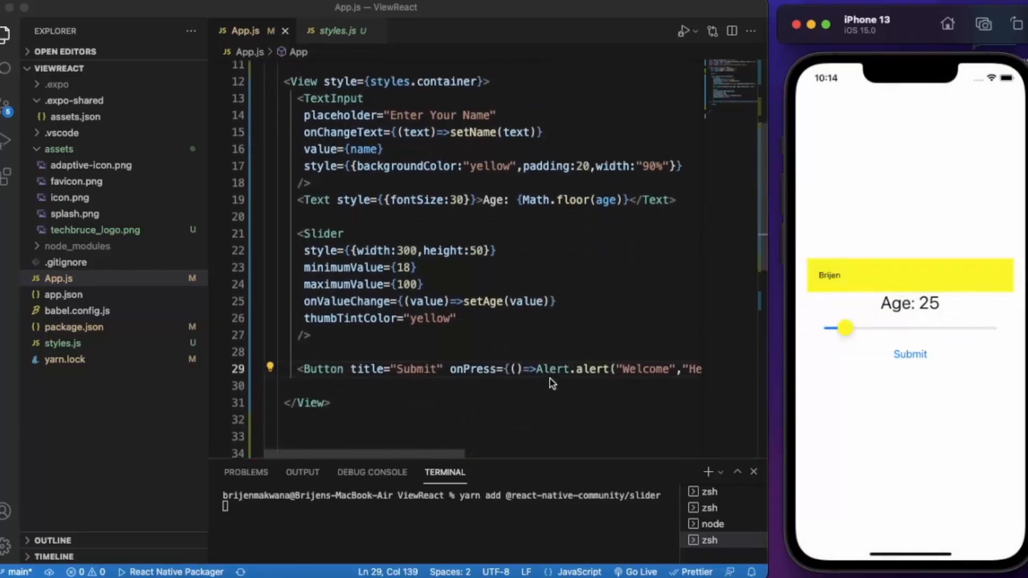
scroll(right, 3)
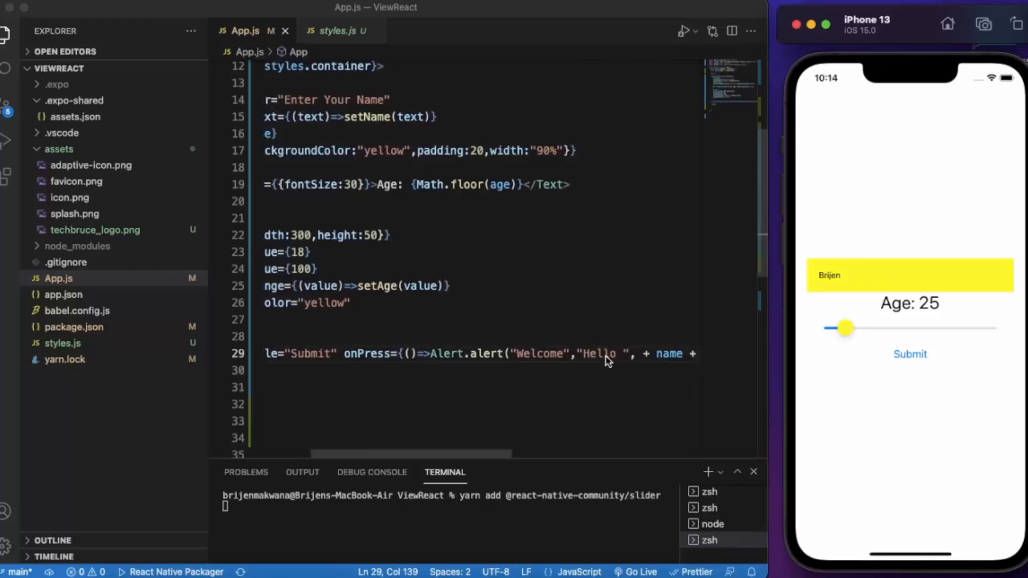
scroll(right, 3)
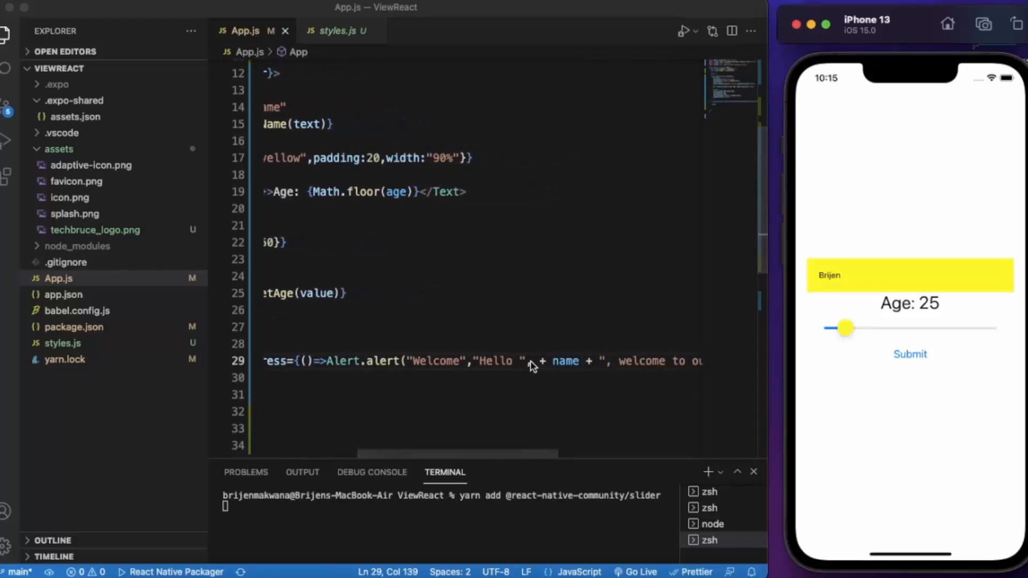
click(525, 361)
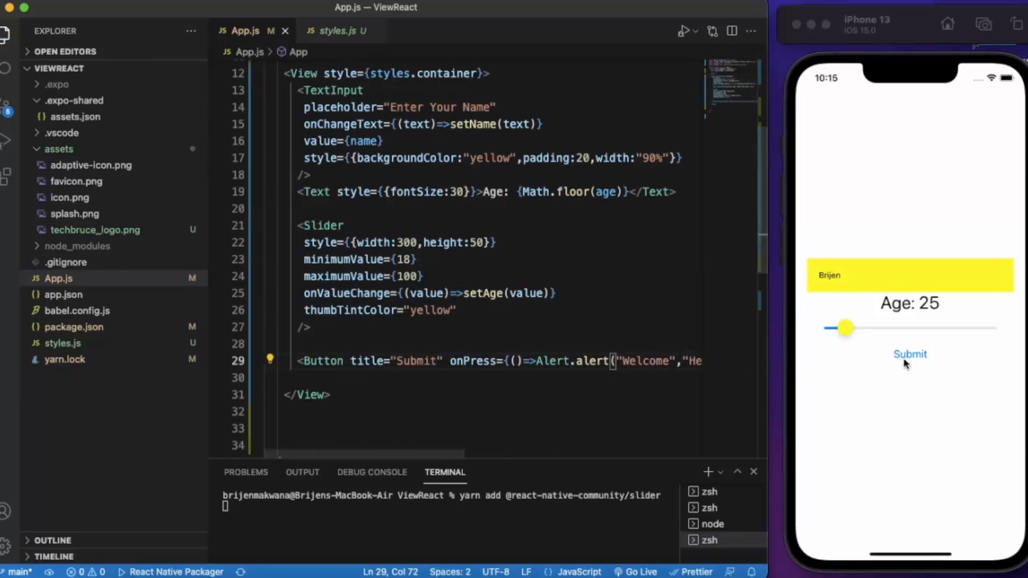
click(911, 354)
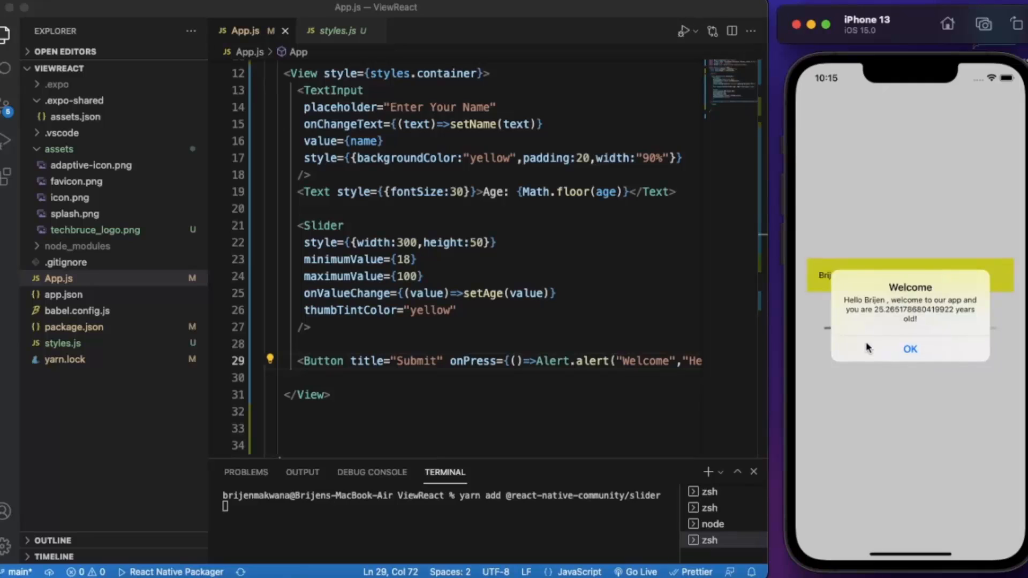
mouse_move(894, 313)
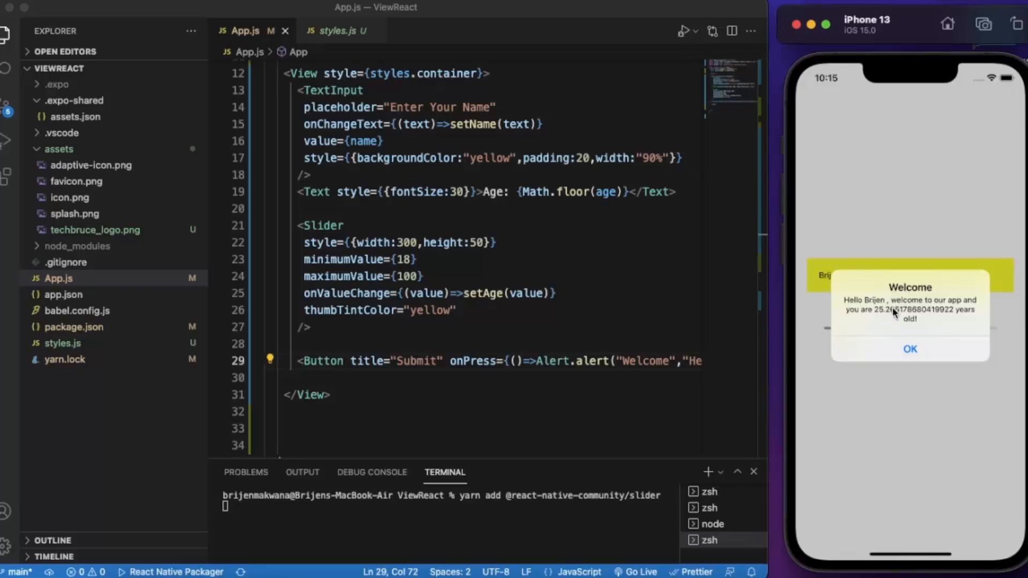
mouse_move(877, 319)
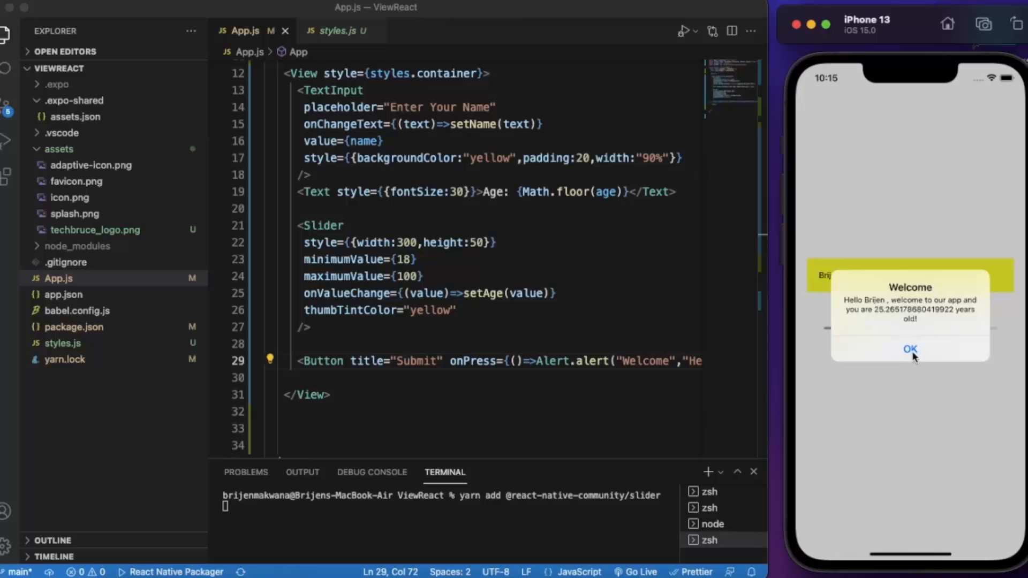
click(909, 349)
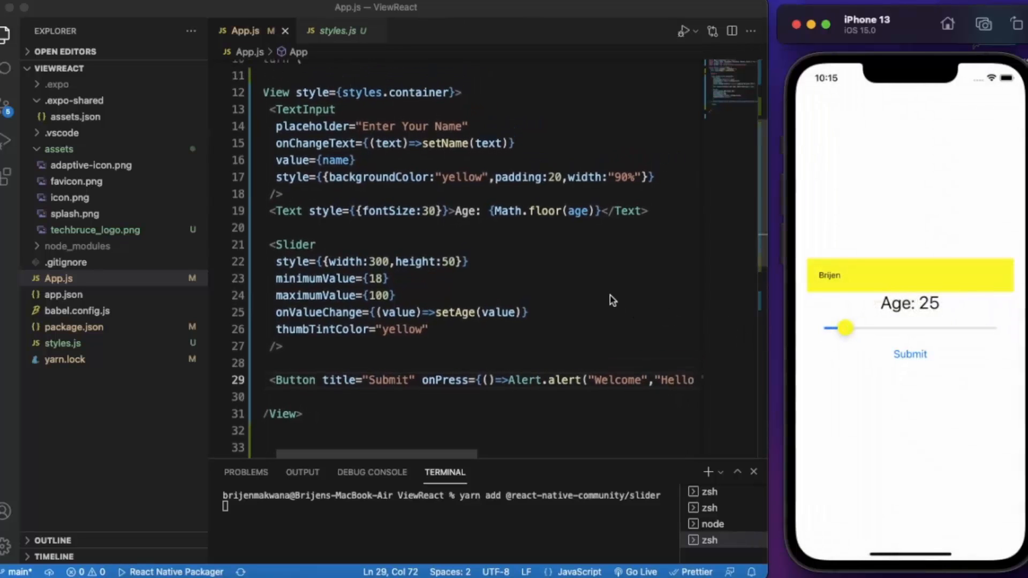
Wrap the slider value in Math.floor inside setAge in onValueChange
scroll(up, 3)
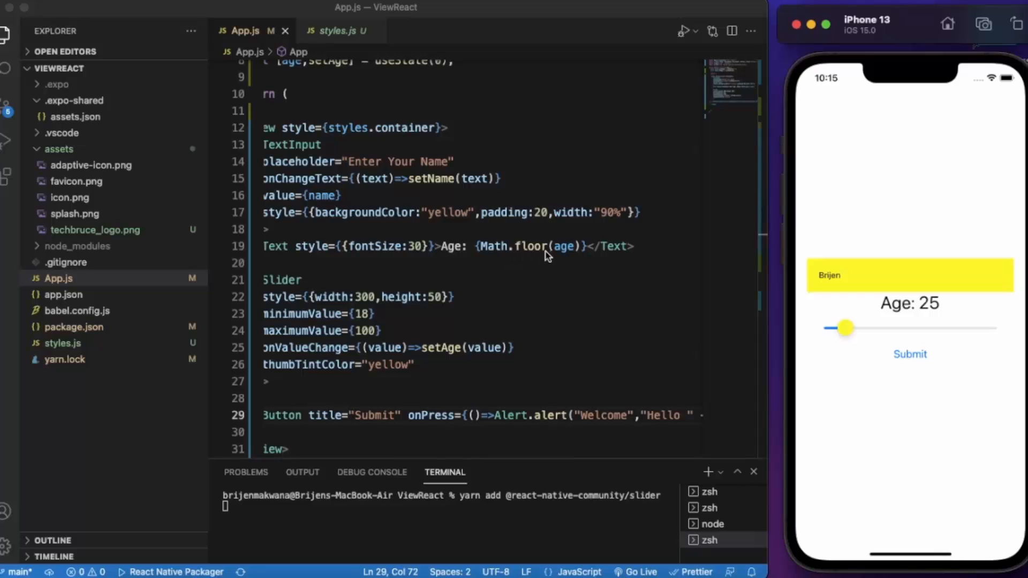
mouse_move(566, 263)
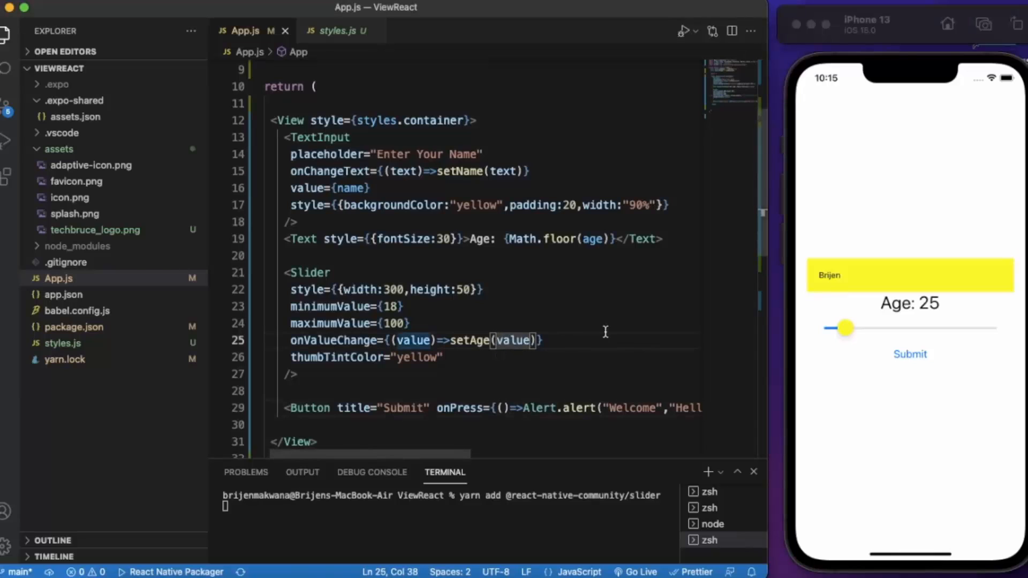
text(Math)
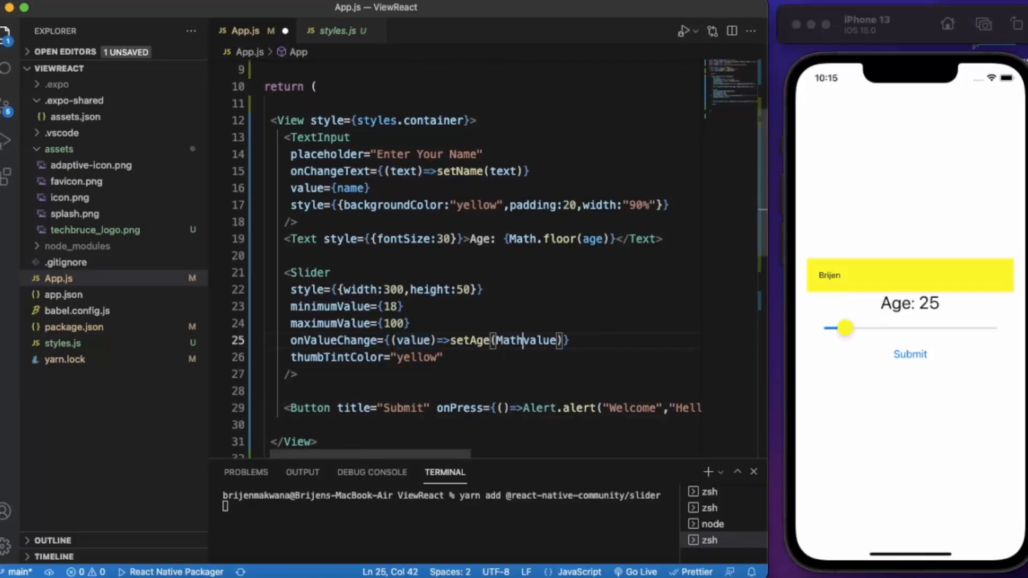
text(.floor()
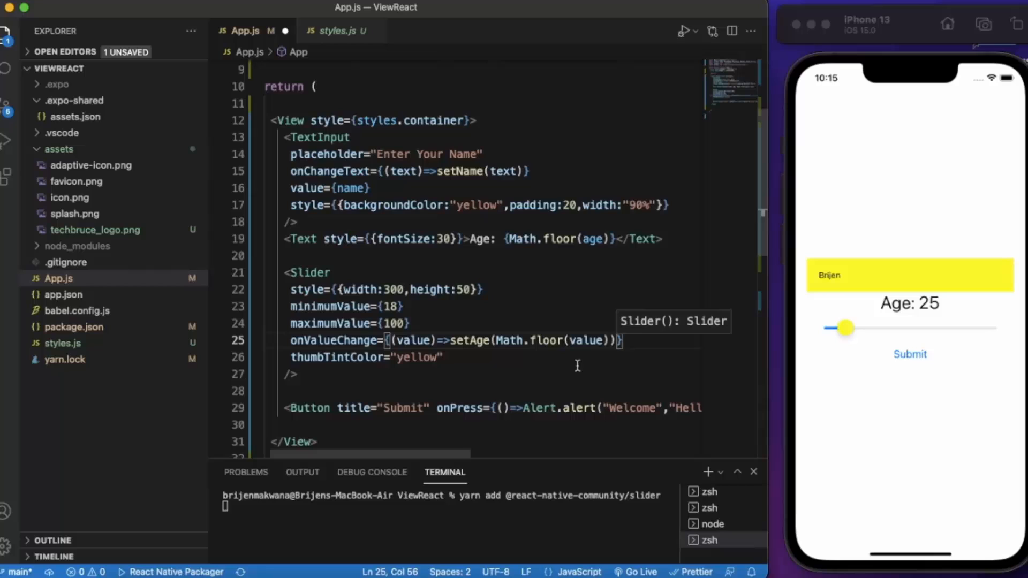
mouse_move(578, 365)
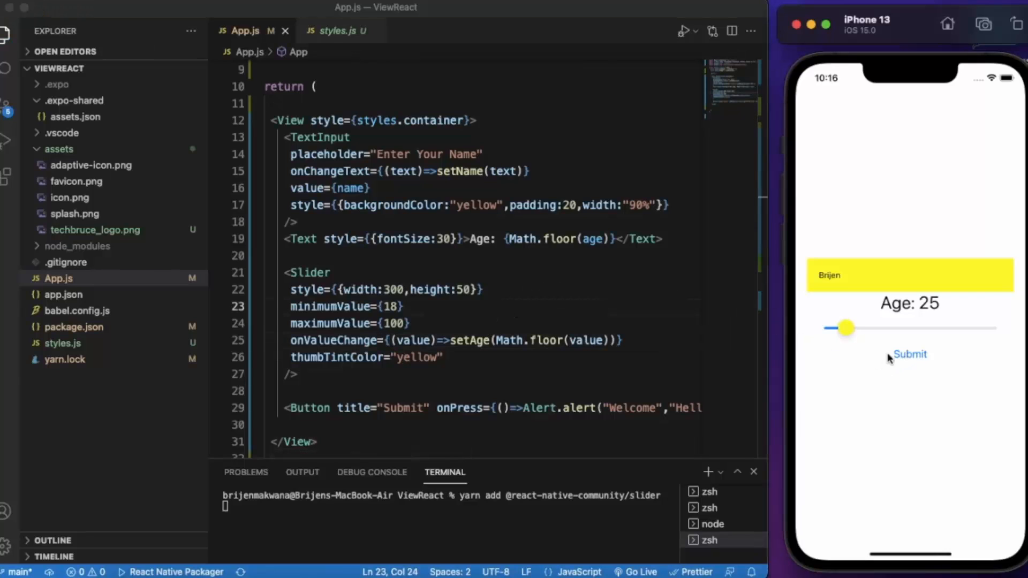
Submit and dismiss the alert, then change the name to Tony, set age 54, and resubmit
click(910, 354)
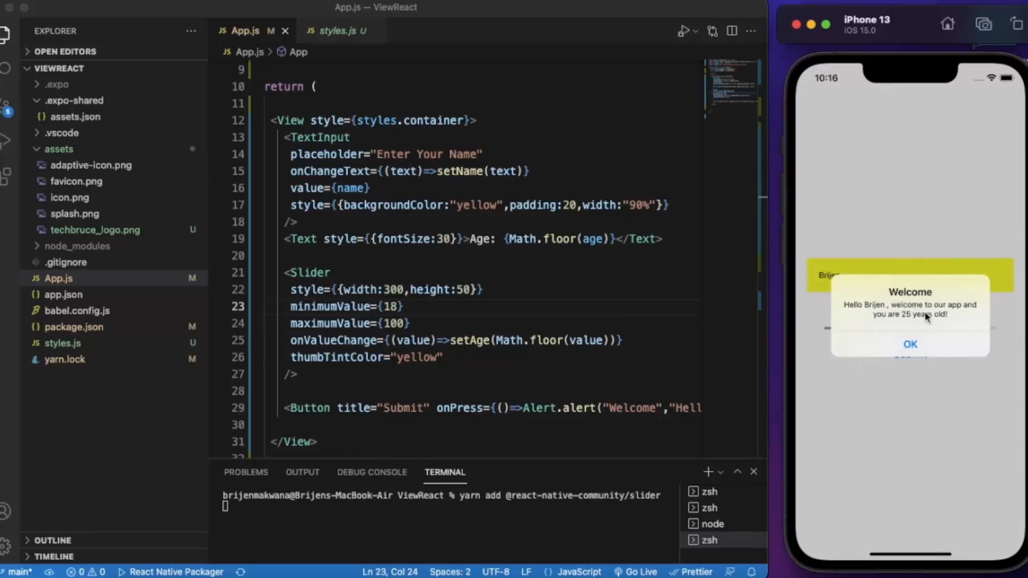
mouse_move(923, 330)
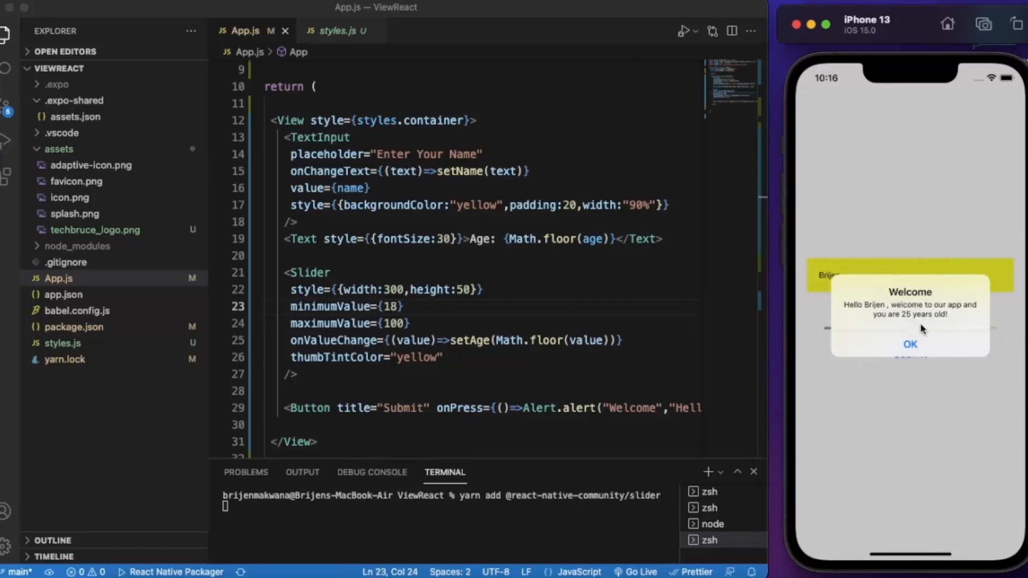
click(909, 344)
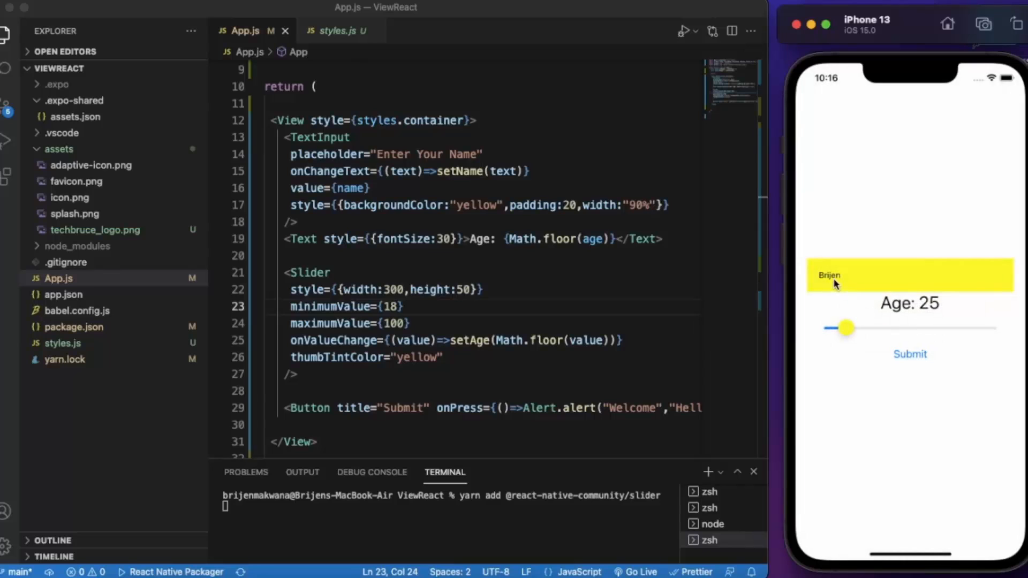
click(833, 275)
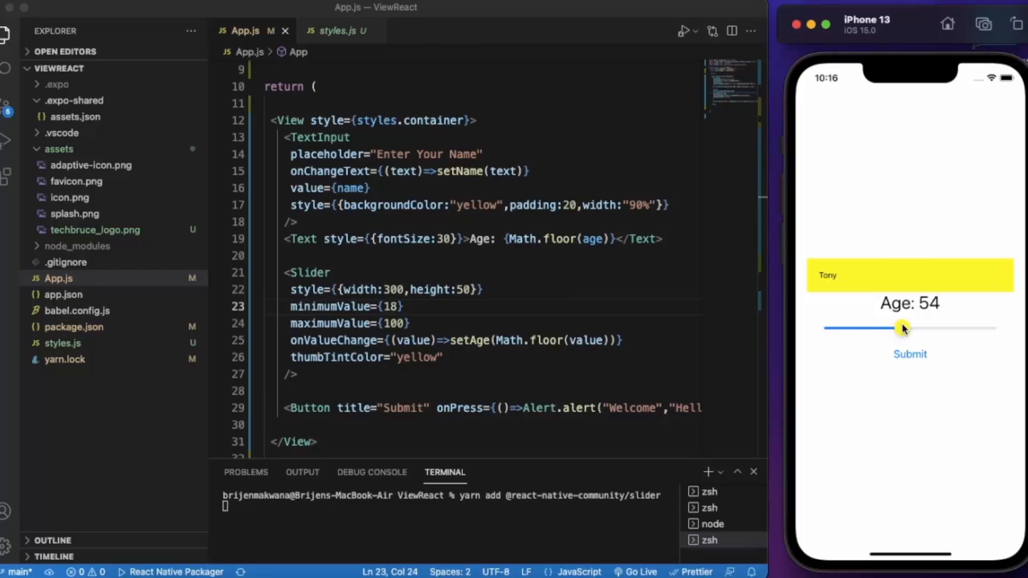
click(910, 354)
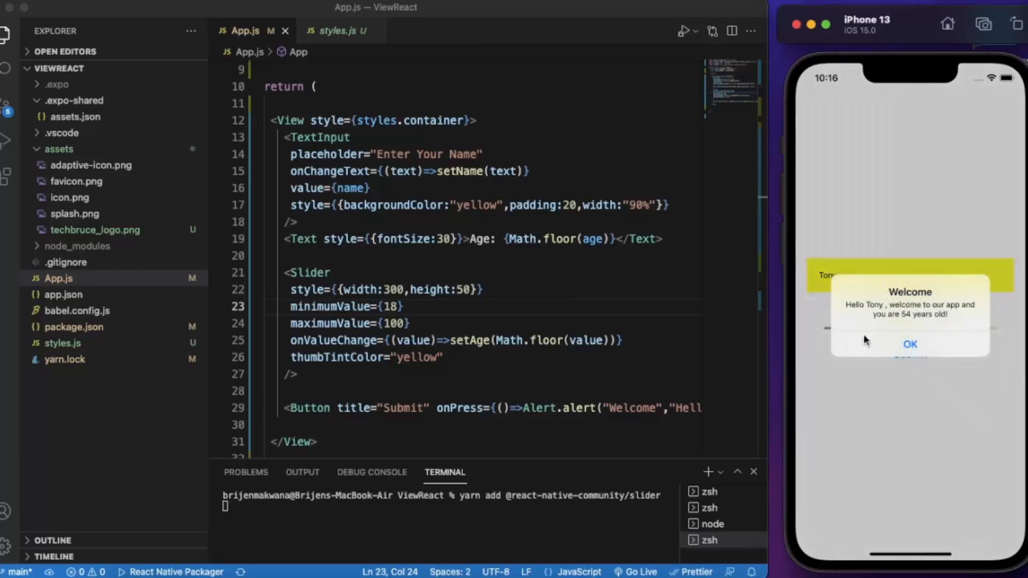
mouse_move(884, 334)
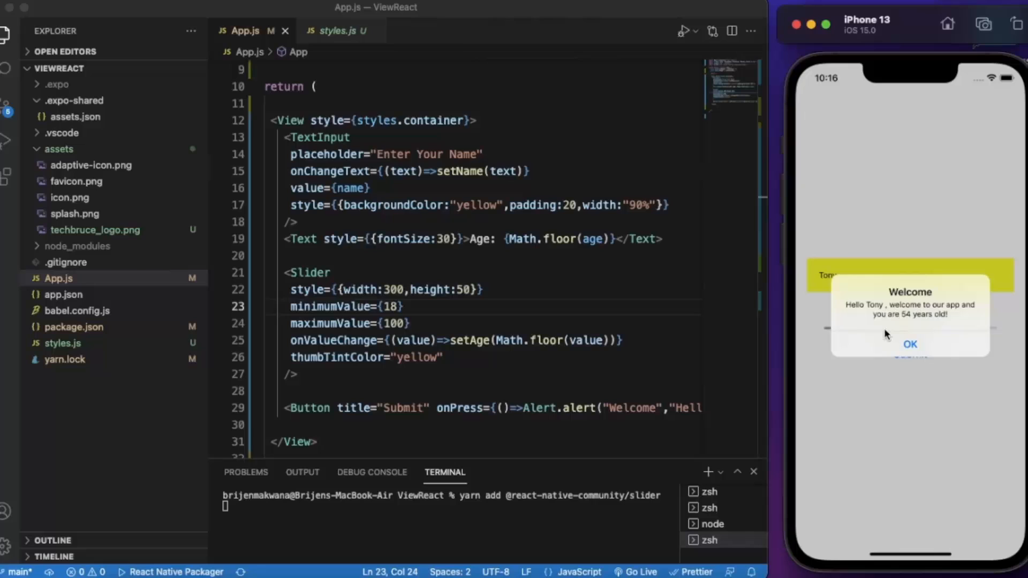
mouse_move(920, 354)
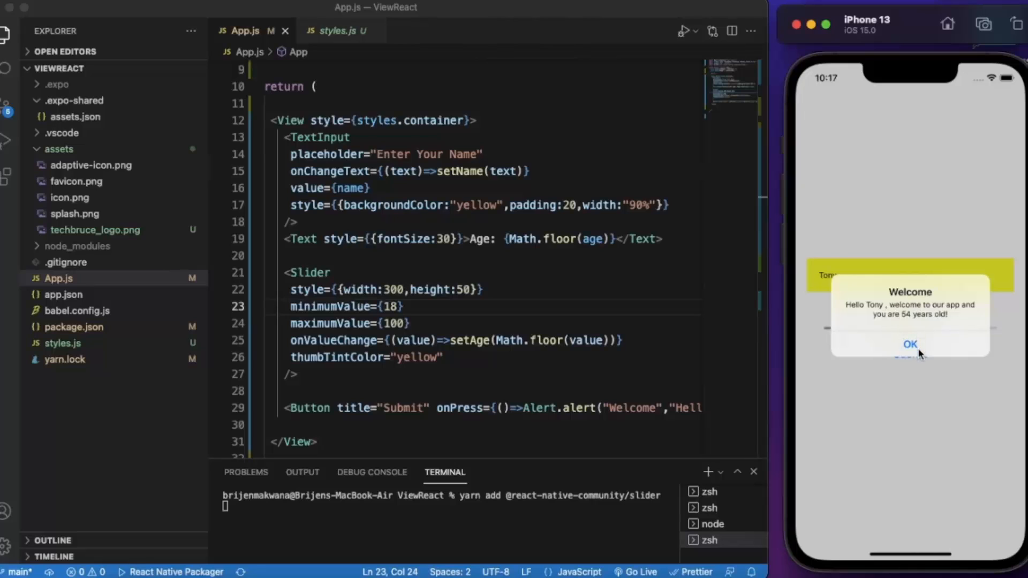
click(911, 344)
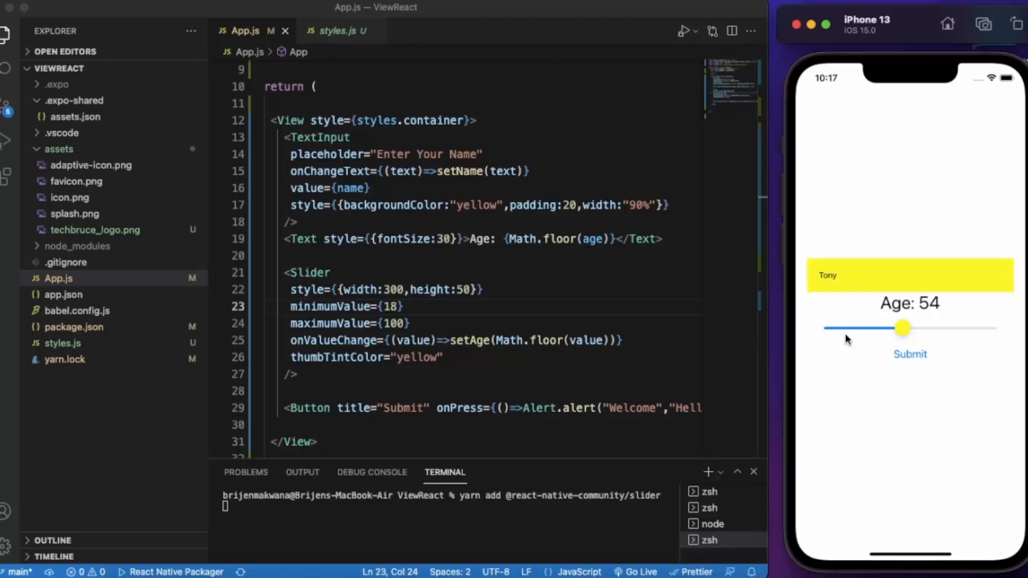
scroll(up, 3)
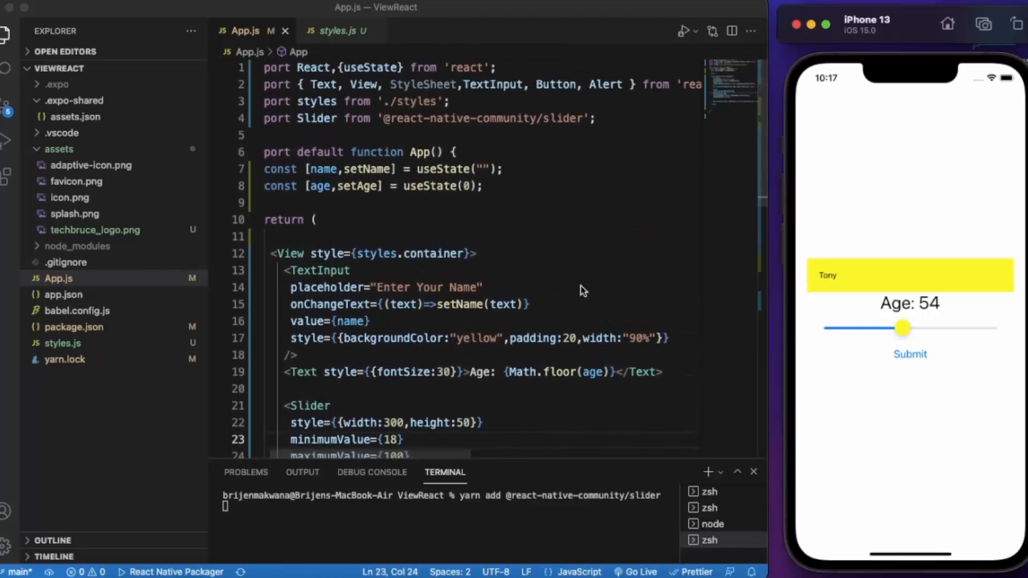